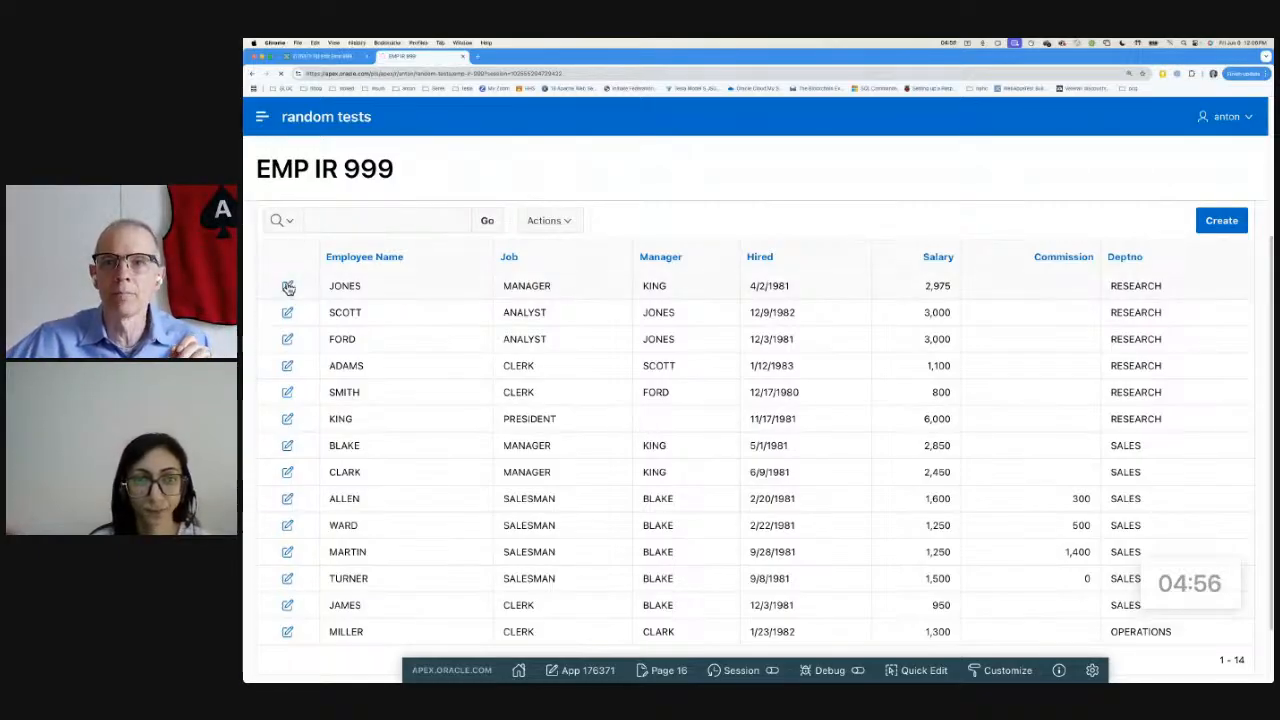
- Edit the JONES row from the EMP IR 999 report, showing the Per User item as Indigo
{"action": "left_click", "coordinate": [288, 286]}
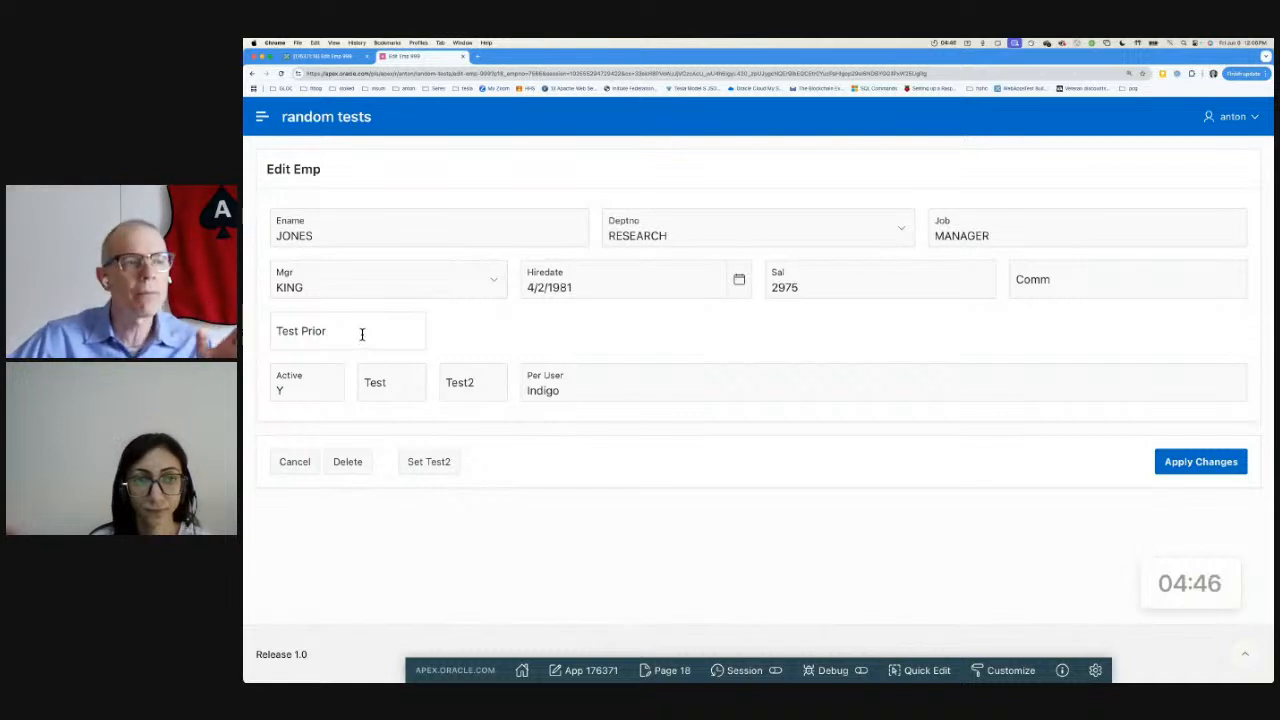
{"action": "left_click", "coordinate": [306, 390]}
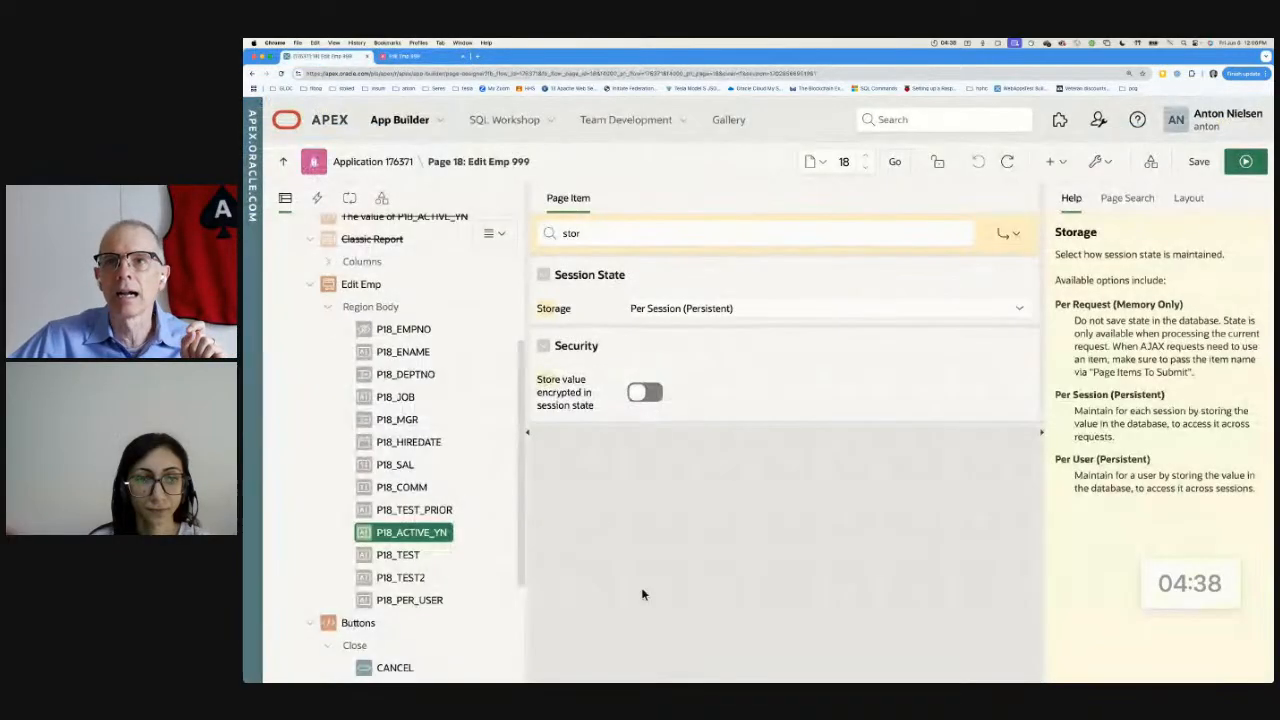
- Review the P18_ENAME item and the Set P18_TEST process code in Page Designer
{"action": "left_click", "coordinate": [404, 352]}
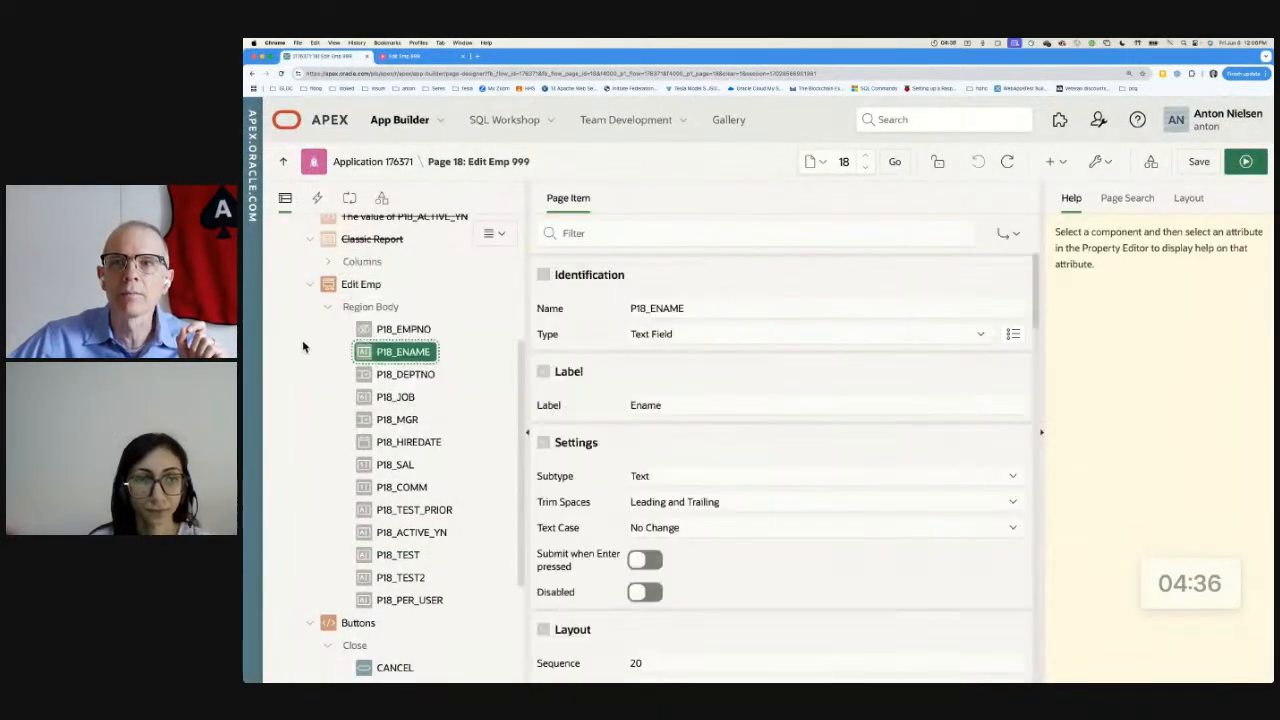
{"action": "left_click", "coordinate": [388, 344]}
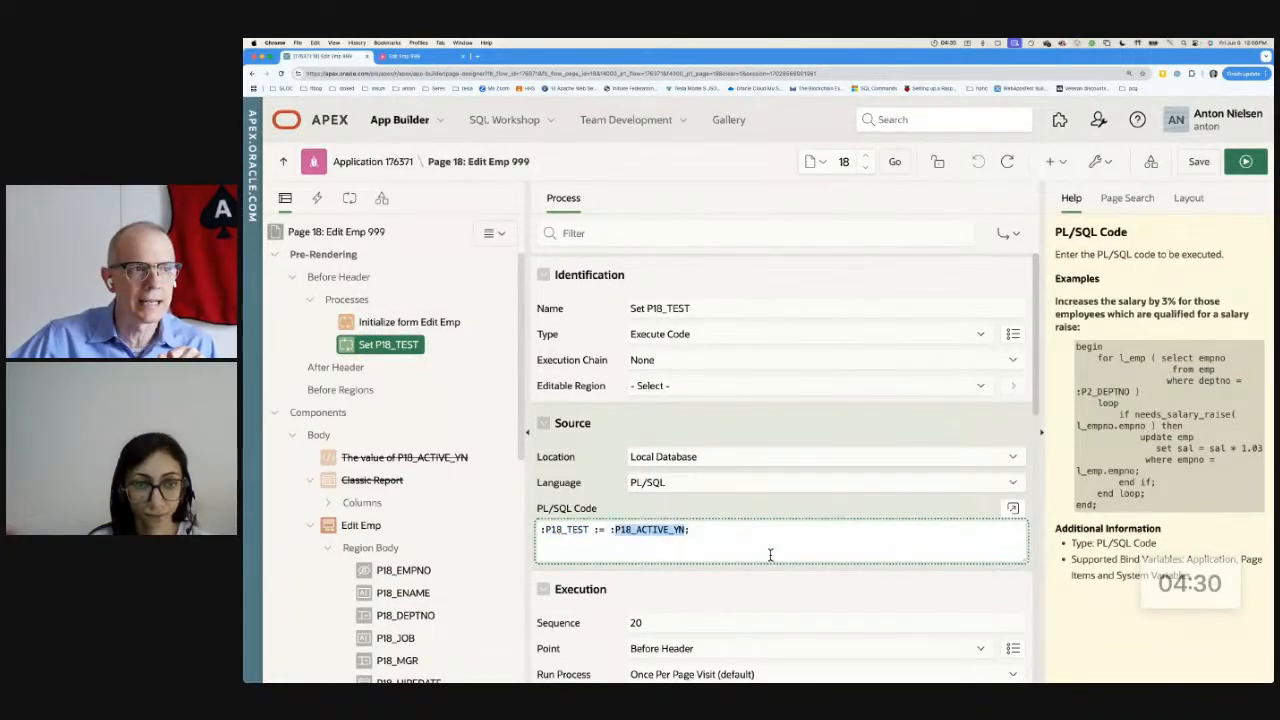
{"action": "left_click", "coordinate": [404, 56]}
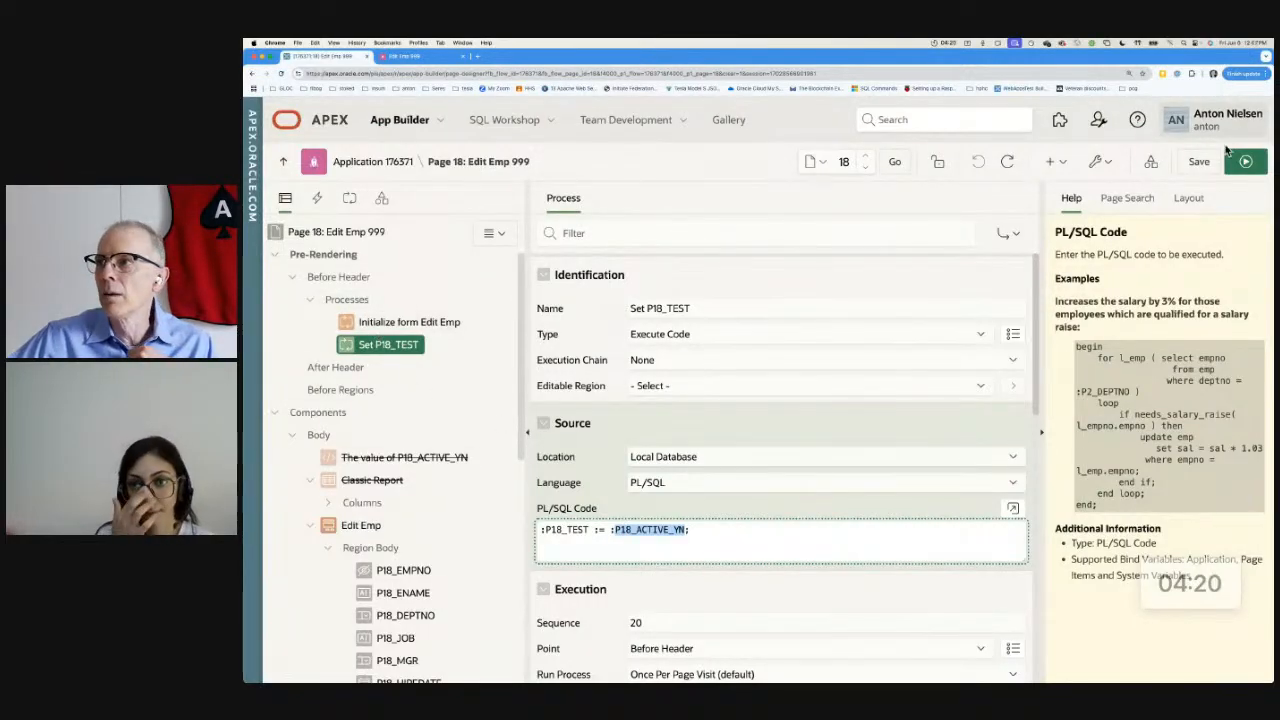
- Review the static region and the Classic Report query selecting P18_ACTIVE_YN from dual
{"action": "left_click", "coordinate": [1244, 160]}
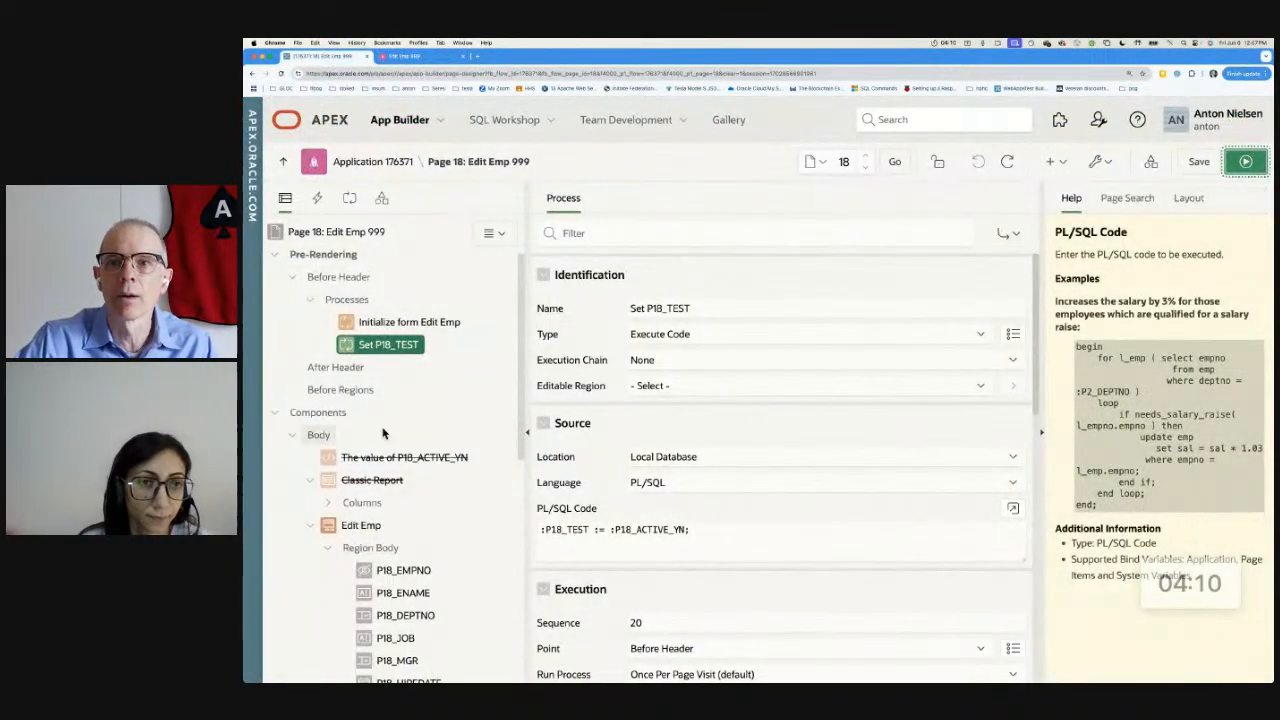
{"action": "right_click", "coordinate": [404, 456]}
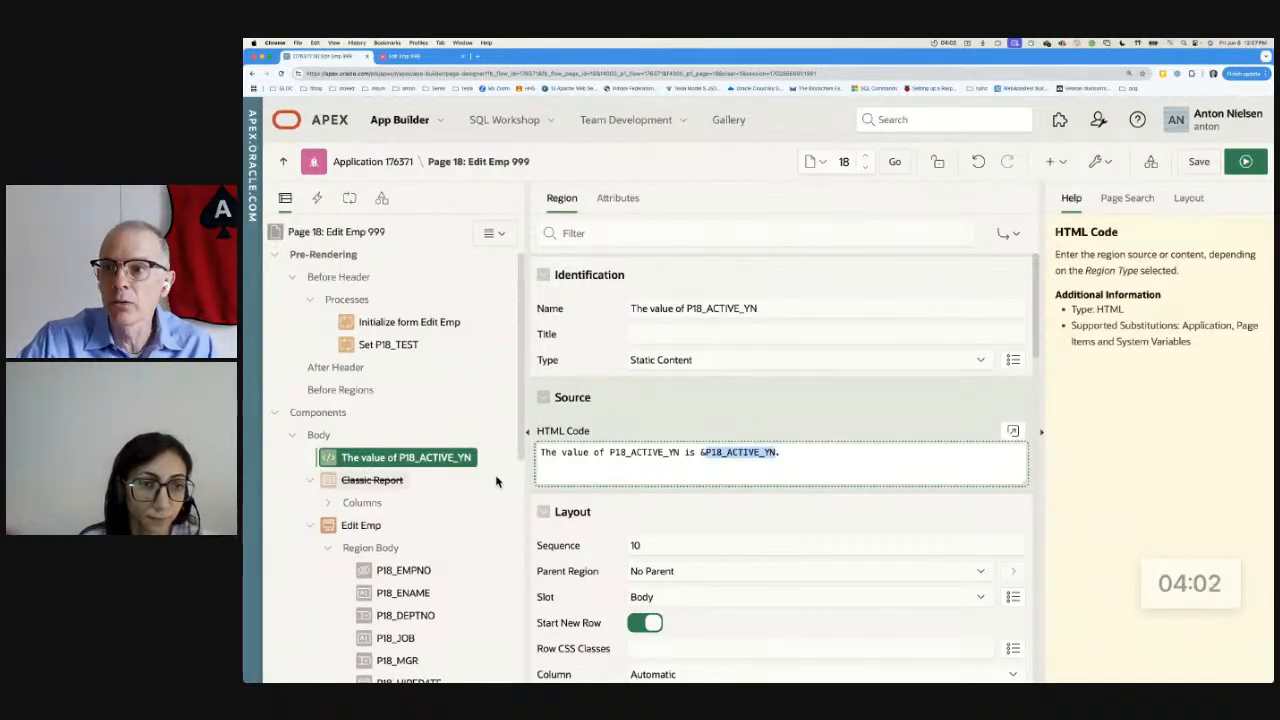
{"action": "right_click", "coordinate": [372, 480]}
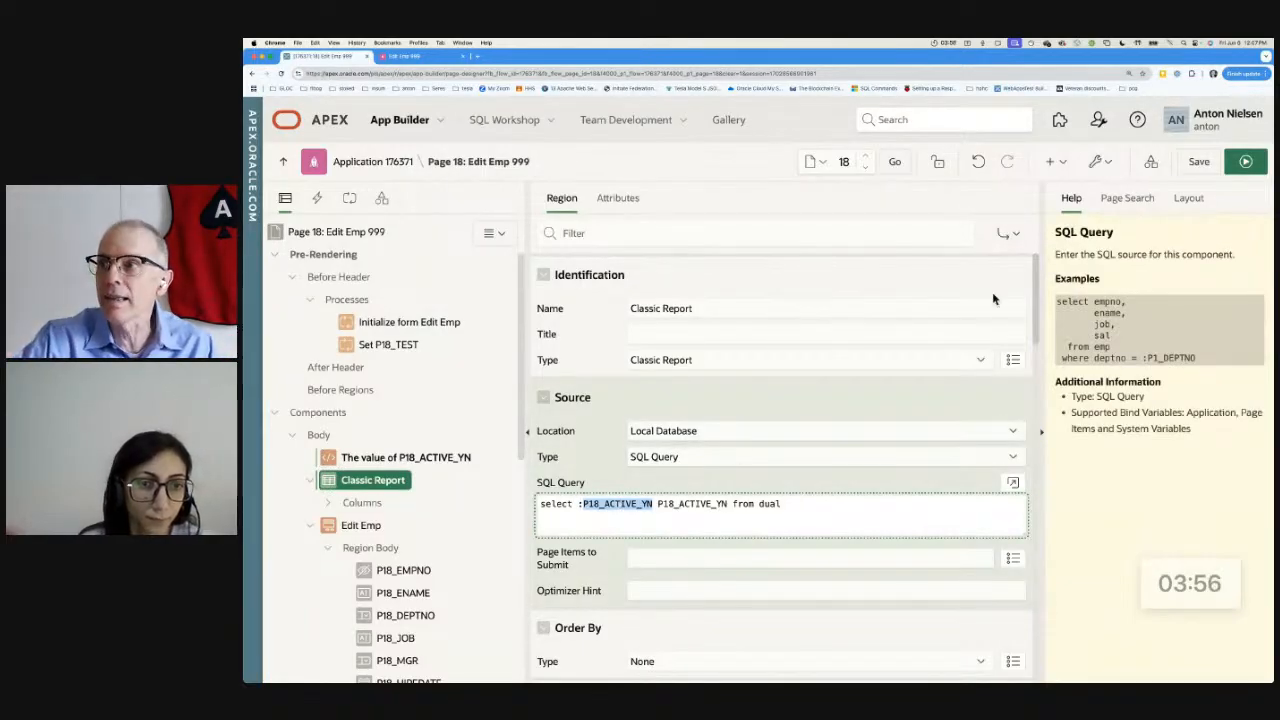
- Save and run the page, confirming the active flag shows Y in both regions
{"action": "left_click", "coordinate": [1244, 160]}
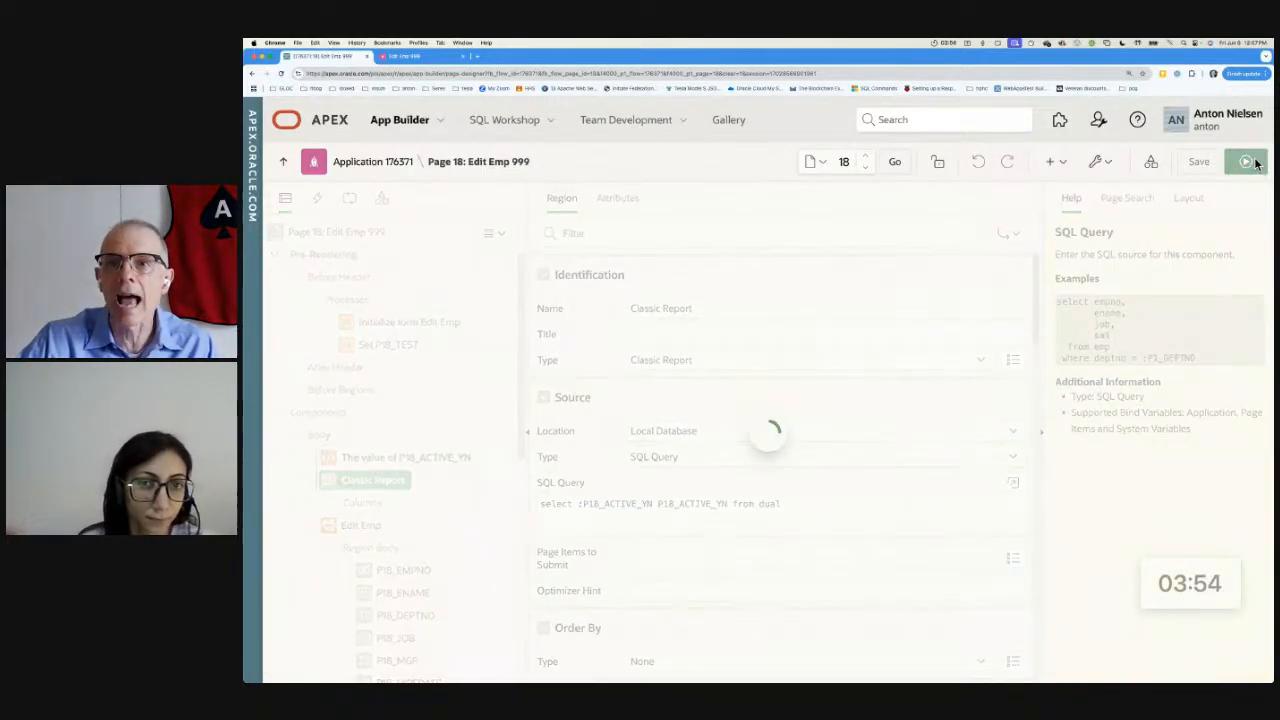
{"action": "left_click", "coordinate": [1246, 160]}
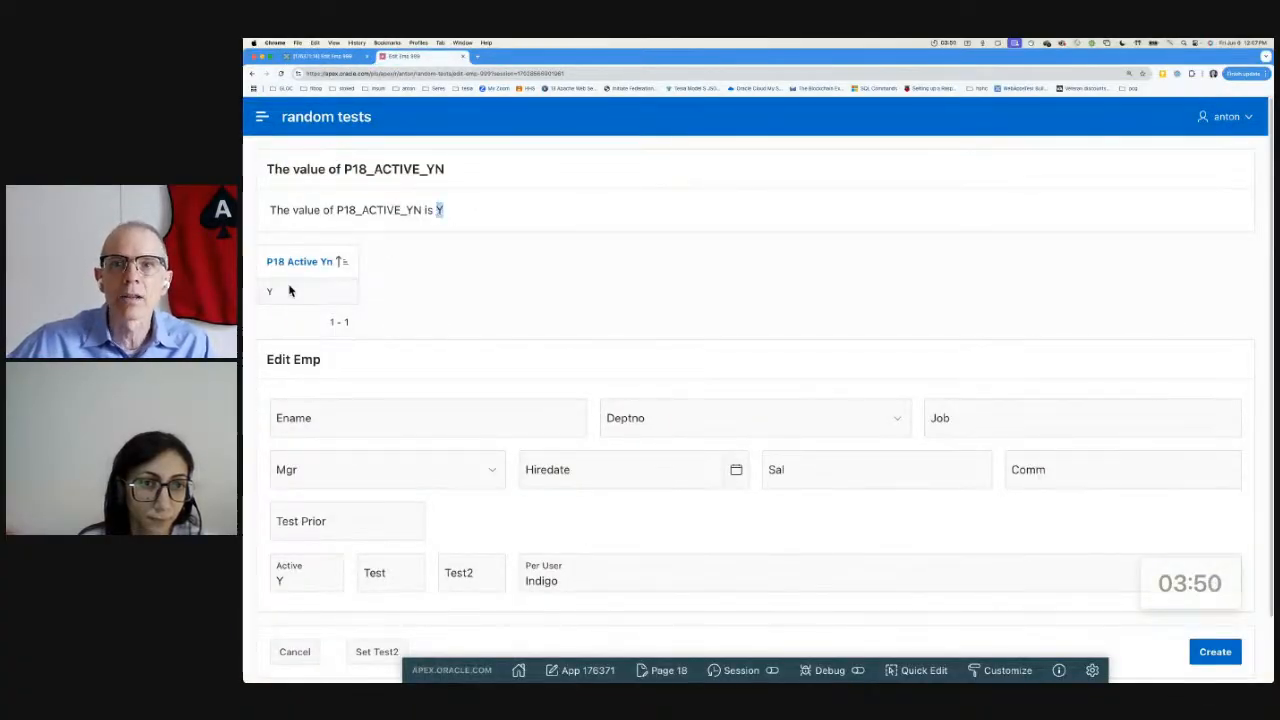
{"action": "scroll", "scroll_direction": "down", "scroll_amount": 3}
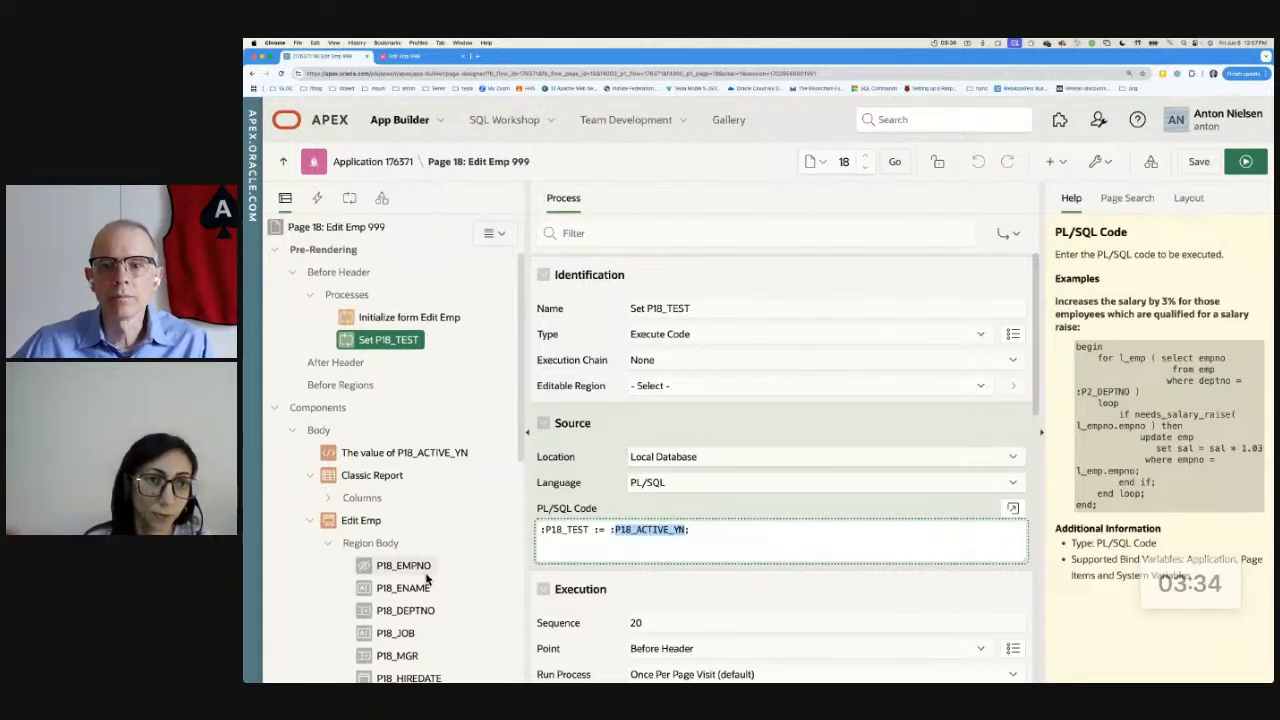
- Inspect the P18_ACTIVE_YN item's settings and run the page again, still showing Y
{"action": "scroll", "scroll_direction": "down", "scroll_amount": 3}
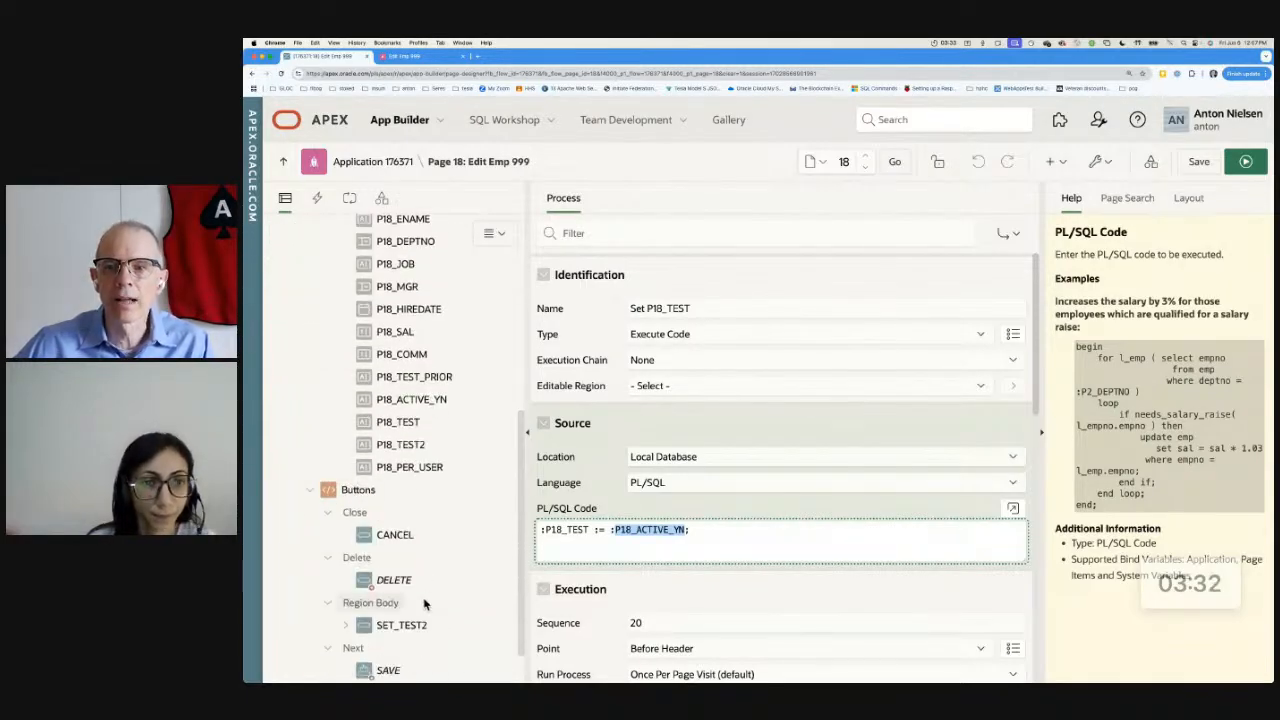
{"action": "left_click", "coordinate": [412, 348]}
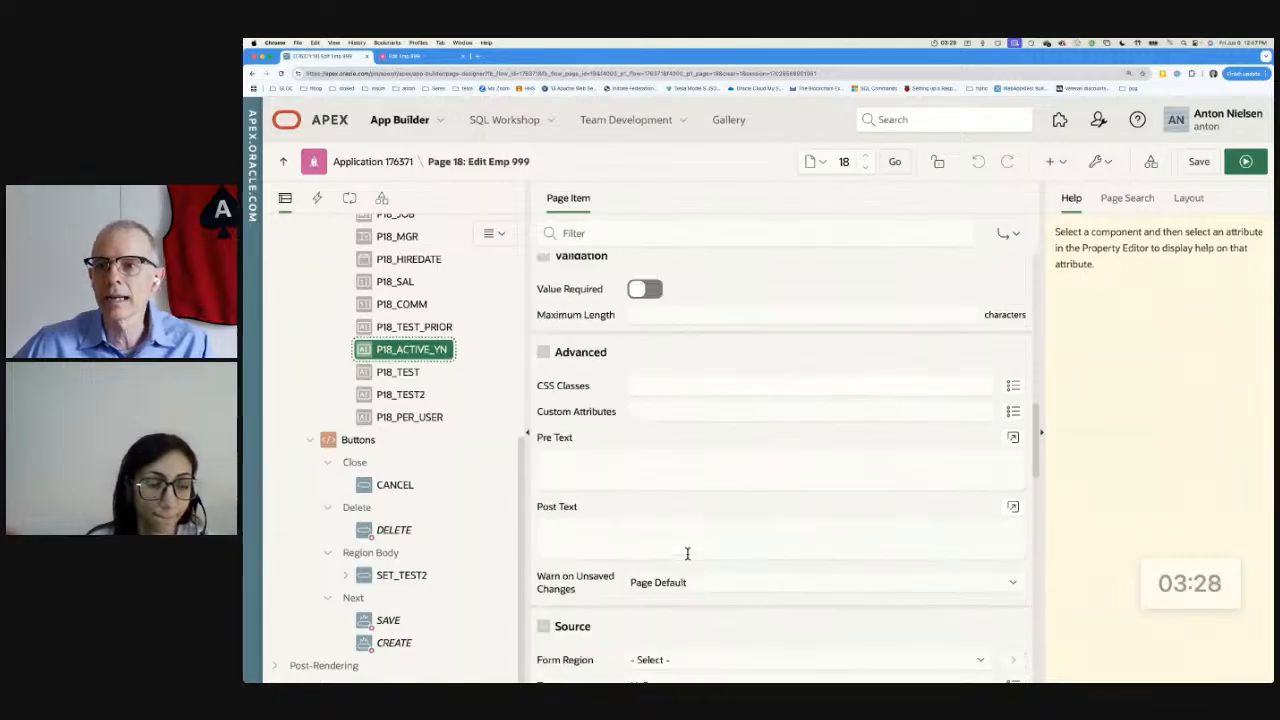
{"action": "scroll", "scroll_direction": "down", "scroll_amount": 3}
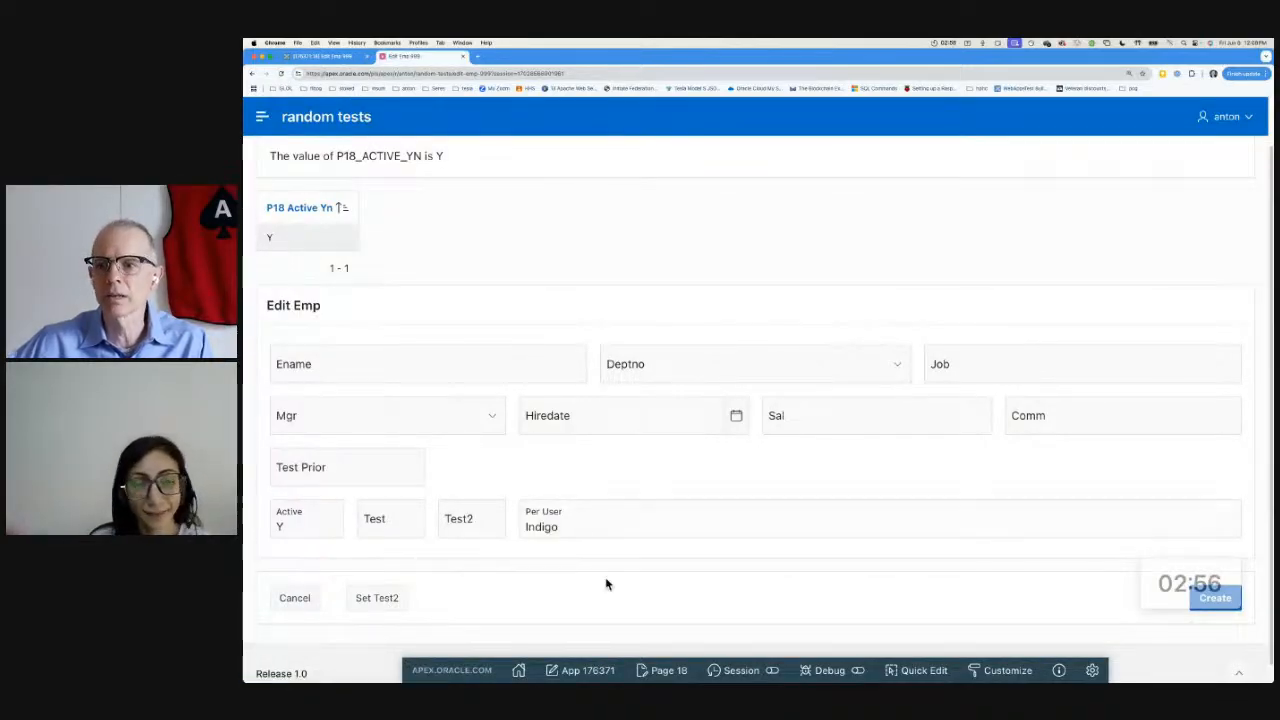
- Check the Session menu on the developer toolbar, then return to the P18_ACTIVE_YN item
{"action": "left_click", "coordinate": [306, 526]}
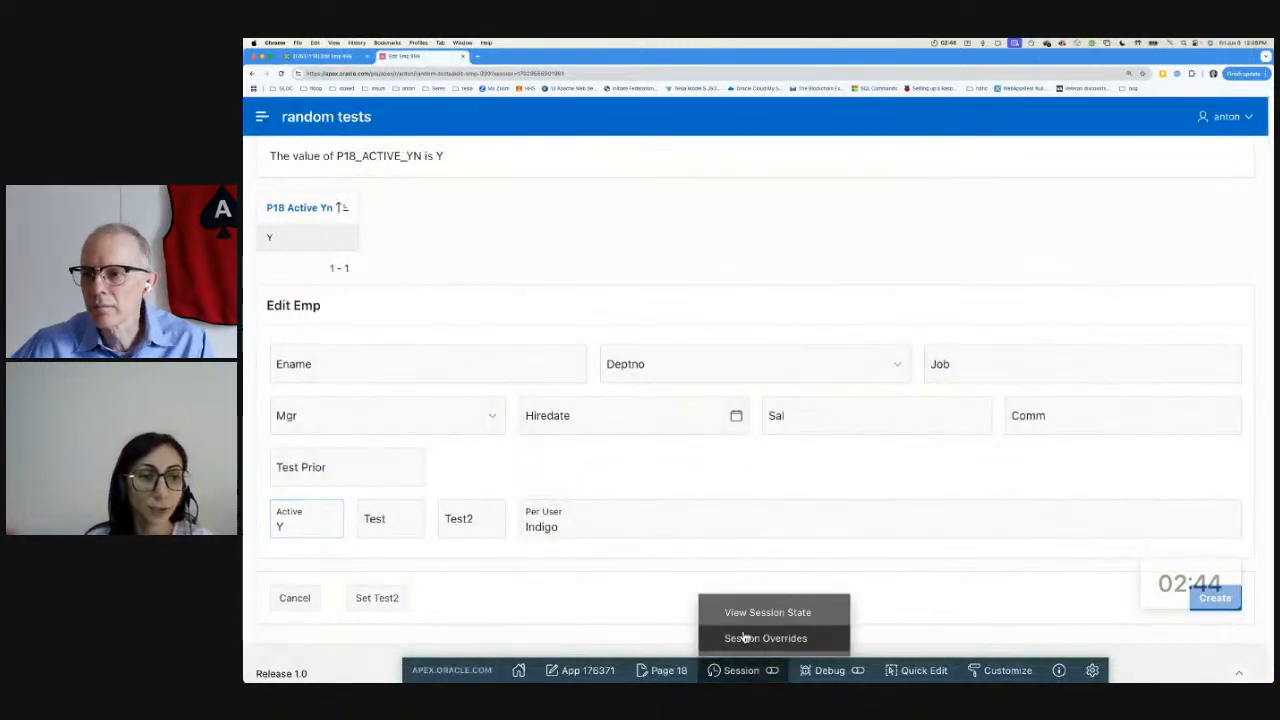
{"action": "left_click", "coordinate": [768, 612]}
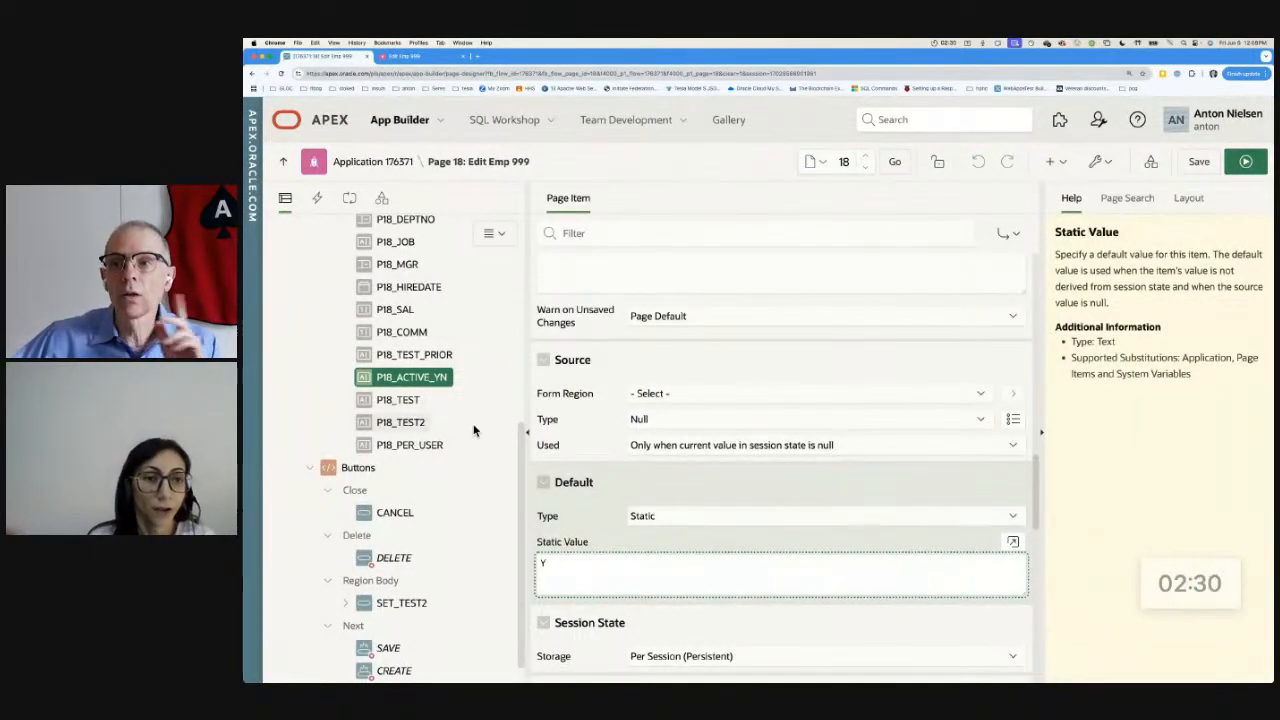
{"action": "left_click", "coordinate": [810, 420]}
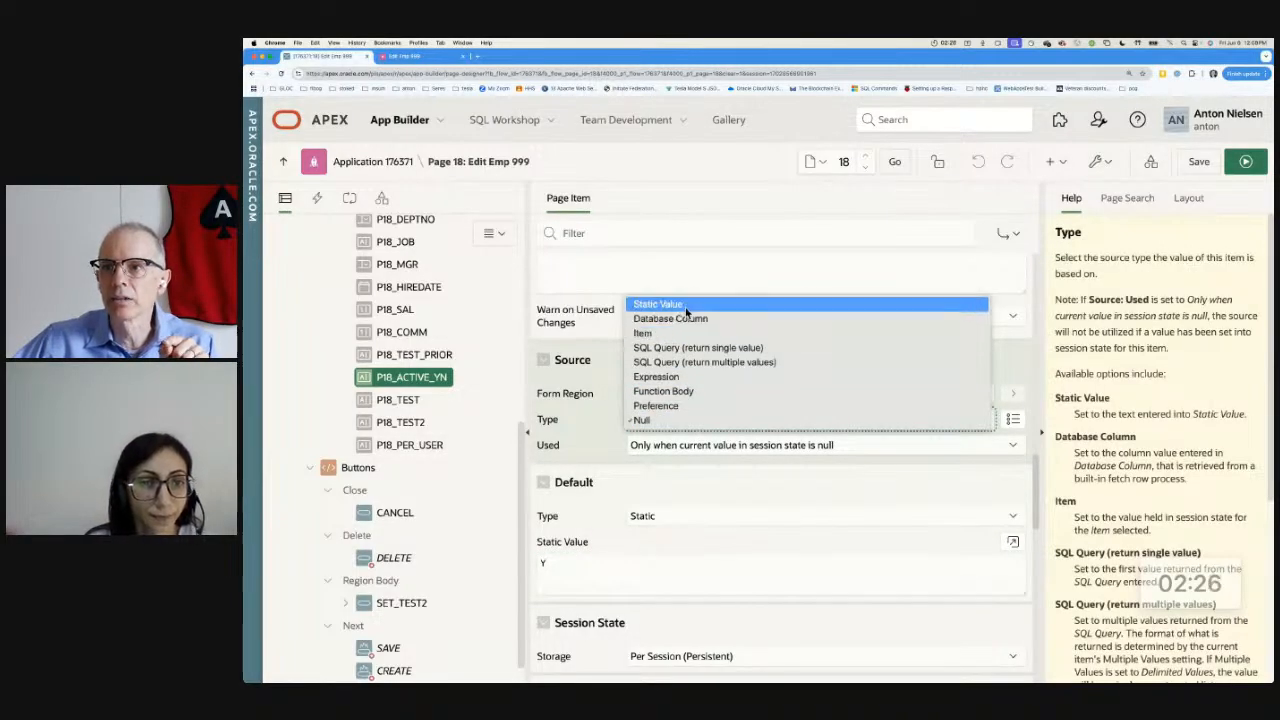
{"action": "left_click", "coordinate": [658, 304]}
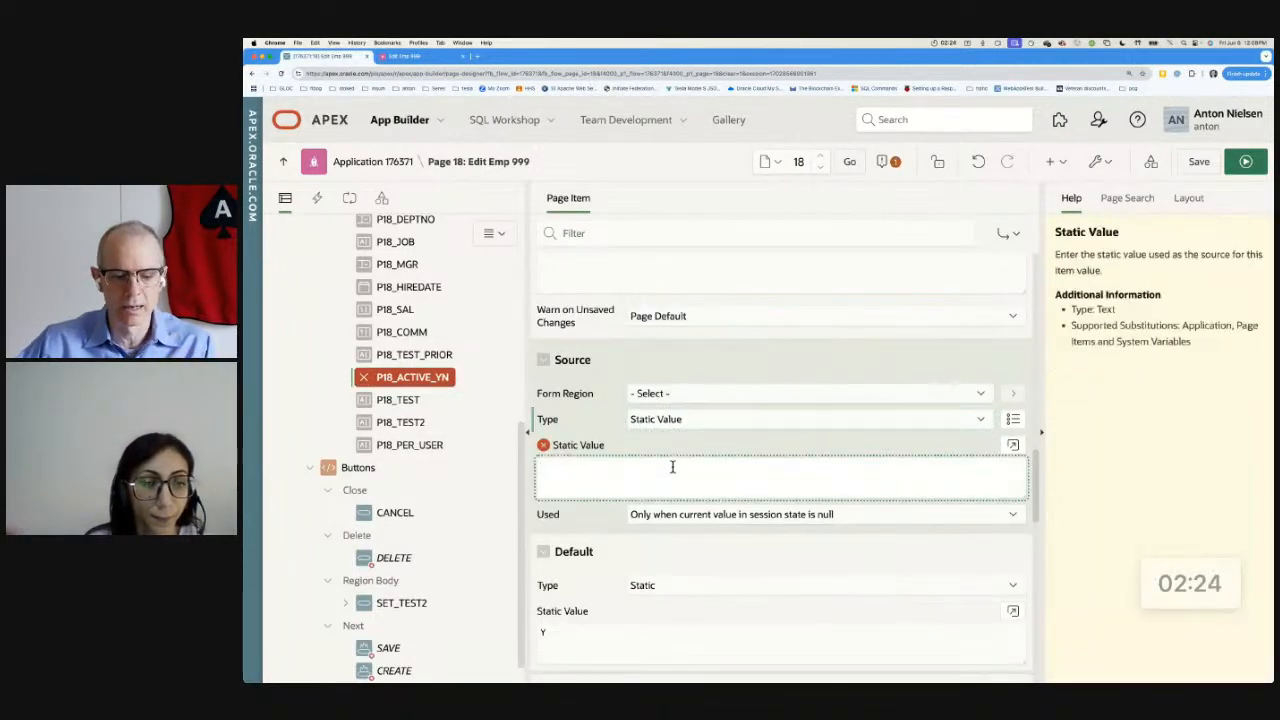
{"action": "type", "text": "Y"}
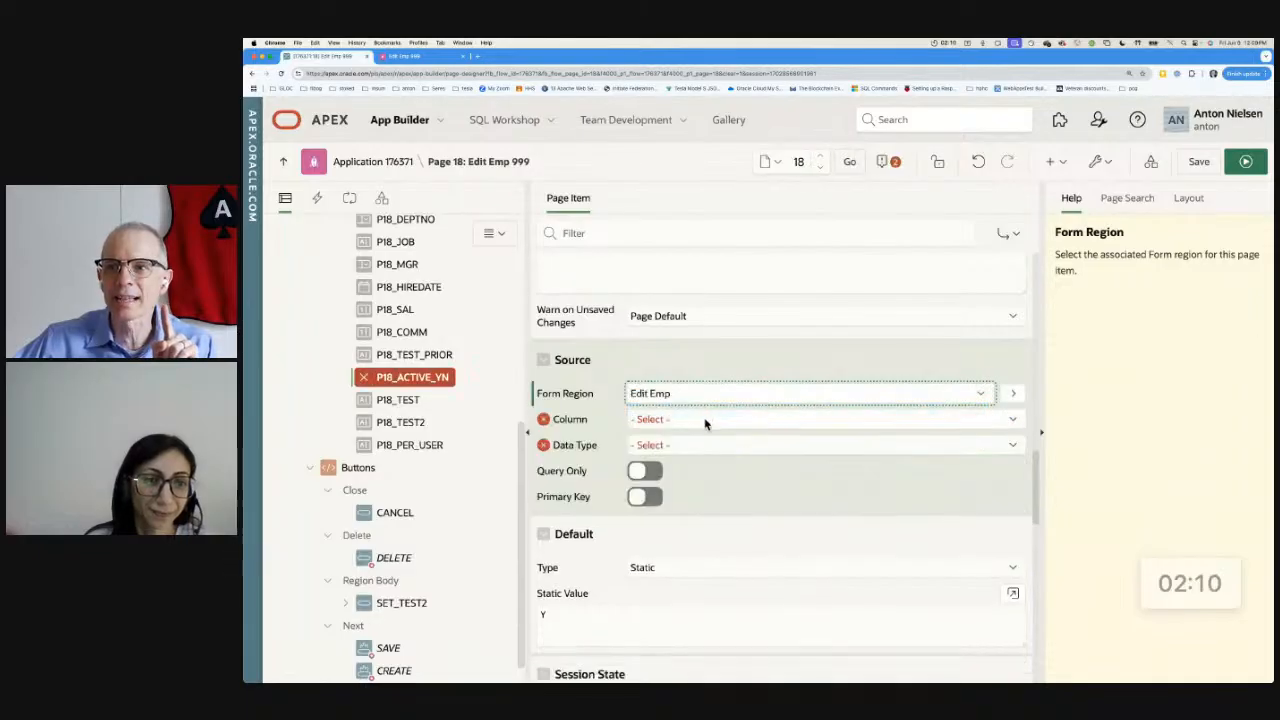
{"action": "left_click", "coordinate": [820, 420]}
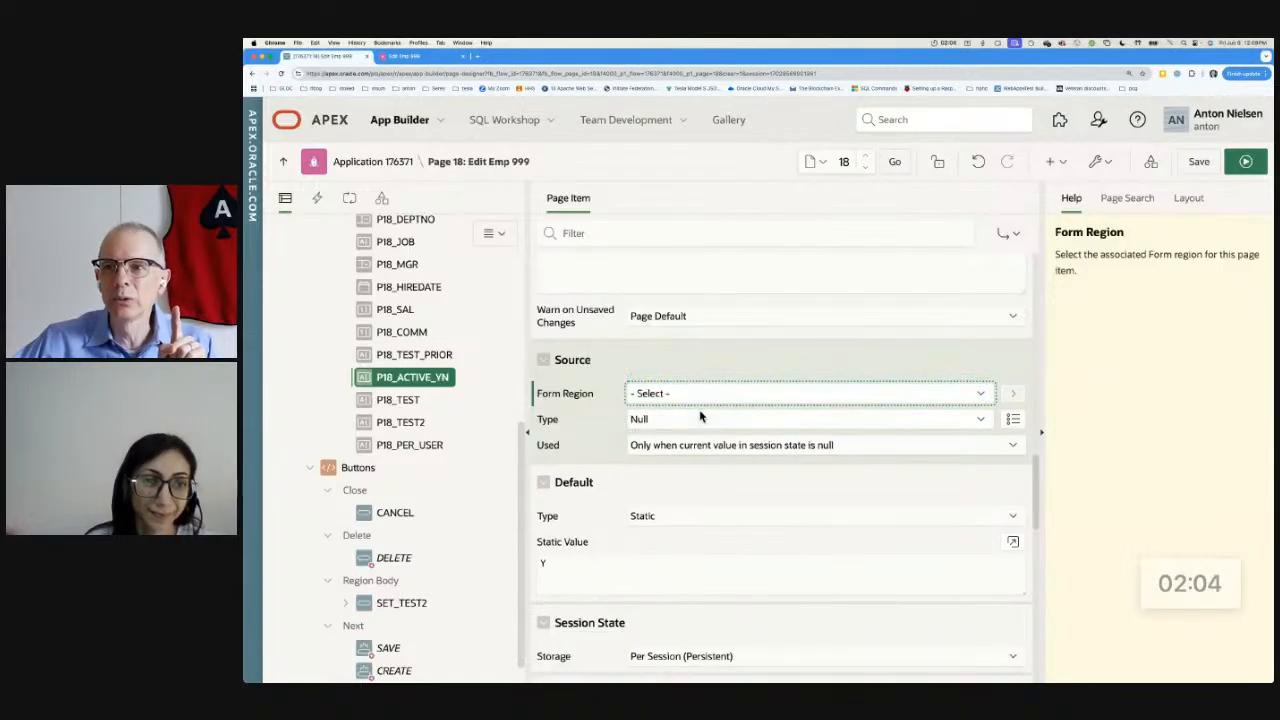
{"action": "left_click", "coordinate": [804, 420]}
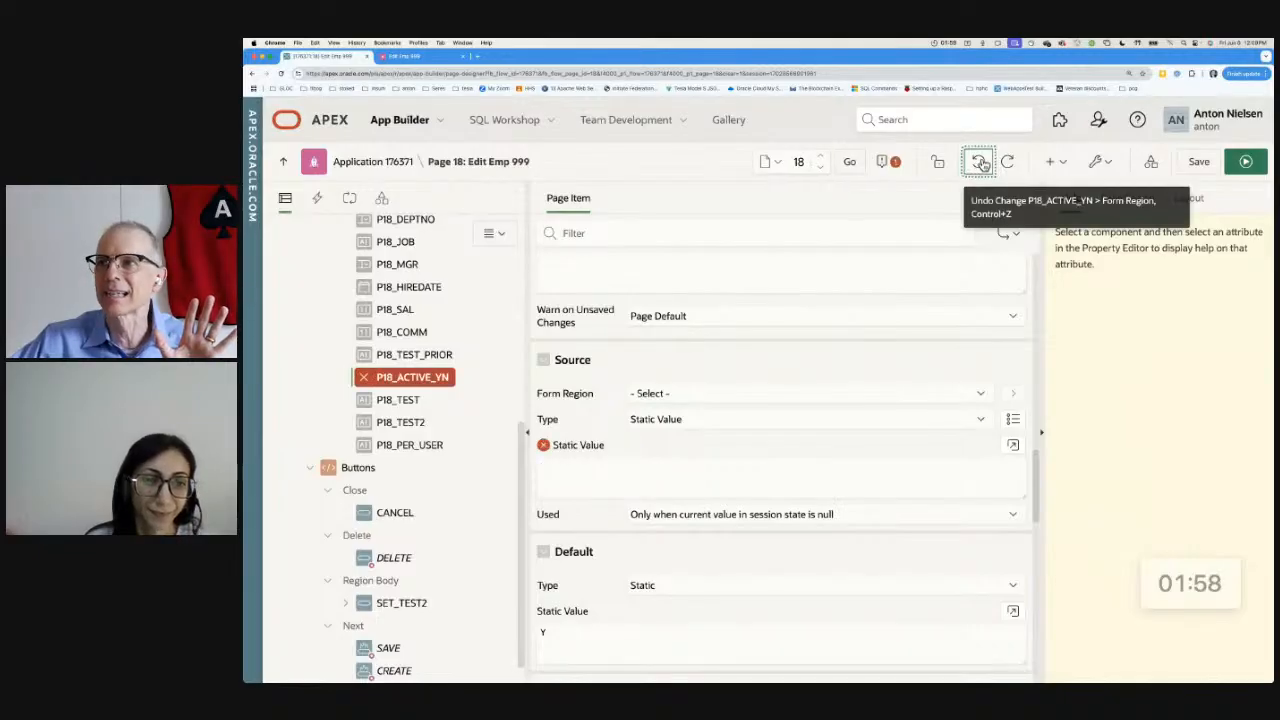
{"action": "left_click", "coordinate": [978, 160]}
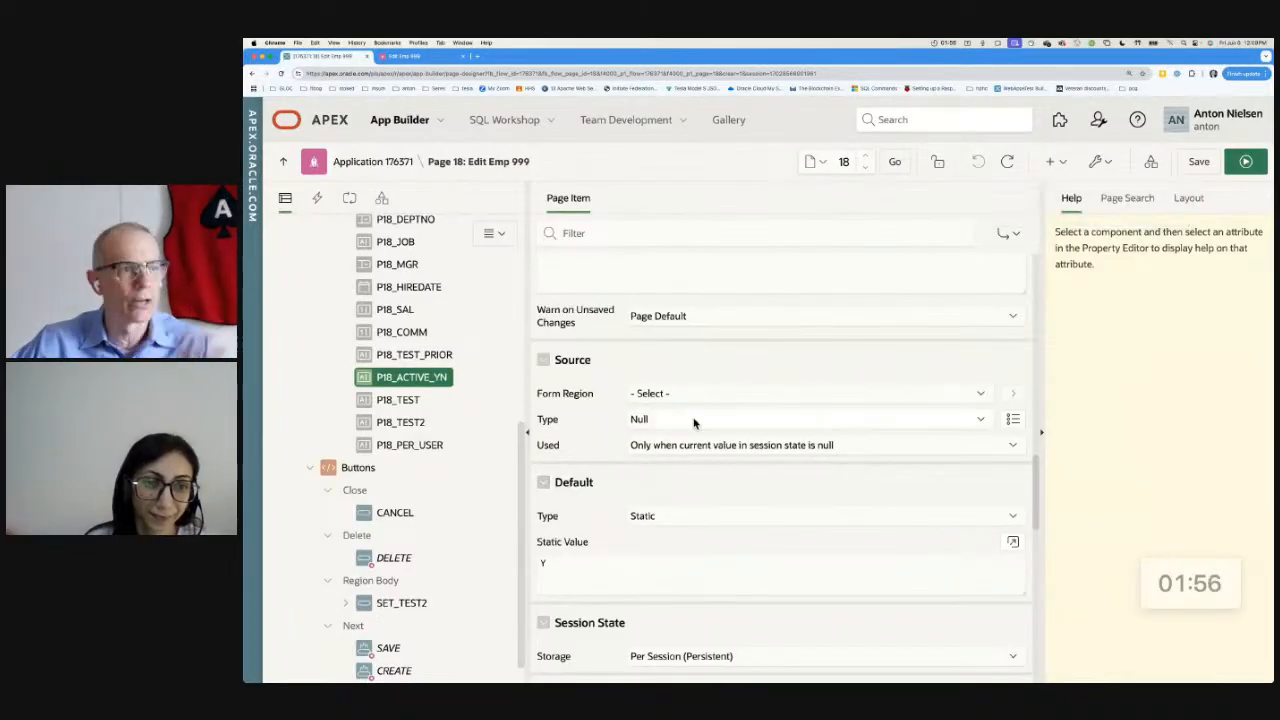
{"action": "mouse_move", "coordinate": [1188, 198]}
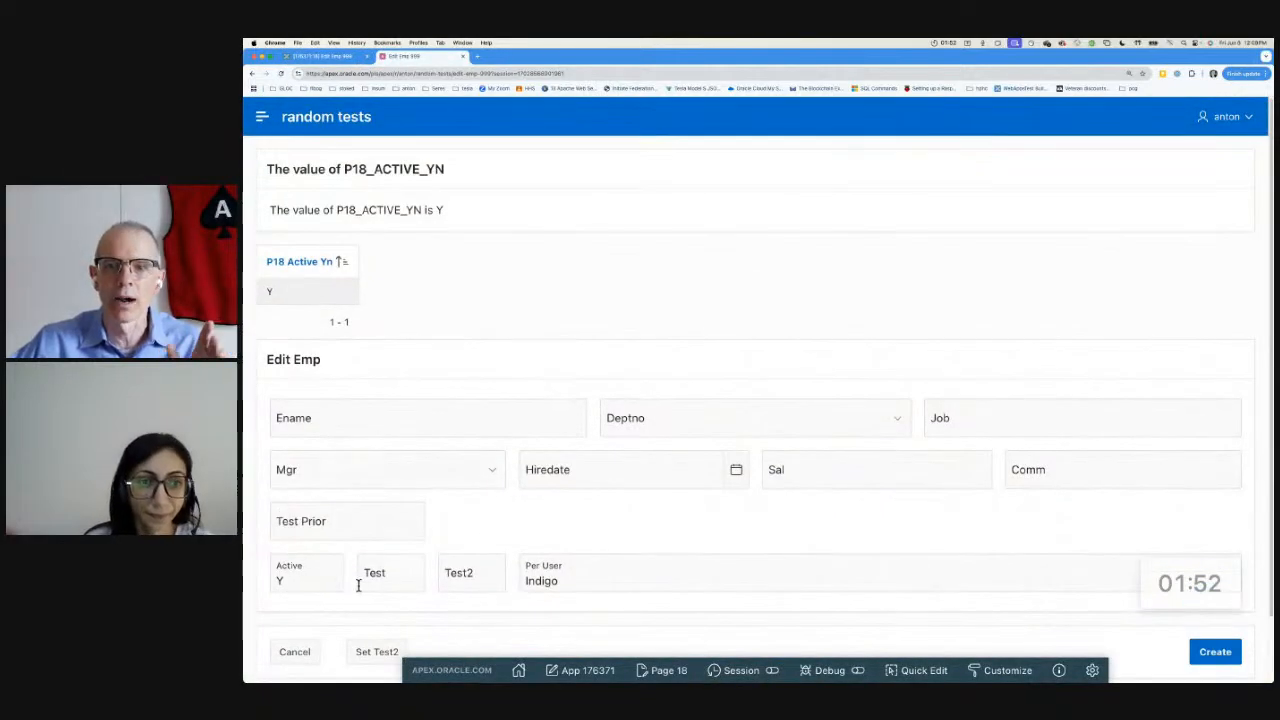
{"action": "left_click", "coordinate": [390, 572]}
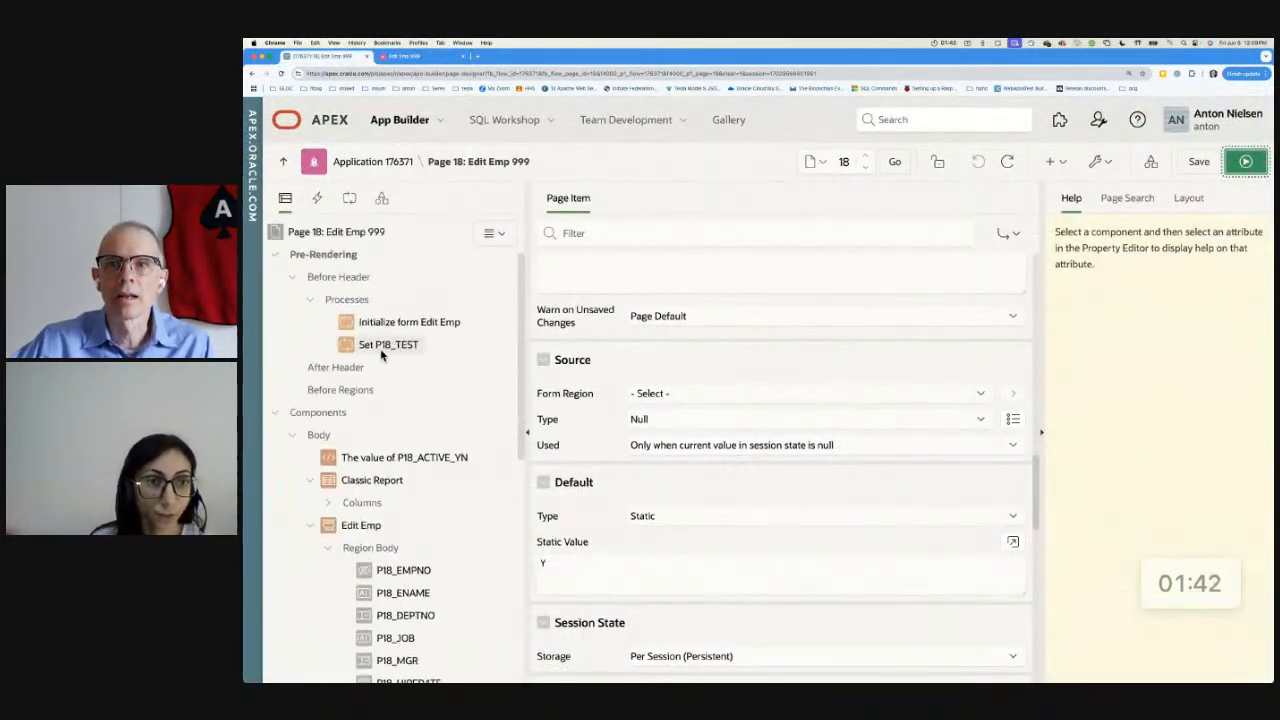
- Create a Before Header computation whose Item Name is P18_ACTIVE_YN
{"action": "left_click", "coordinate": [388, 344]}
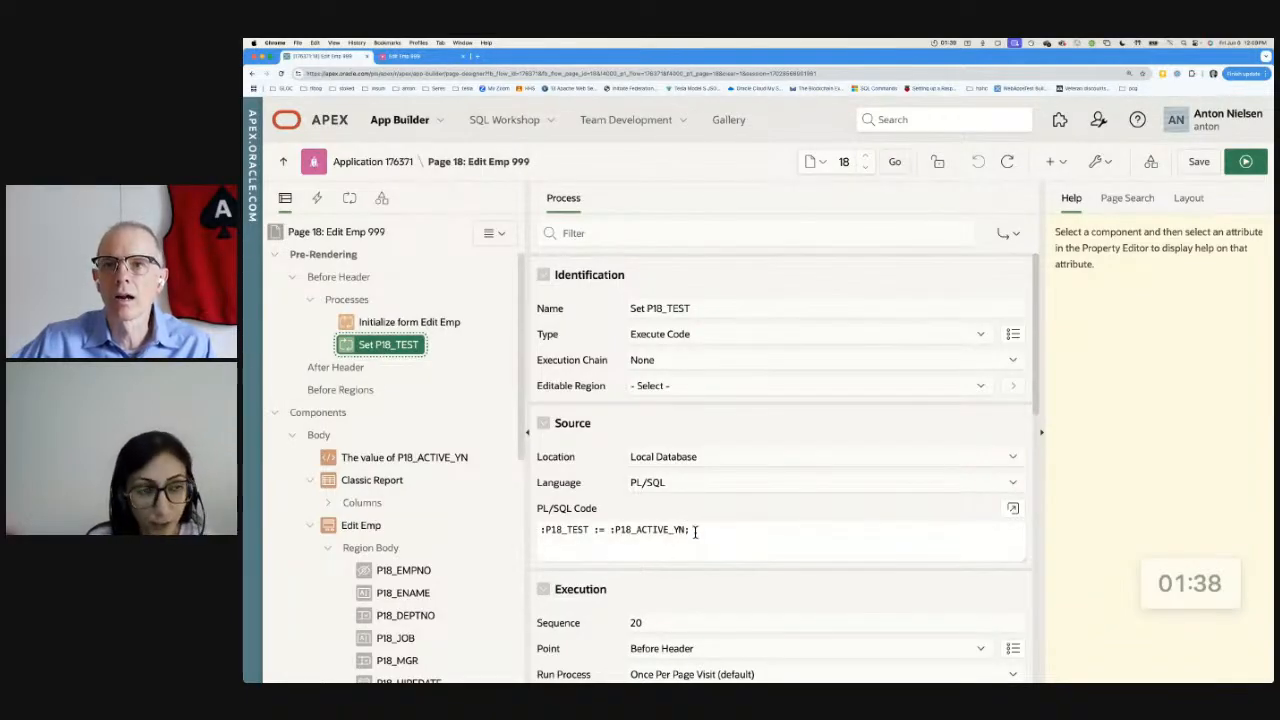
{"action": "right_click", "coordinate": [324, 252]}
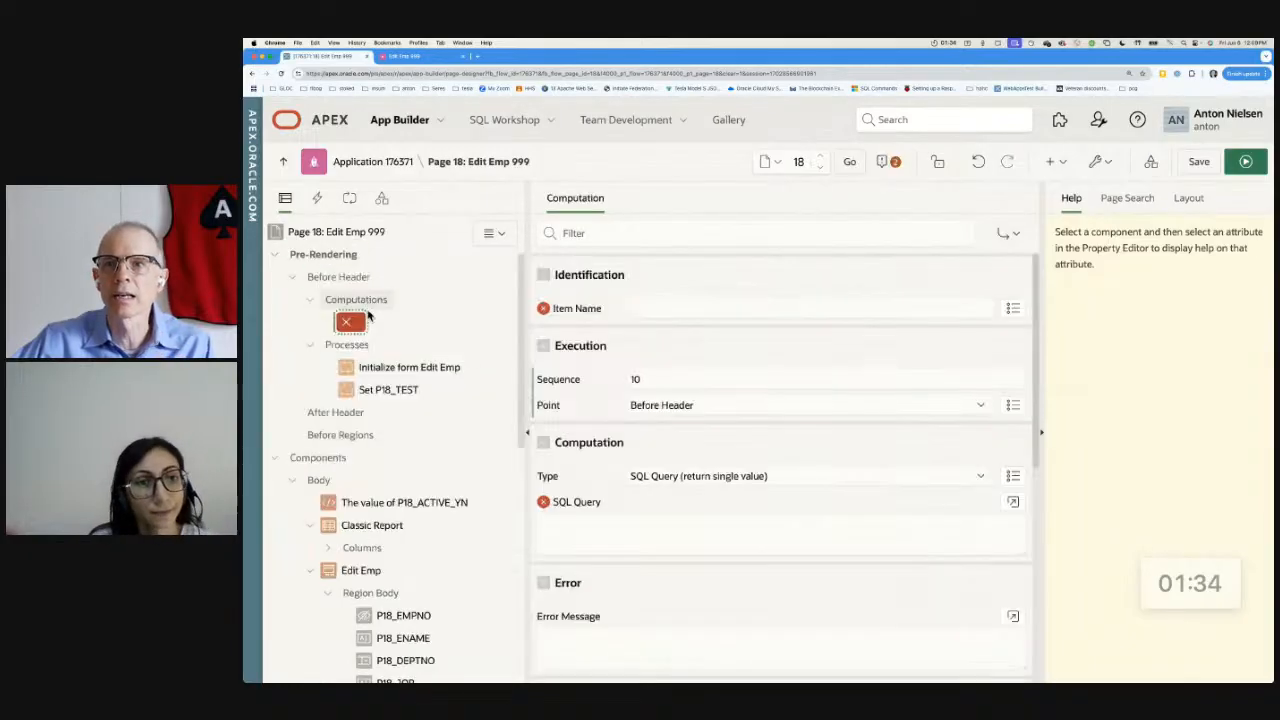
{"action": "left_click", "coordinate": [1012, 308]}
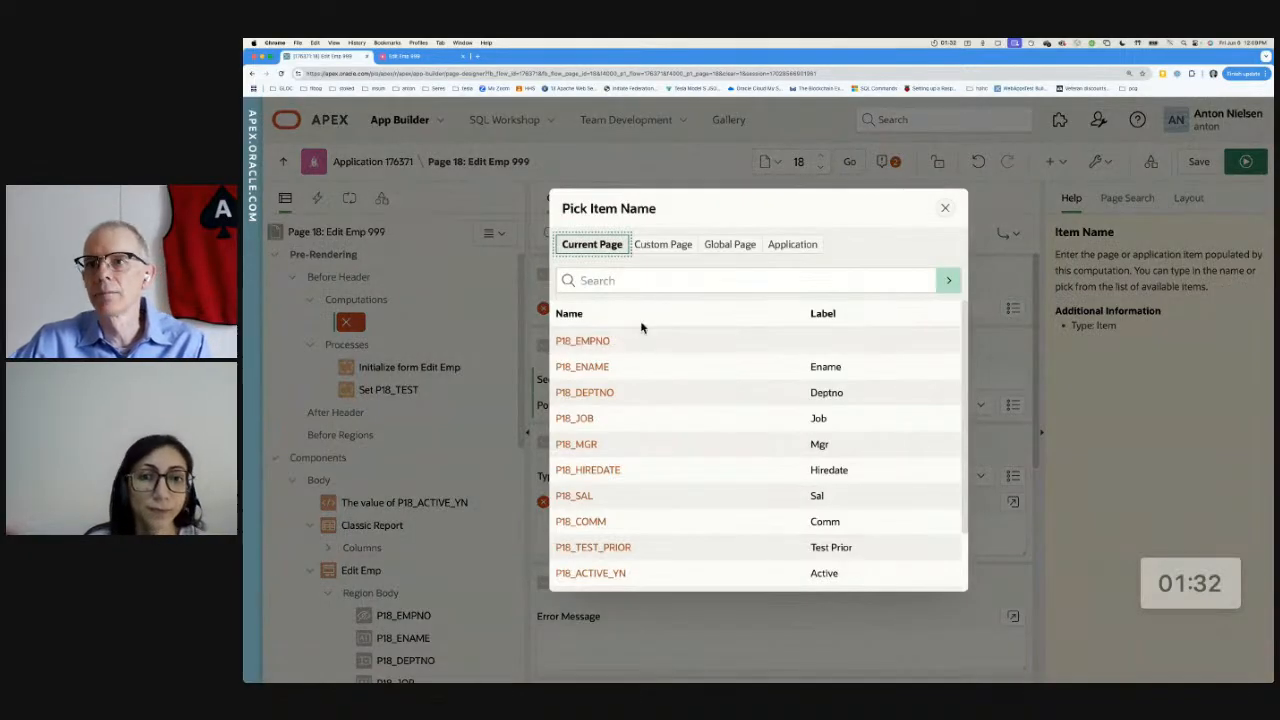
{"action": "left_click", "coordinate": [590, 572]}
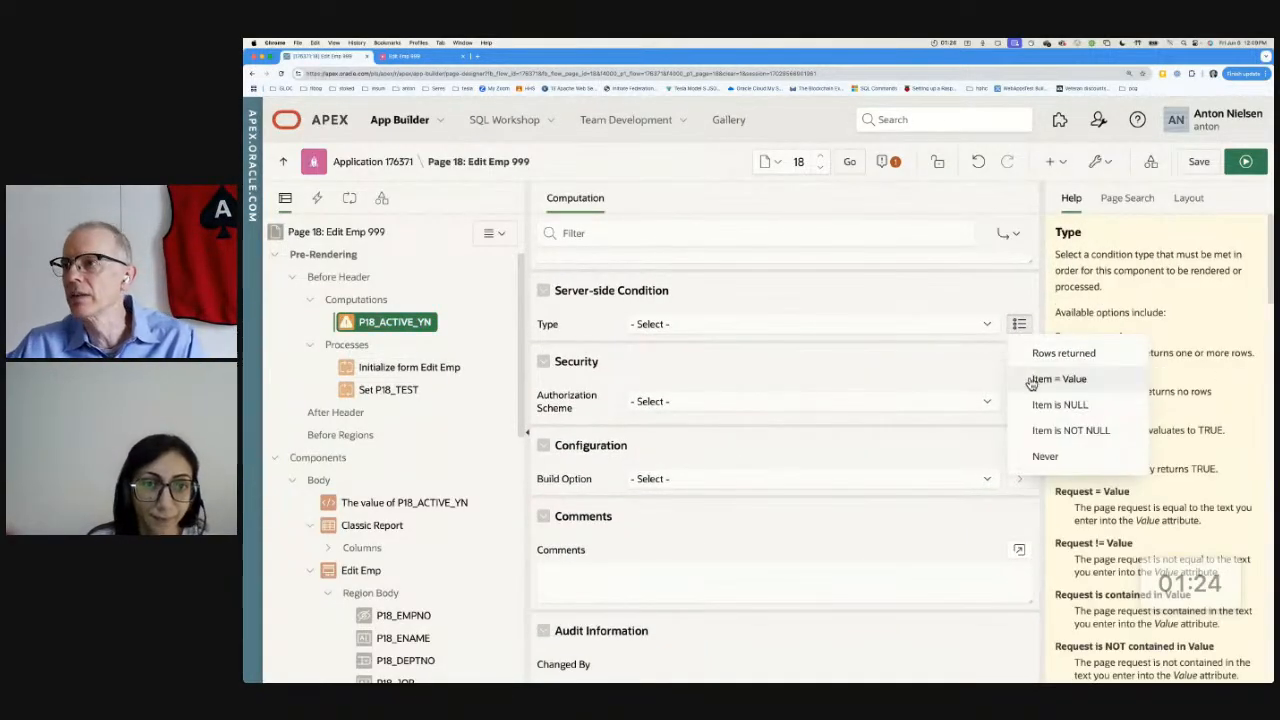
- Review the Set P18_TEST process and the P18_ACTIVE_YN item with its static default cleared
{"action": "left_click", "coordinate": [1056, 378]}
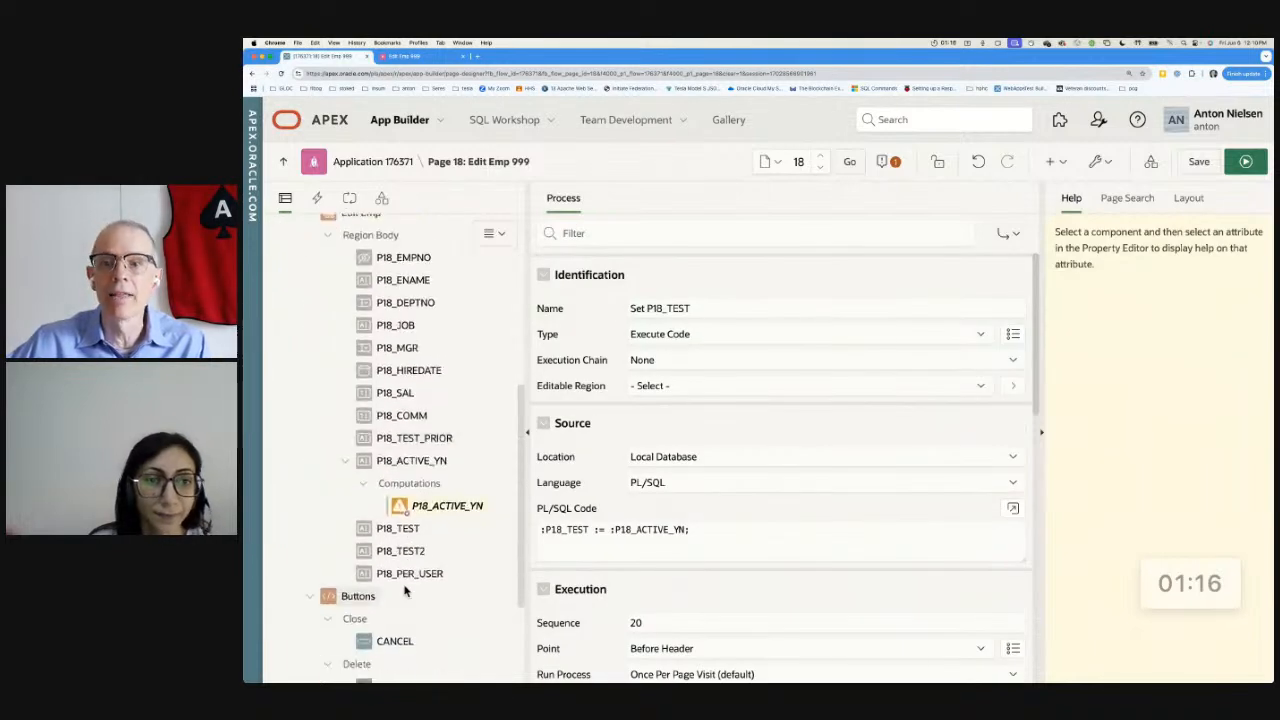
{"action": "left_click", "coordinate": [412, 460]}
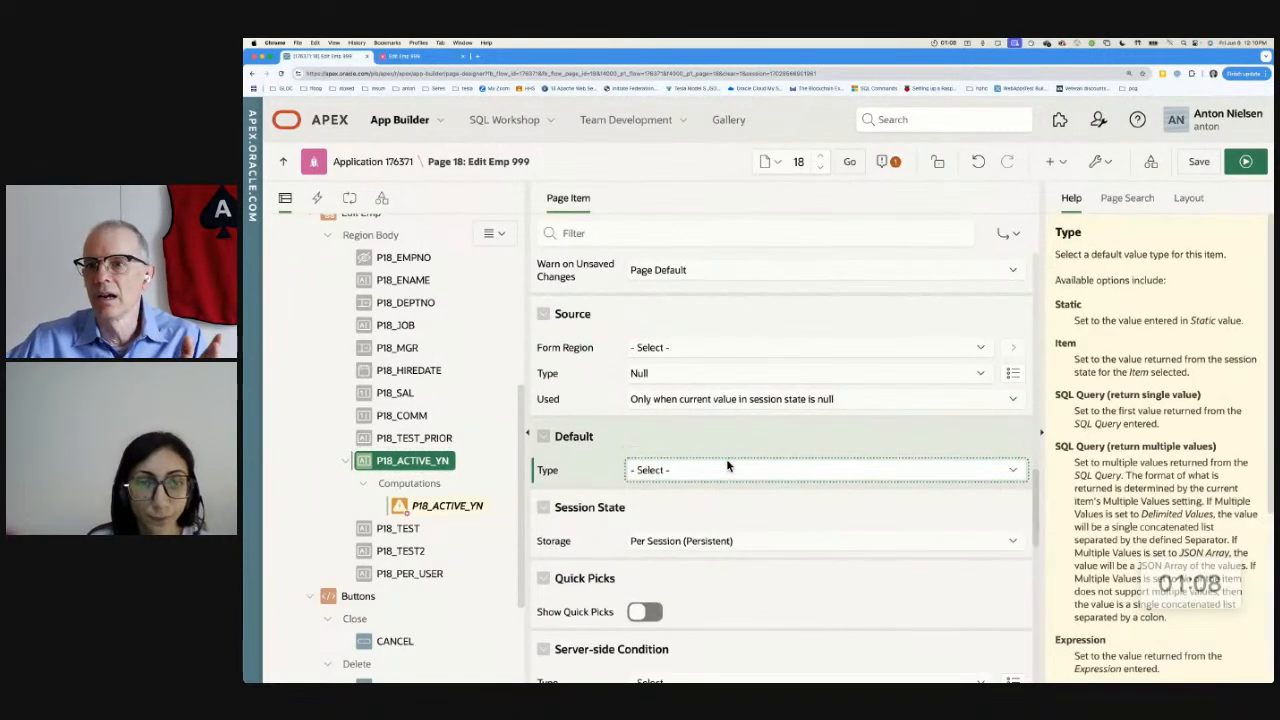
- Save and run the page, hitting a SQL error from the new computation
{"action": "left_click", "coordinate": [1198, 160]}
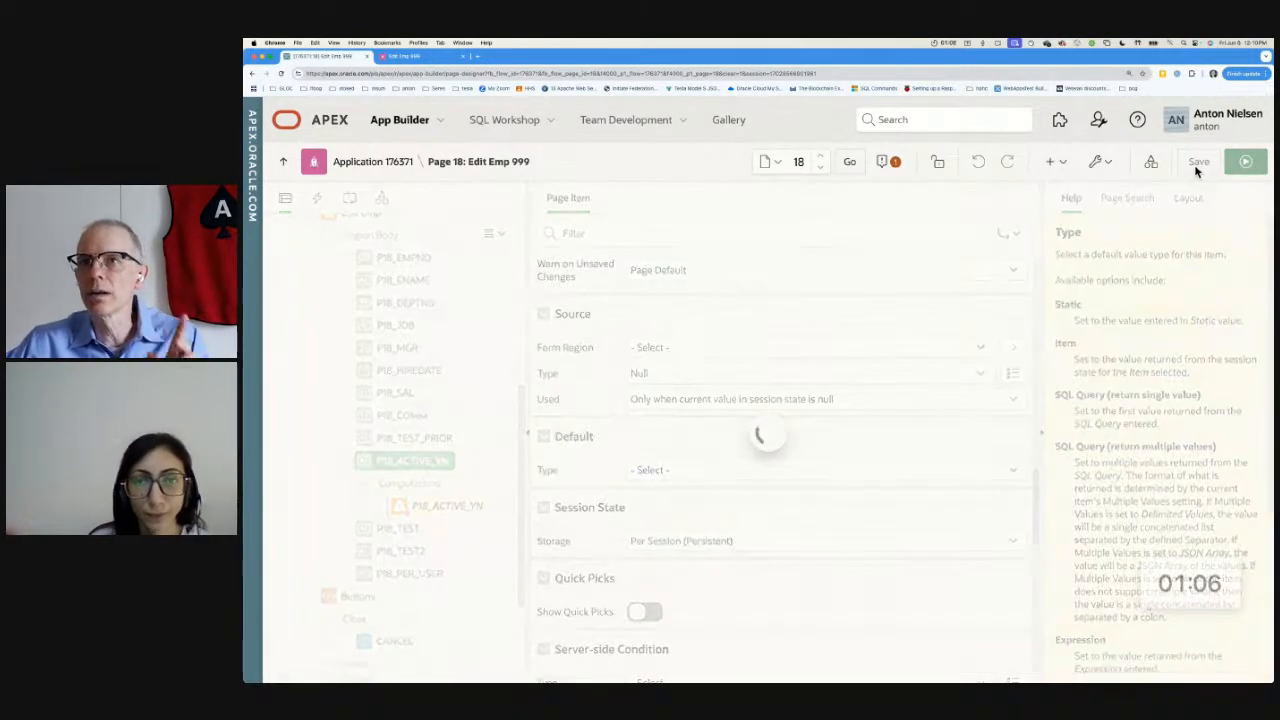
{"action": "left_click", "coordinate": [1198, 160]}
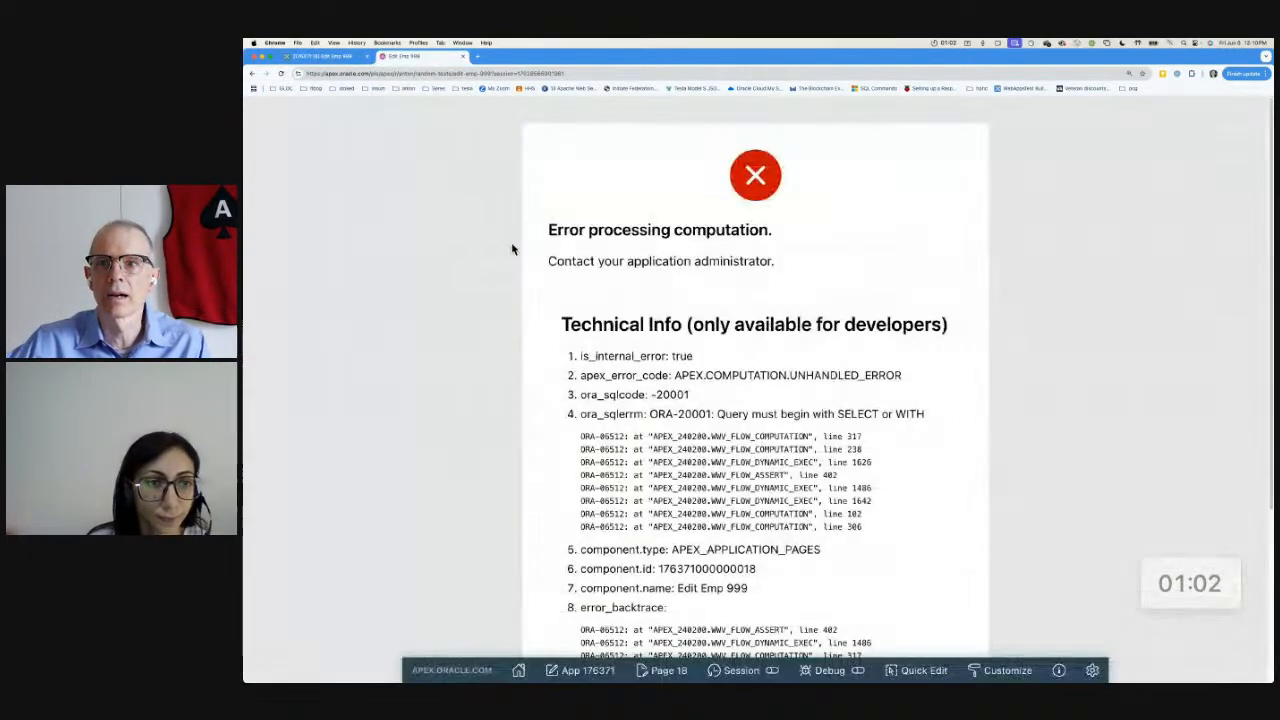
{"action": "scroll", "scroll_direction": "down", "scroll_amount": 3}
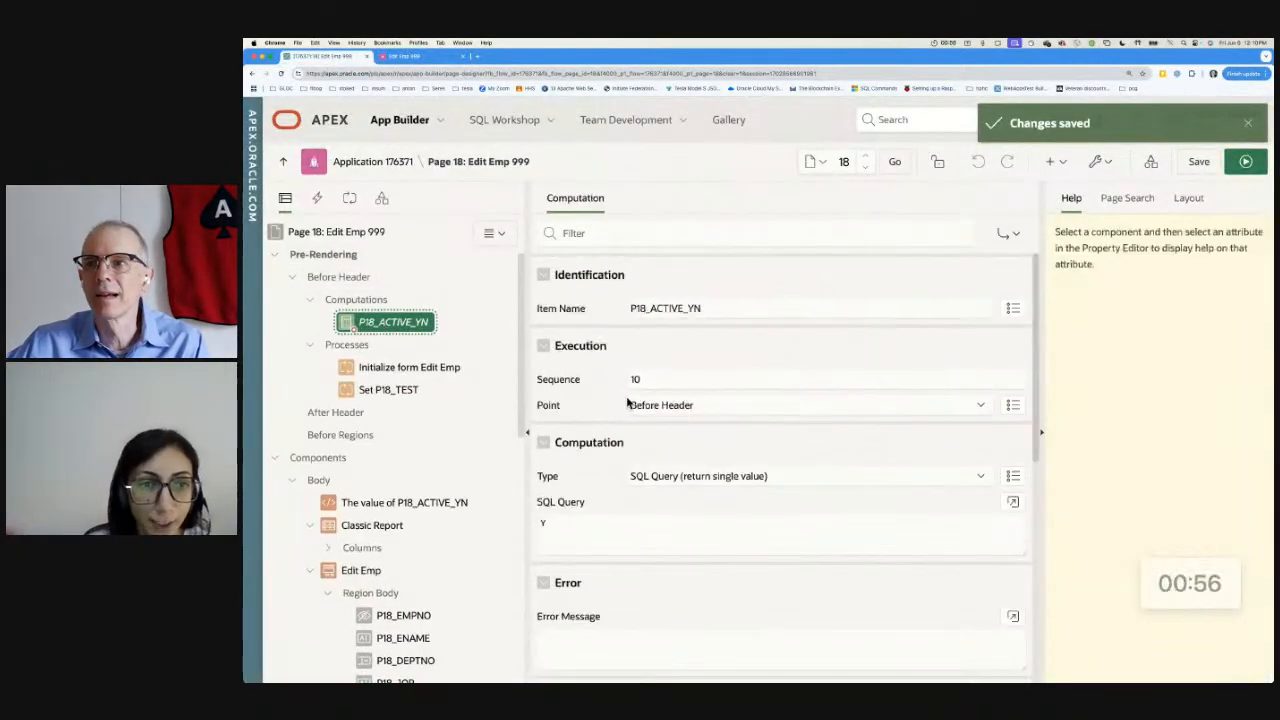
- Change the P18_ACTIVE_YN computation Type to Static Value with Y
{"action": "left_click", "coordinate": [804, 476]}
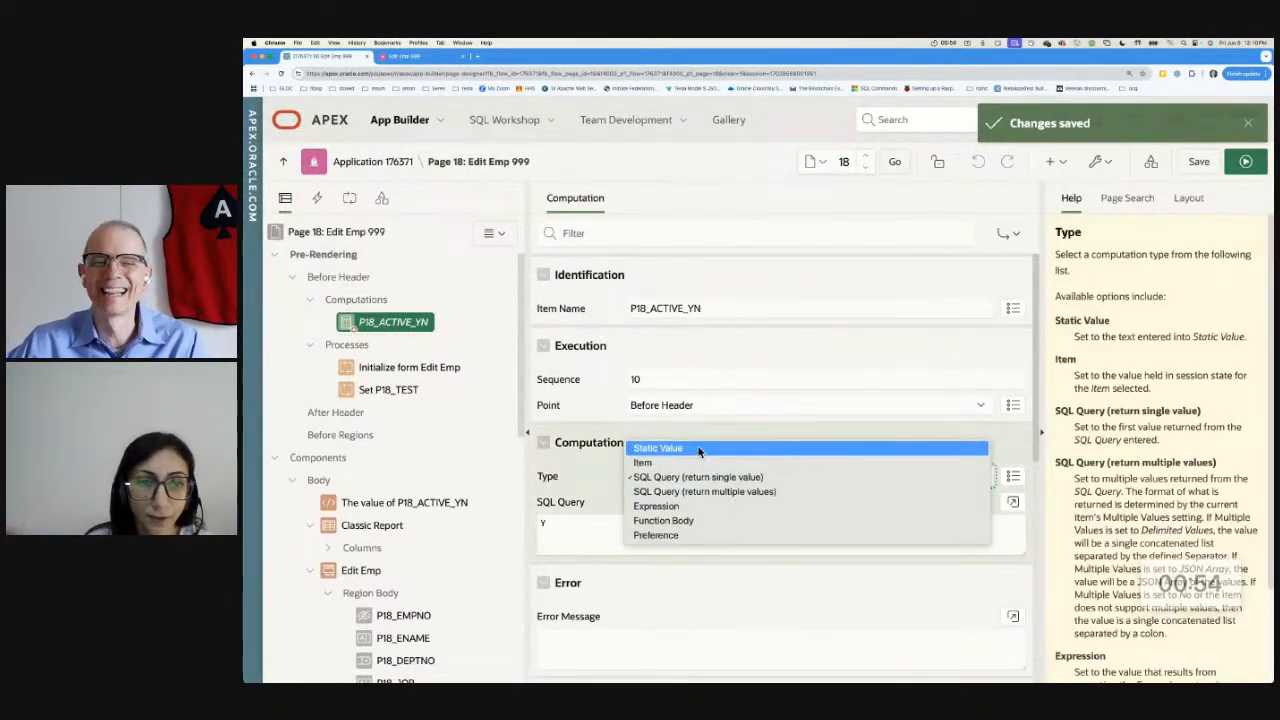
{"action": "left_click", "coordinate": [658, 448]}
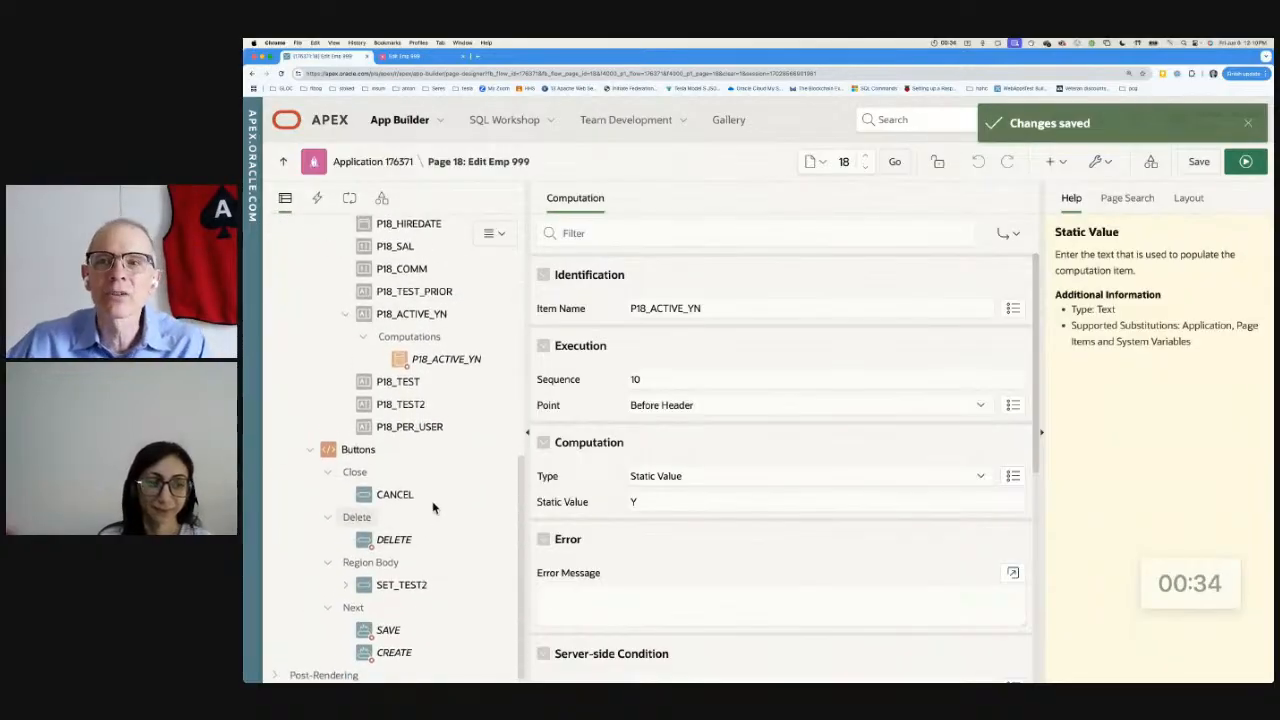
{"action": "left_click", "coordinate": [412, 312]}
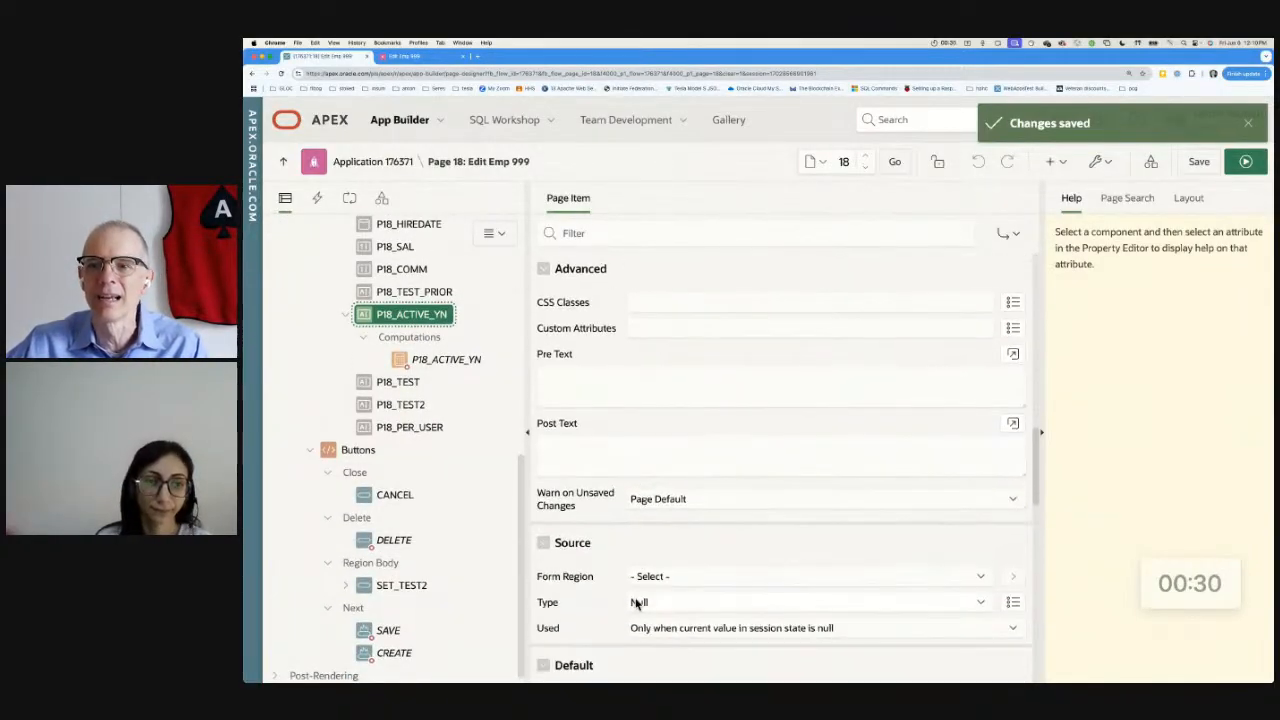
{"action": "scroll", "scroll_direction": "down", "scroll_amount": 3}
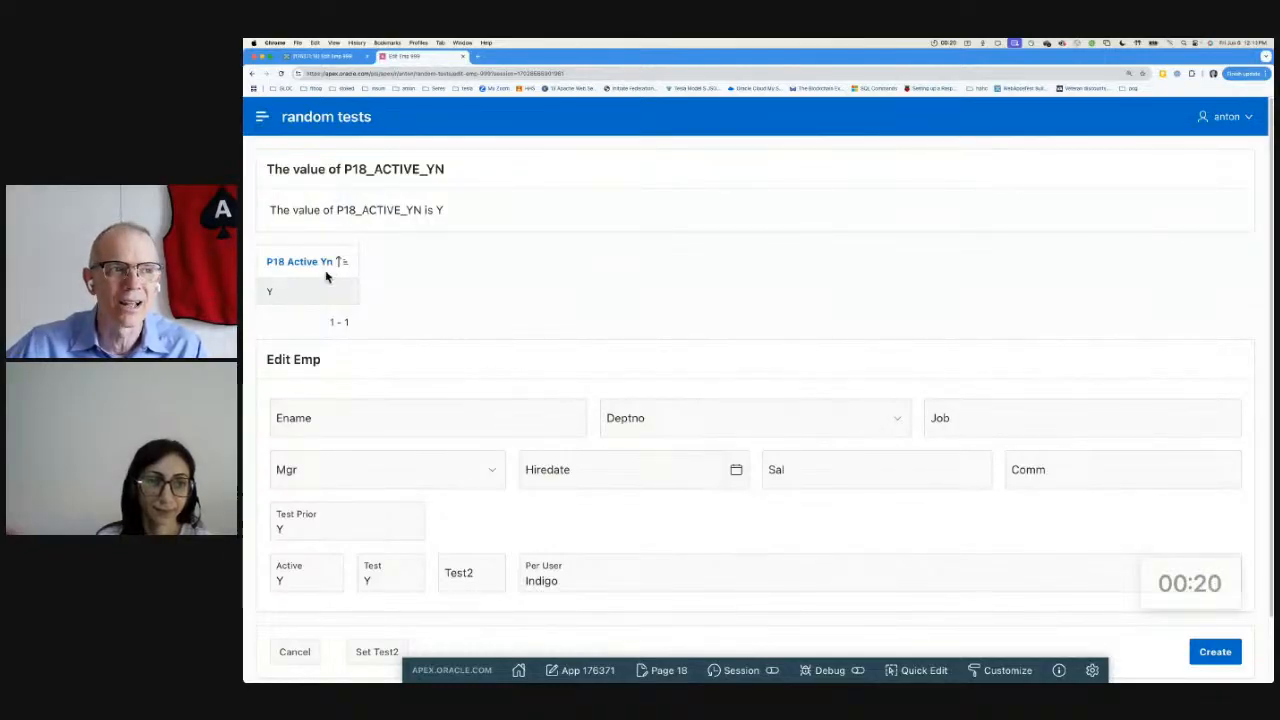
{"action": "mouse_move", "coordinate": [372, 540]}
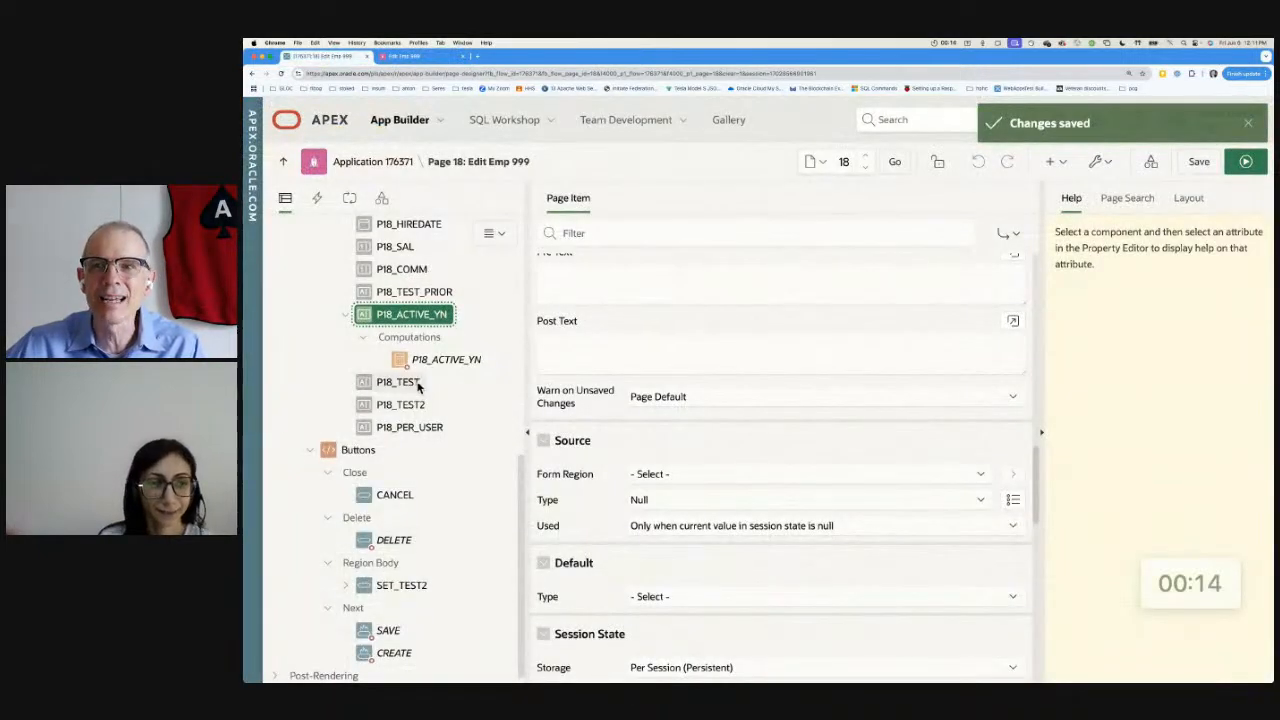
{"action": "mouse_move", "coordinate": [396, 260]}
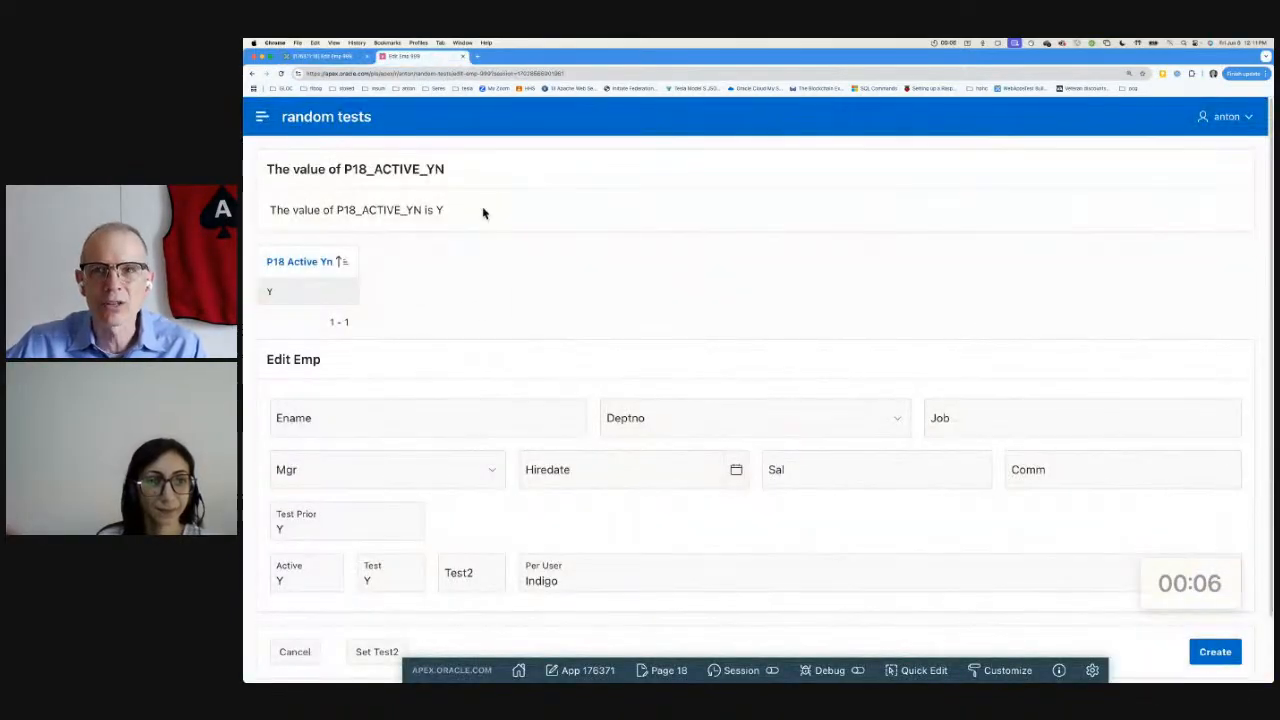
{"action": "mouse_move", "coordinate": [528, 306]}
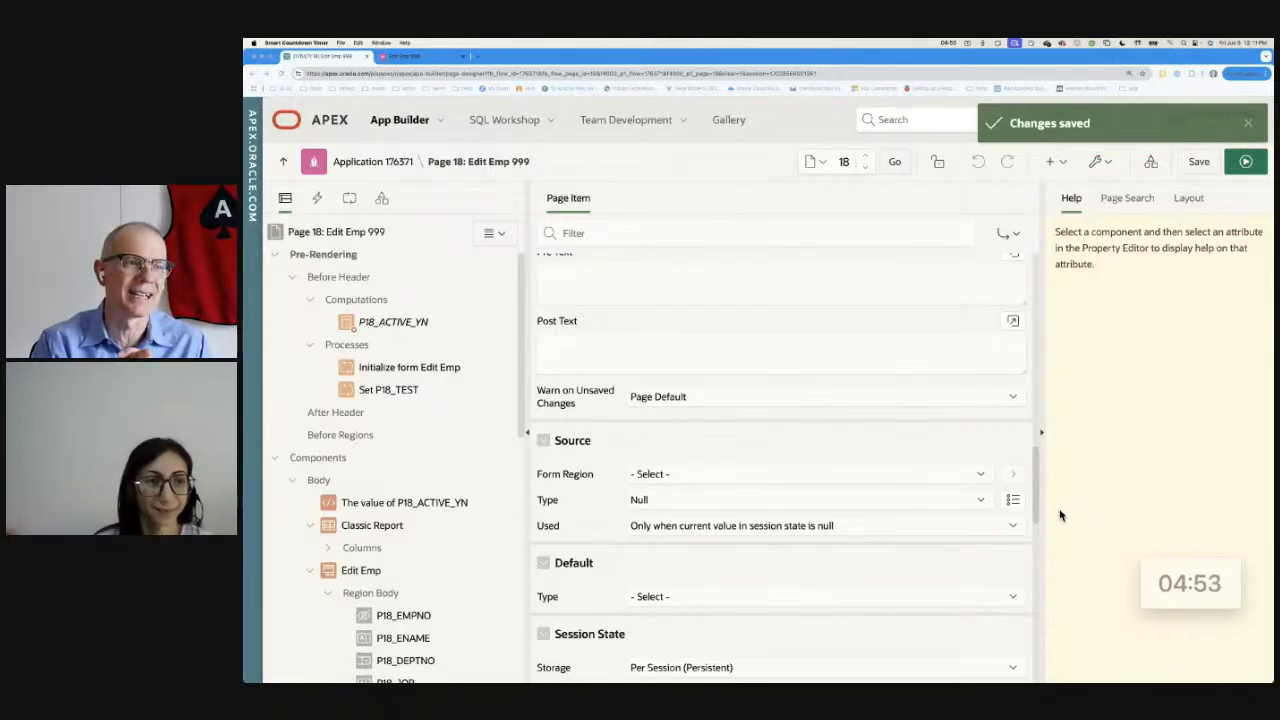
{"action": "mouse_move", "coordinate": [424, 600]}
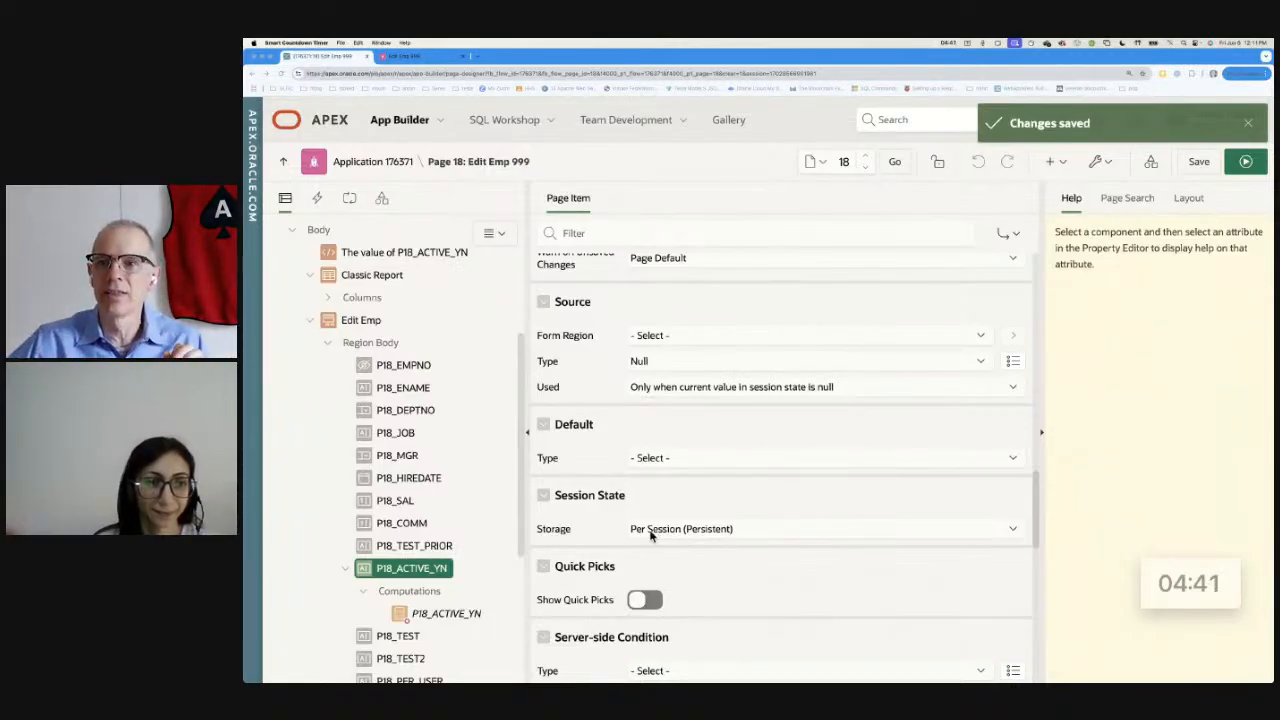
- Read the Storage help on Per User, then select the P18_TEST2 item
{"action": "left_click", "coordinate": [552, 528]}
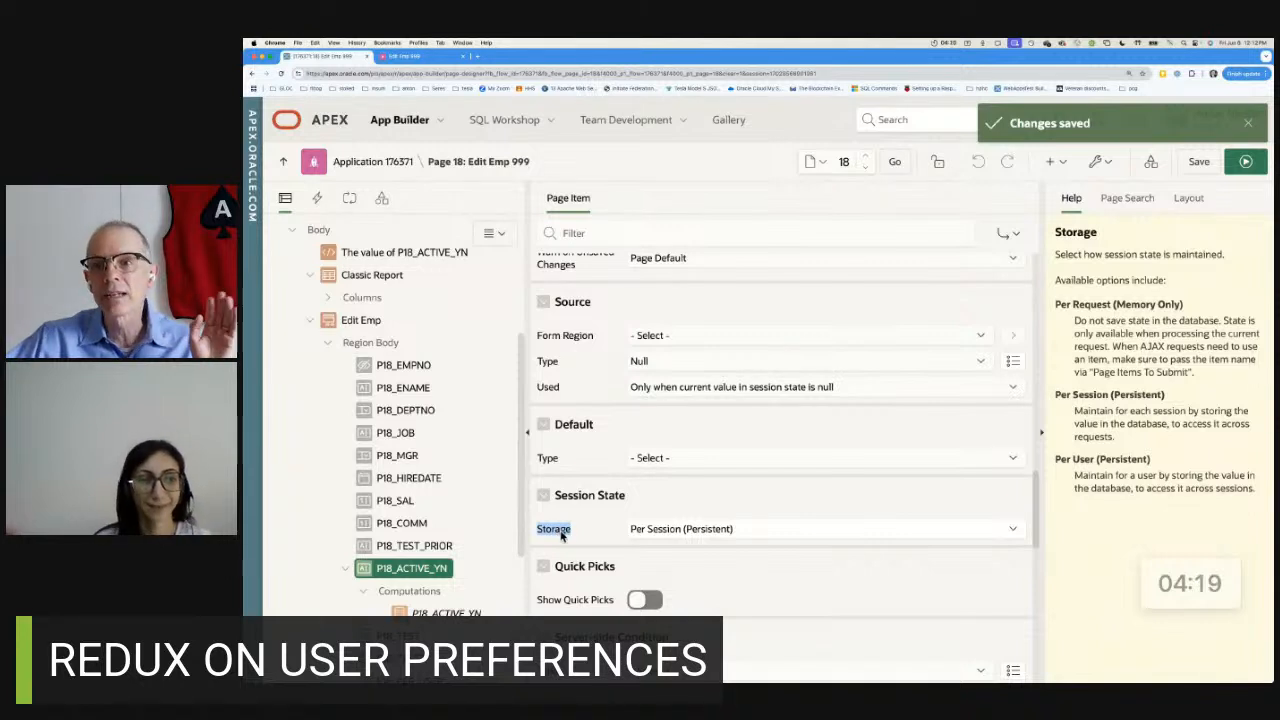
{"action": "left_click", "coordinate": [400, 604]}
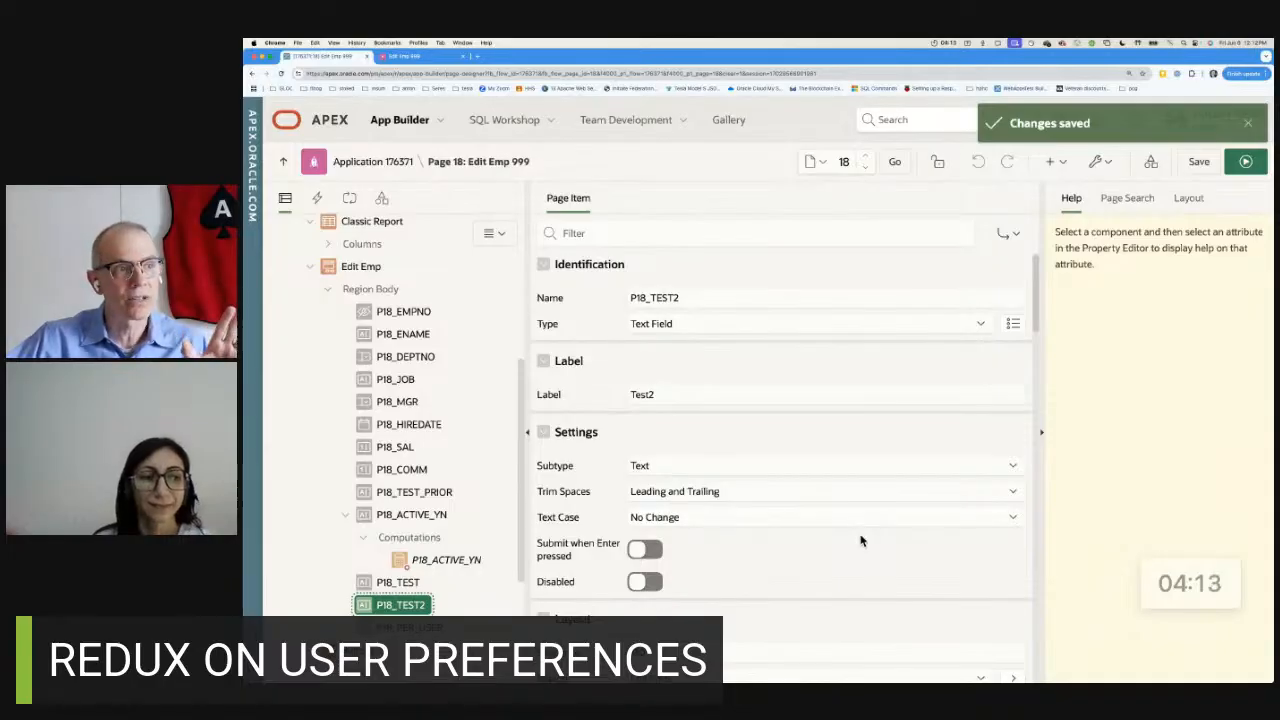
- Set P18_TEST2's source Type to Preference named A176511_P18_TEST2
{"action": "scroll", "scroll_direction": "down", "scroll_amount": 3}
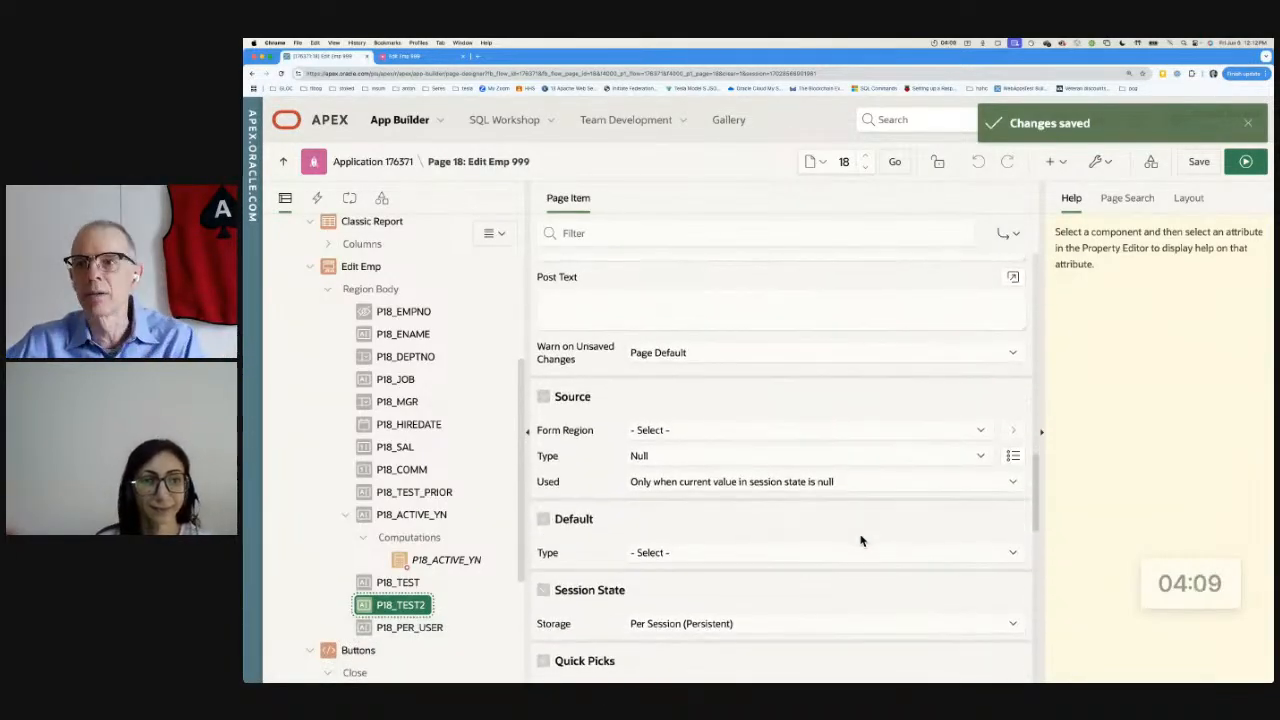
{"action": "left_click", "coordinate": [804, 456]}
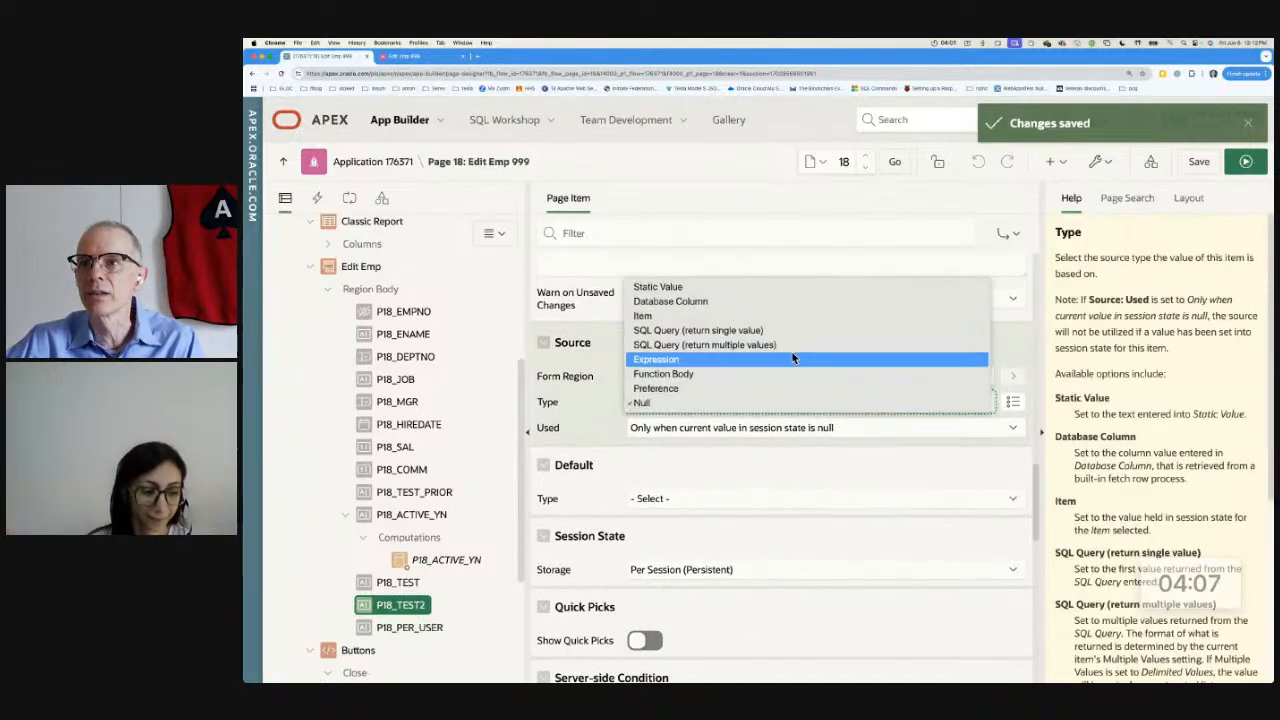
{"action": "mouse_move", "coordinate": [790, 388]}
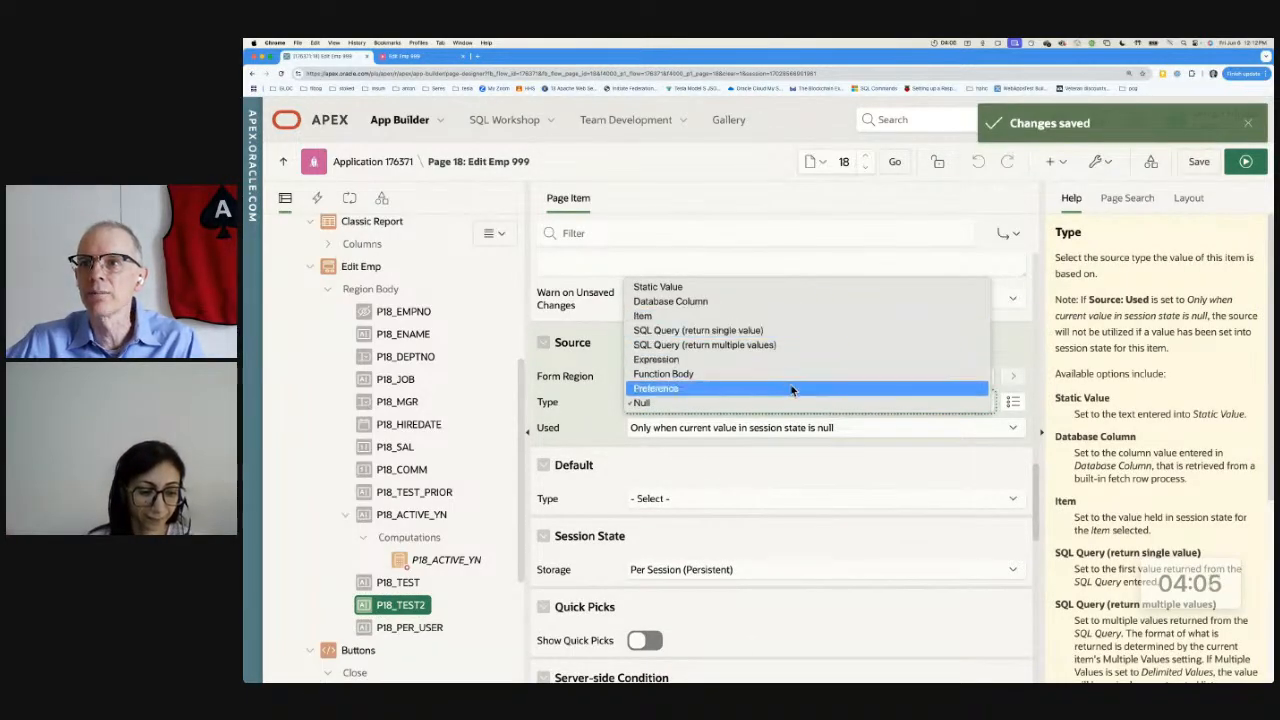
{"action": "left_click", "coordinate": [656, 388]}
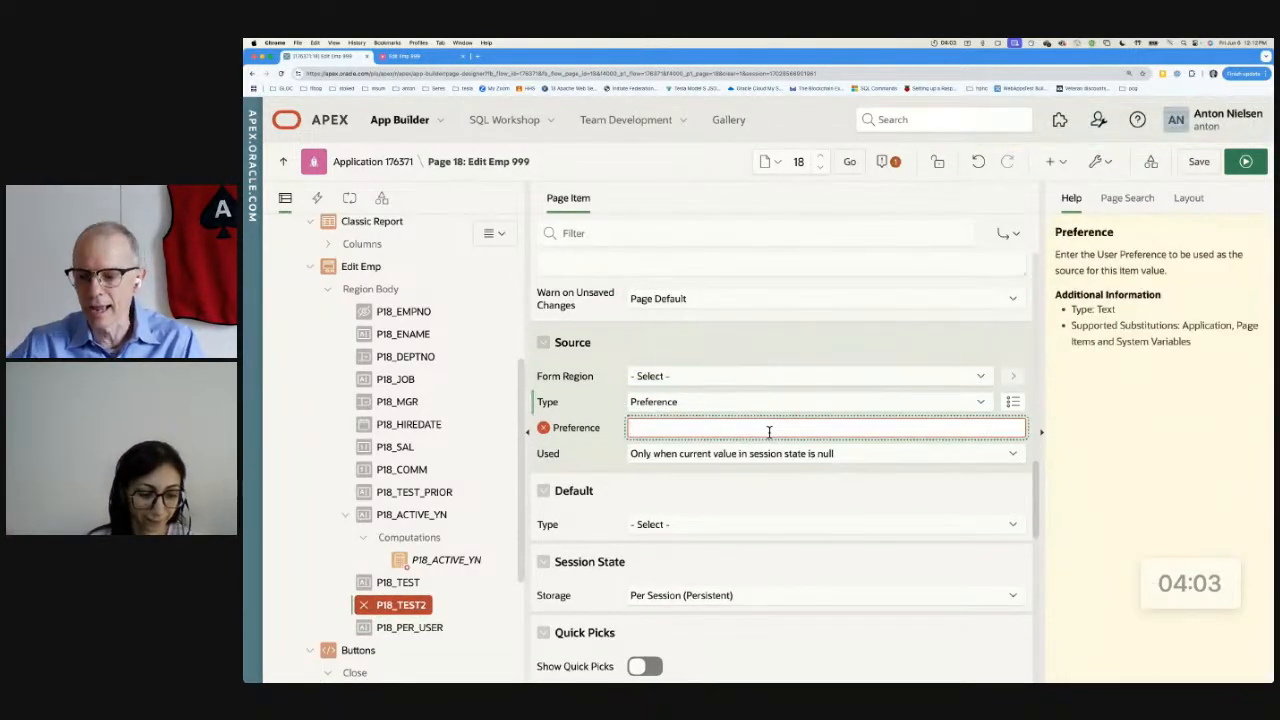
{"action": "type", "text": "A"}
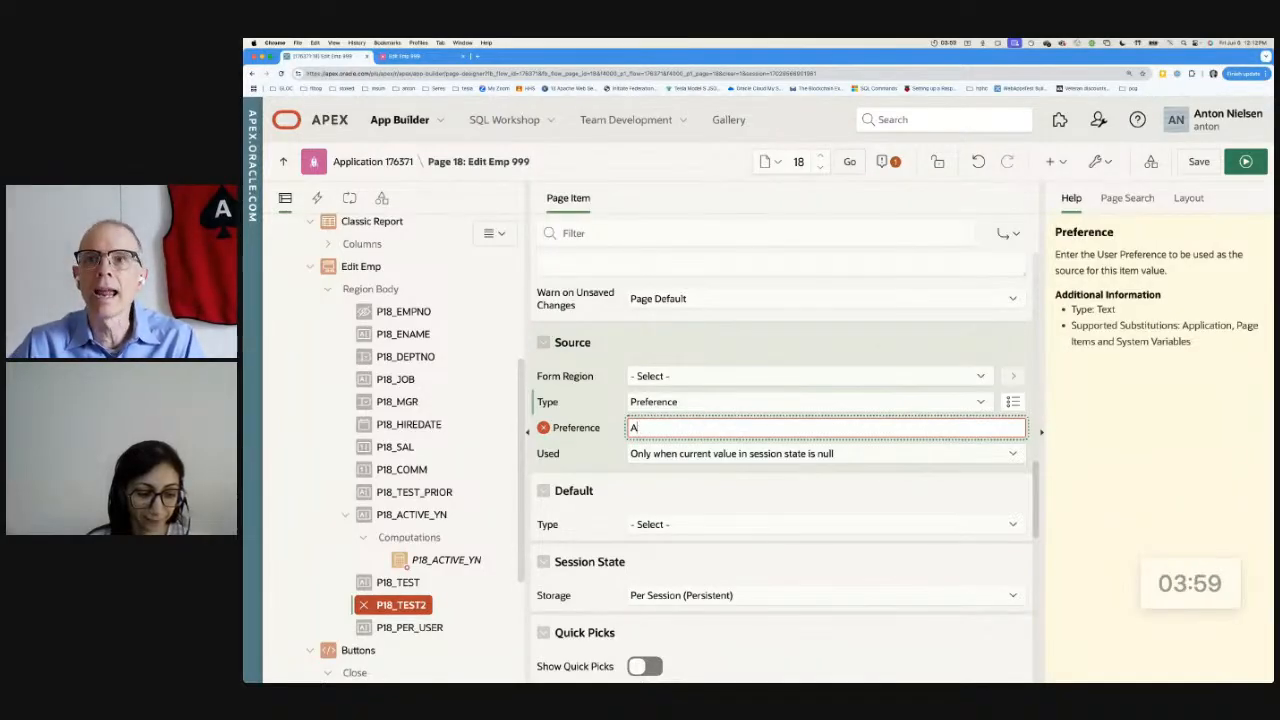
{"action": "type", "text": "17631_P18_TEST2"}
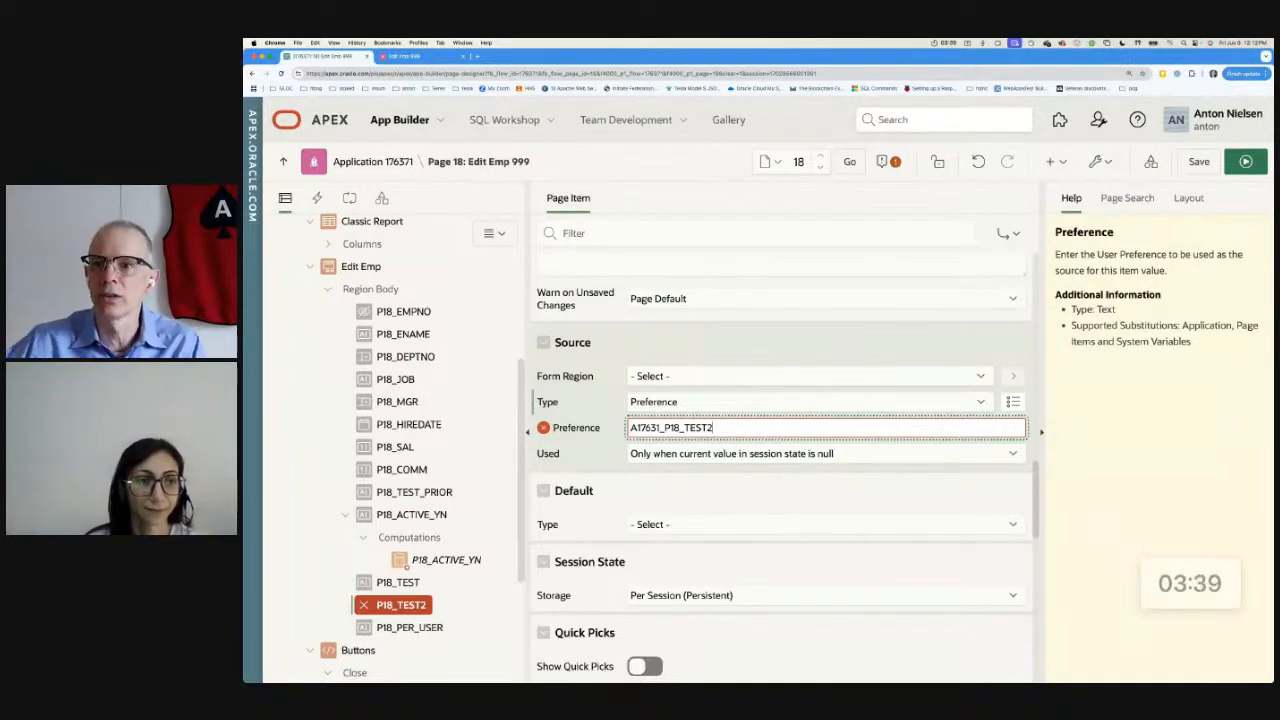
{"action": "double_click", "coordinate": [672, 428]}
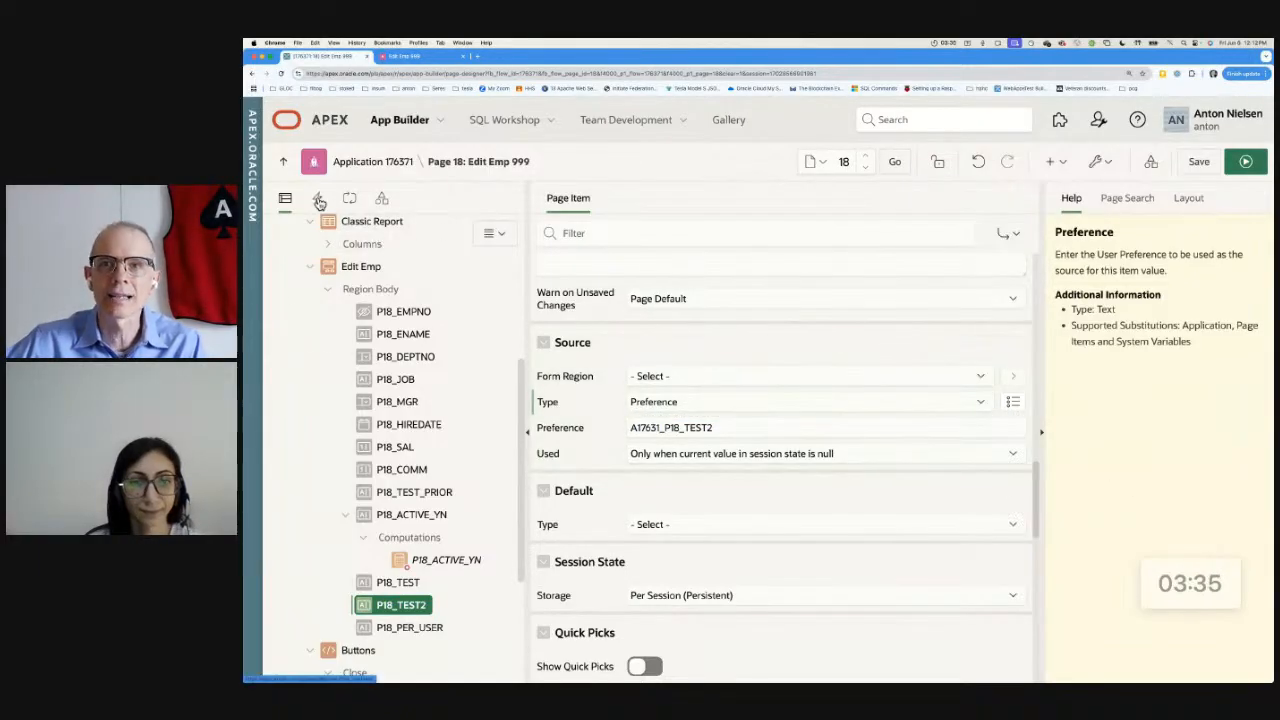
- Add a User Preferences process set to Reset Preferences for the current user
{"action": "left_click", "coordinate": [316, 198]}
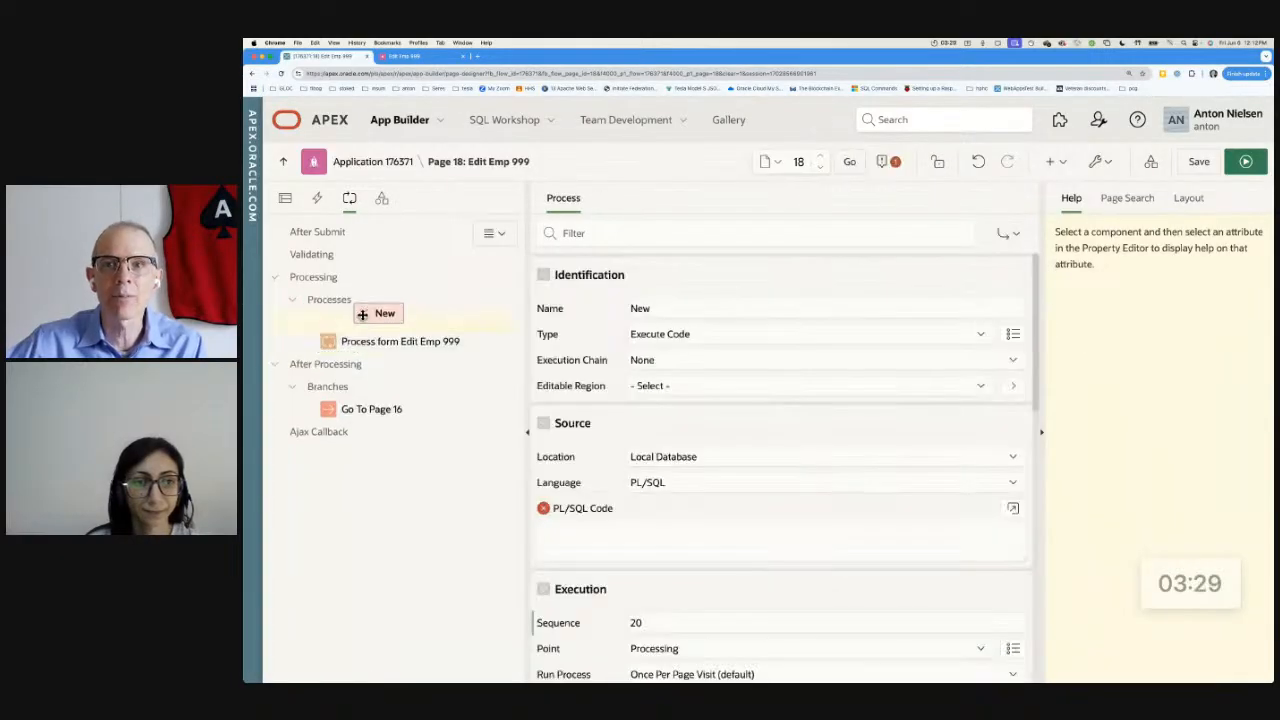
{"action": "left_click", "coordinate": [810, 384]}
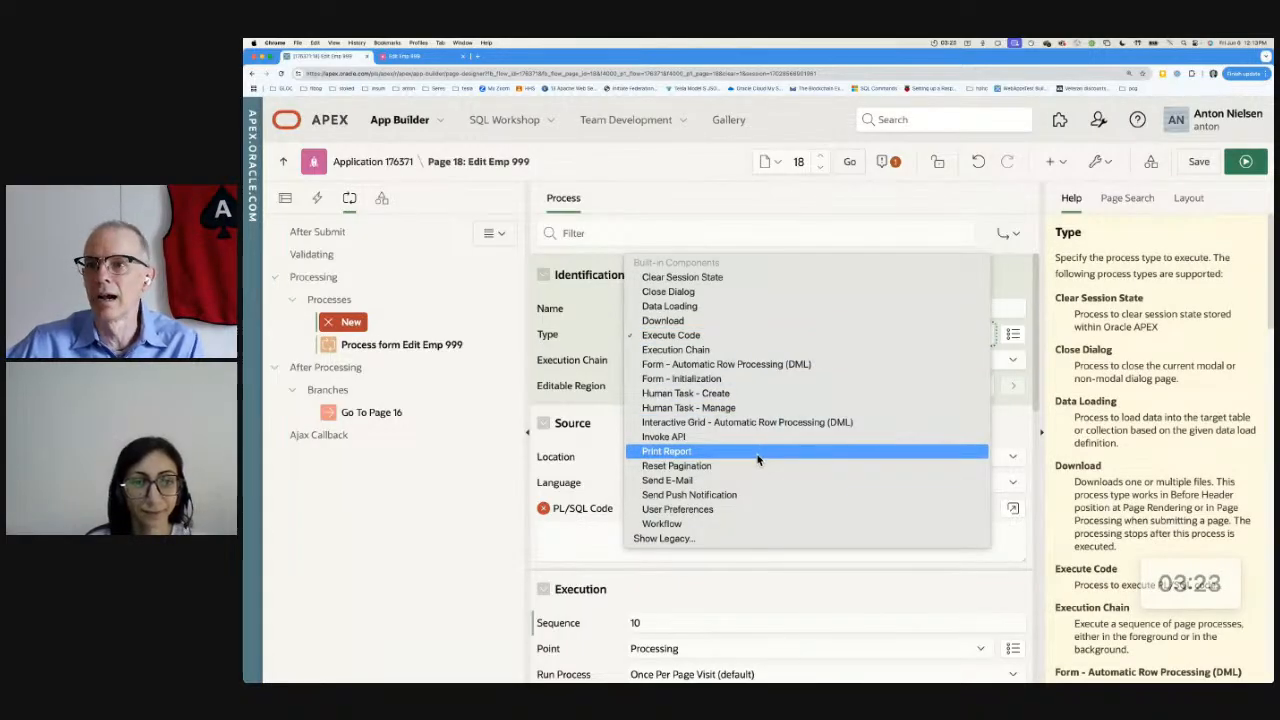
{"action": "left_click", "coordinate": [676, 510]}
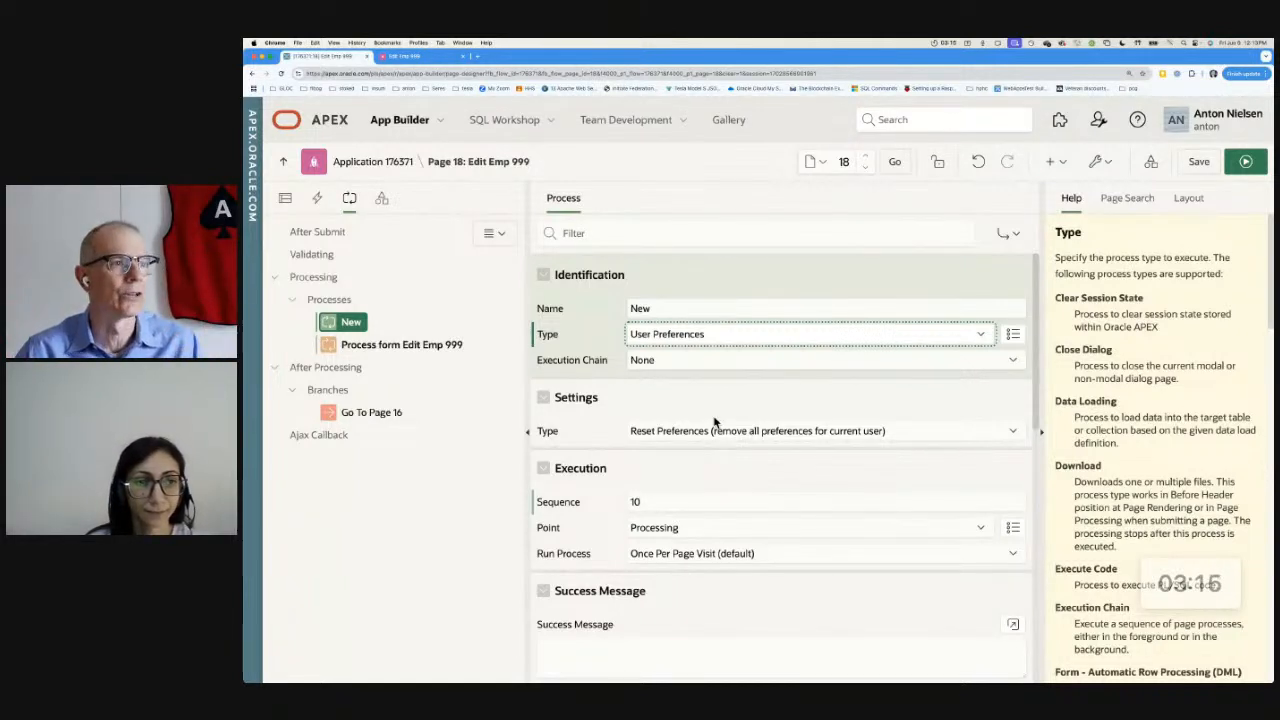
{"action": "mouse_move", "coordinate": [1028, 180]}
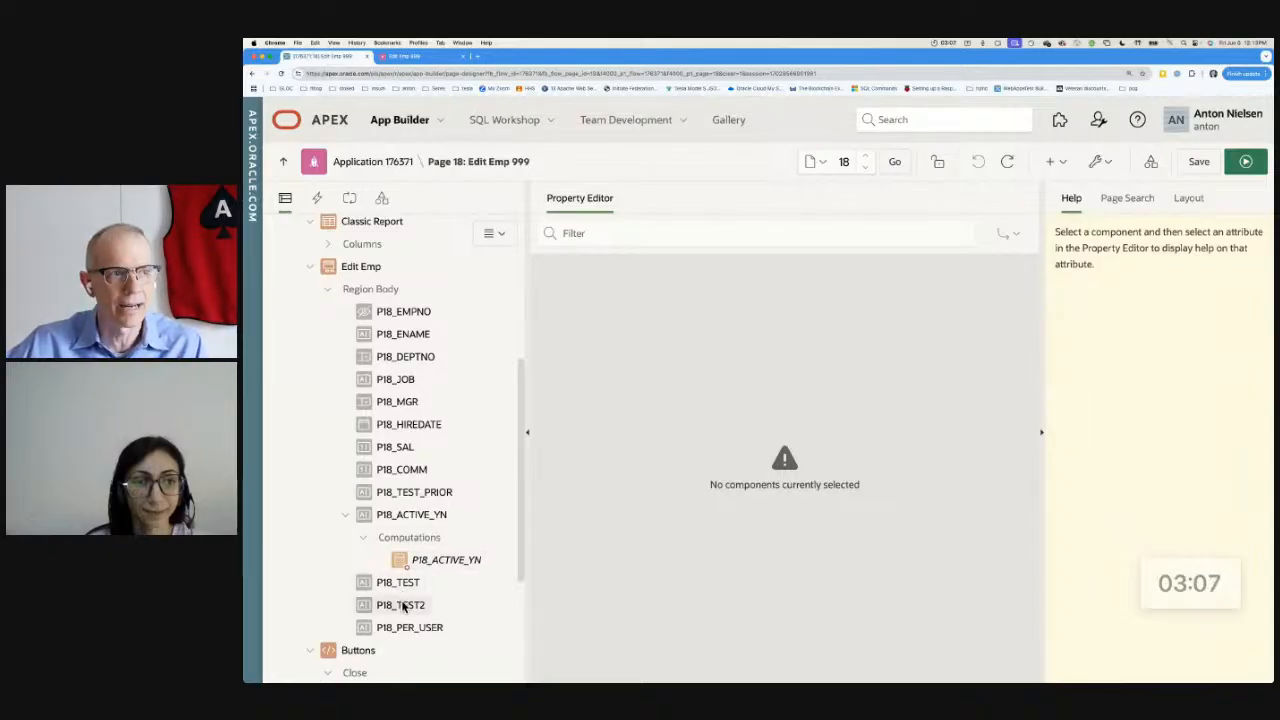
- Set P18_PER_USER's Session State Storage to Per User (Persistent)
{"action": "left_click", "coordinate": [408, 628]}
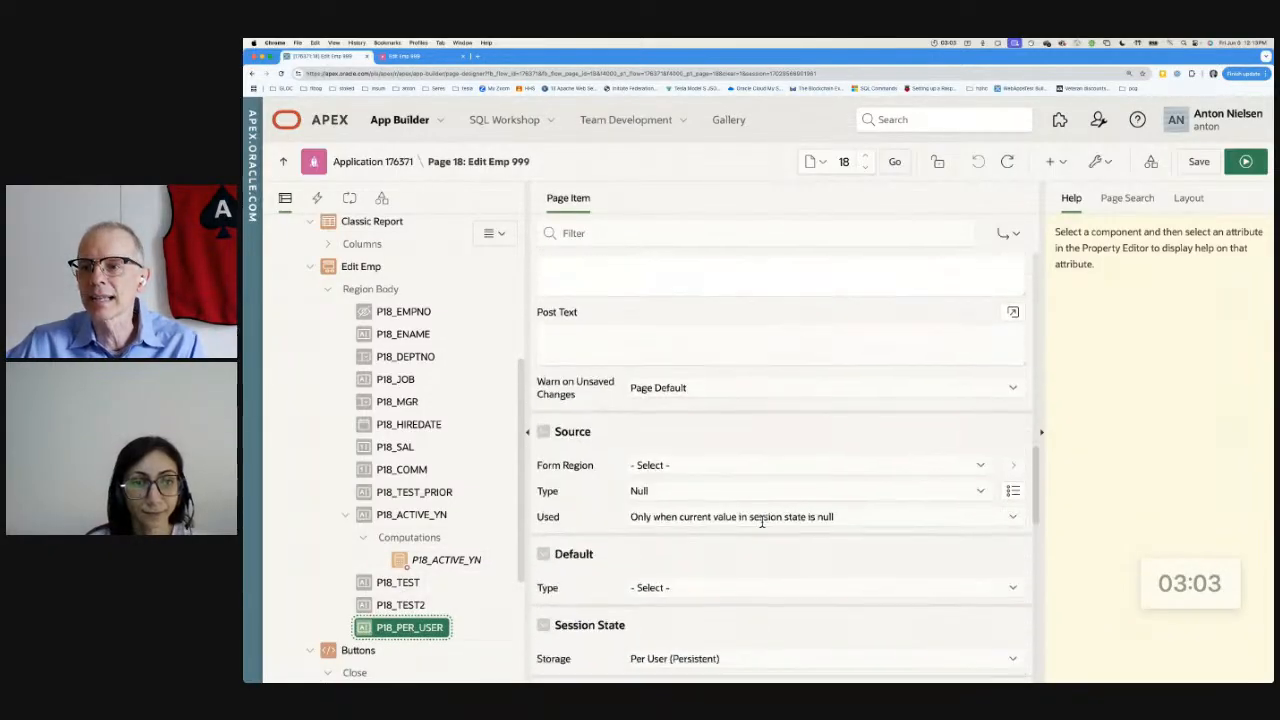
{"action": "scroll", "scroll_direction": "down", "scroll_amount": 3}
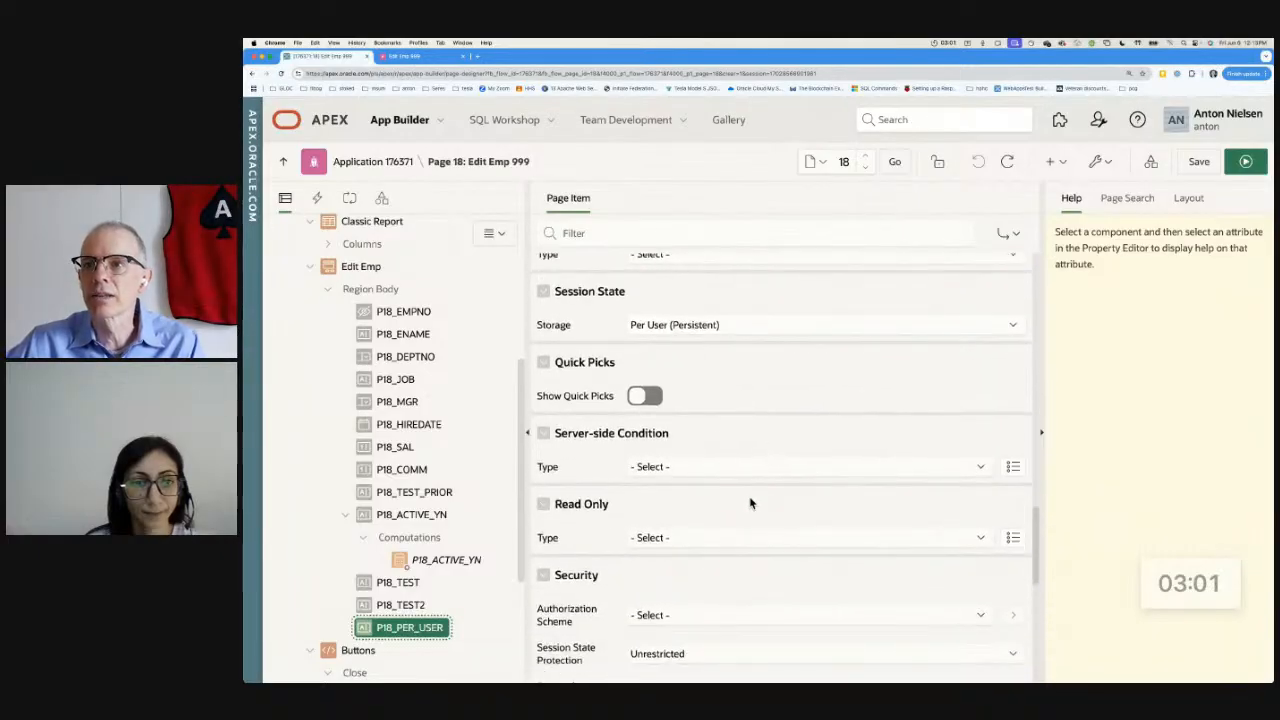
{"action": "left_click", "coordinate": [820, 324]}
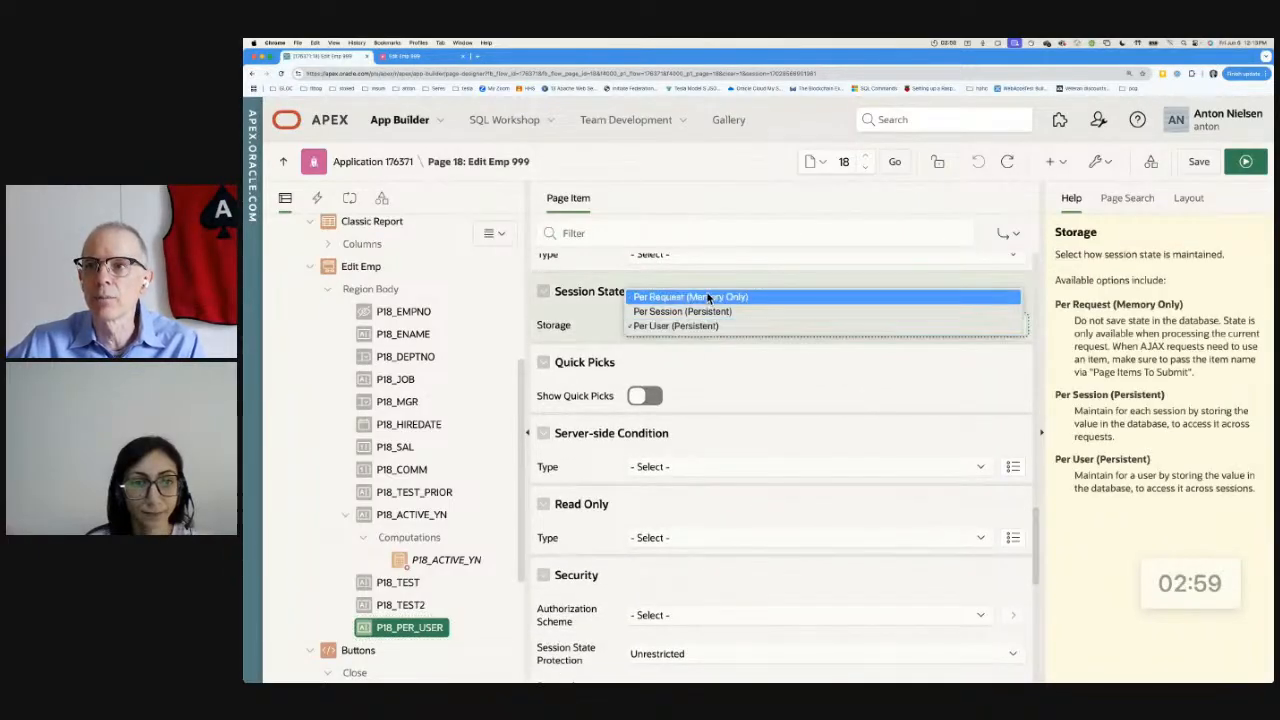
{"action": "left_click", "coordinate": [674, 324]}
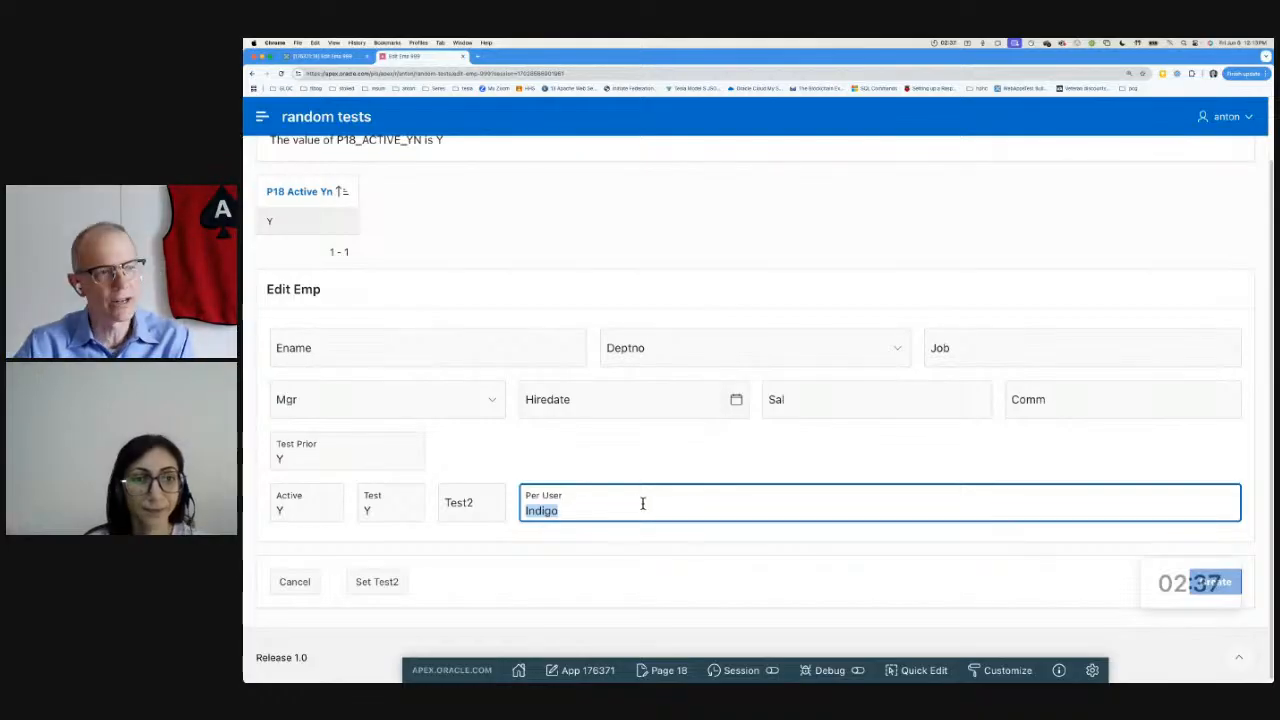
- Enter Red in the Per User field and create the new row
{"action": "type", "text": "Red"}
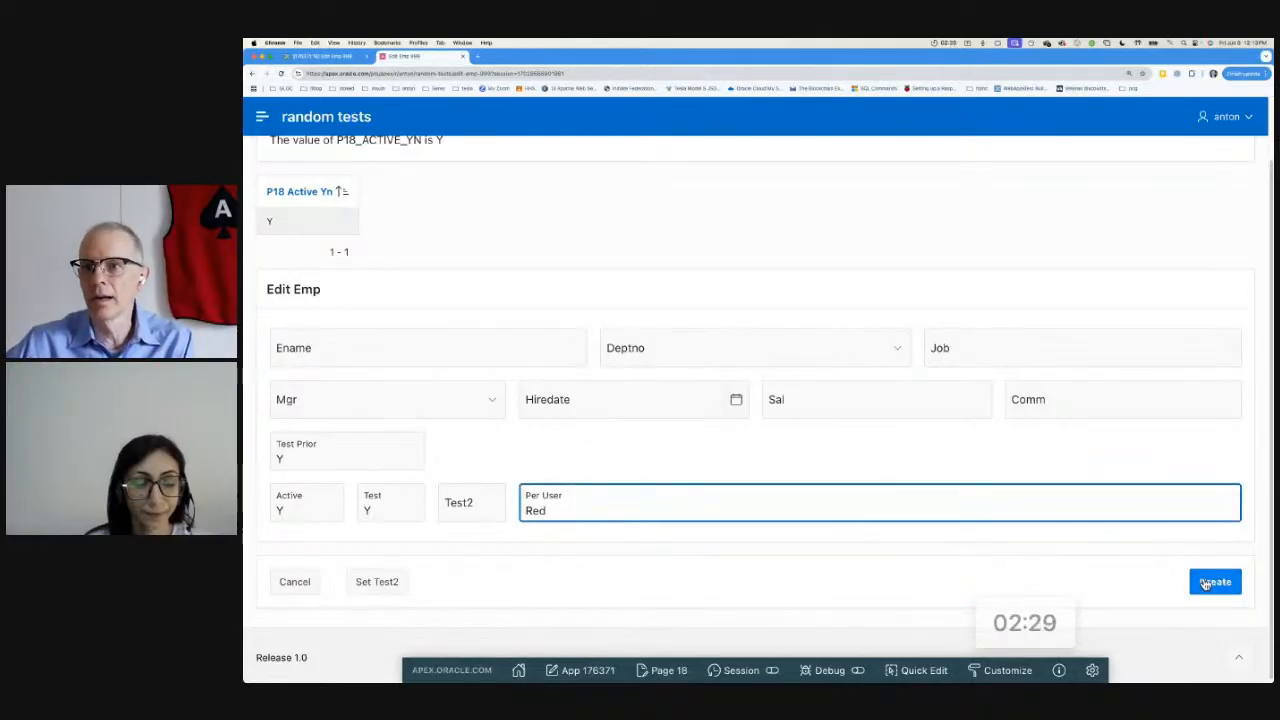
{"action": "left_click", "coordinate": [1216, 582]}
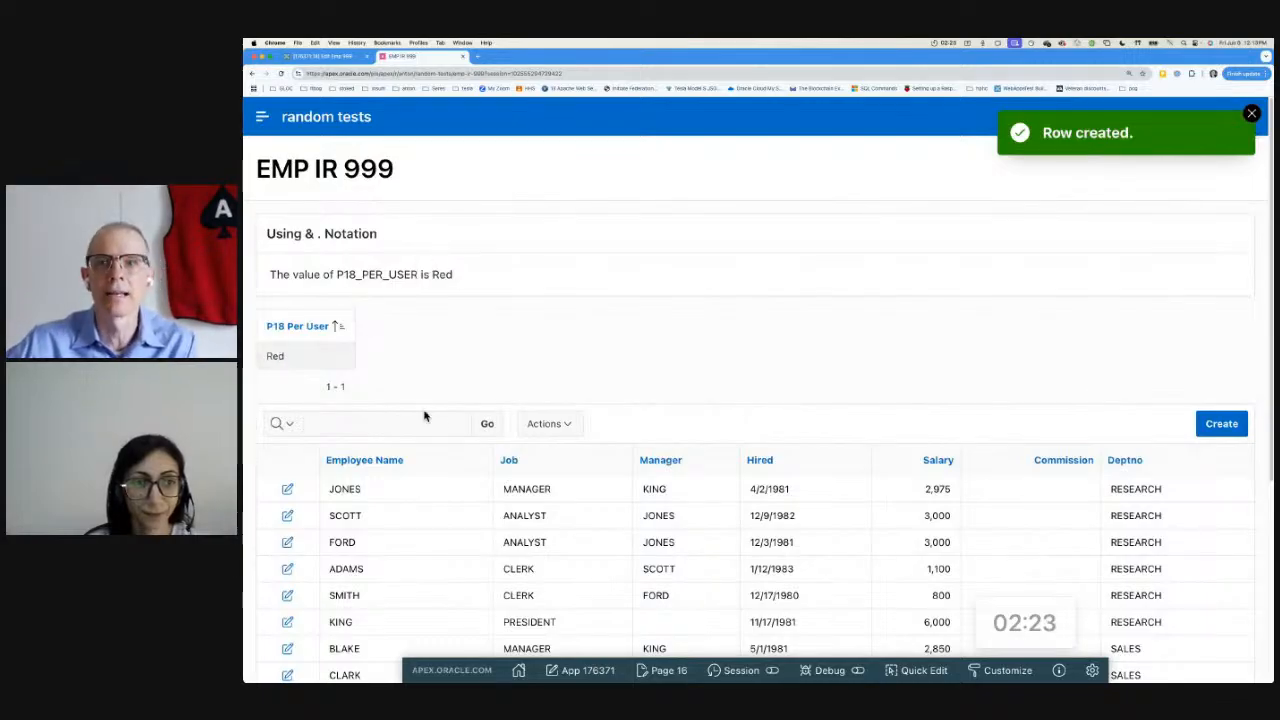
{"action": "mouse_move", "coordinate": [800, 630]}
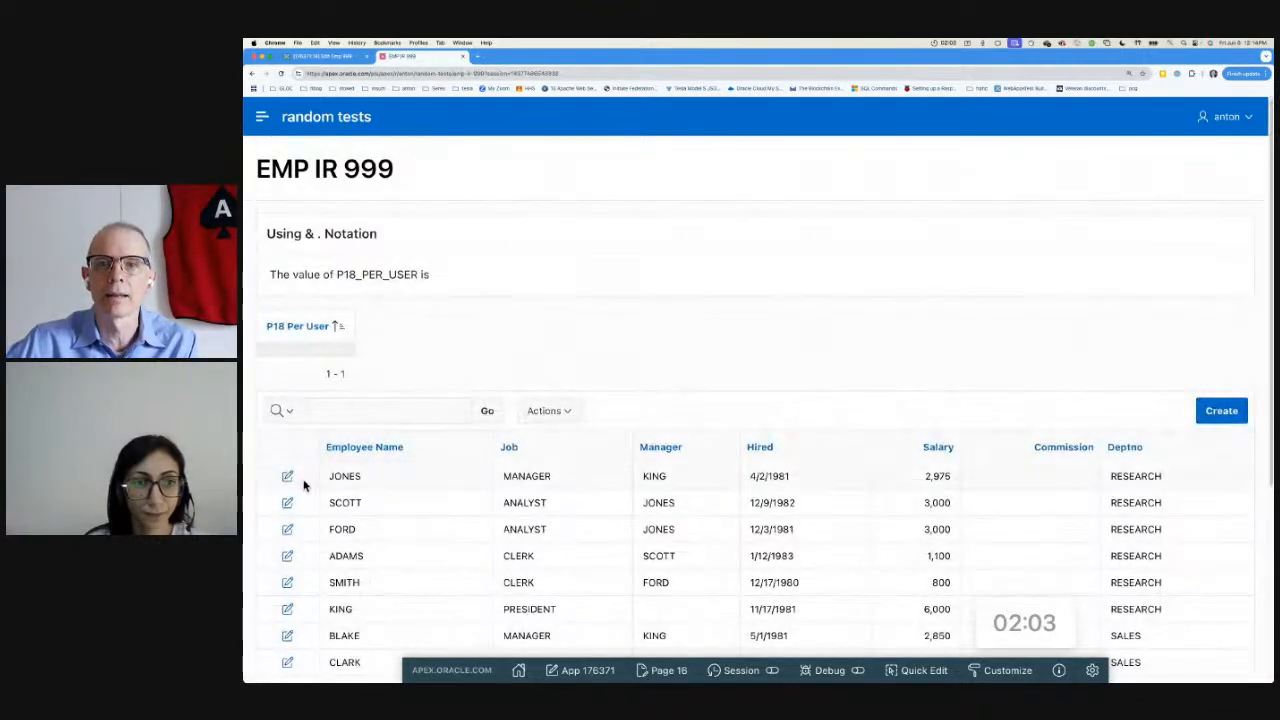
- Edit JONES, change Per User to red and apply the changes
{"action": "left_click", "coordinate": [288, 476]}
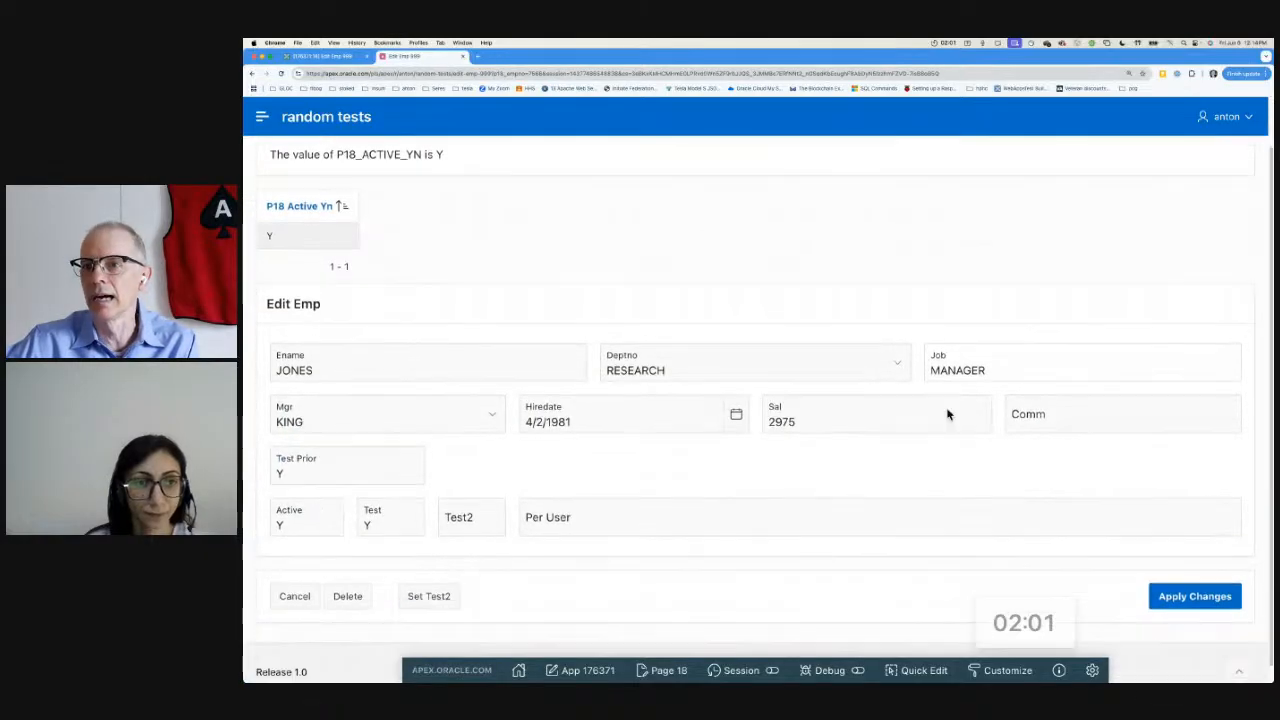
{"action": "type", "text": "ted"}
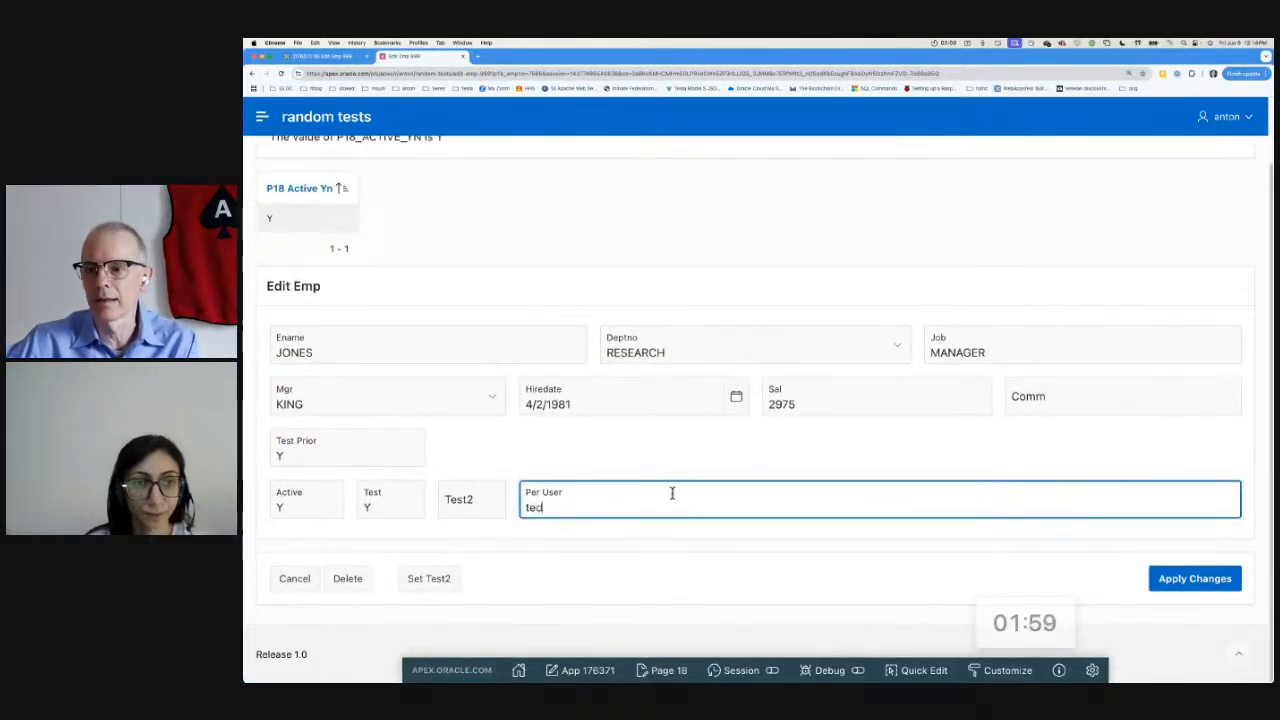
{"action": "type", "text": "red"}
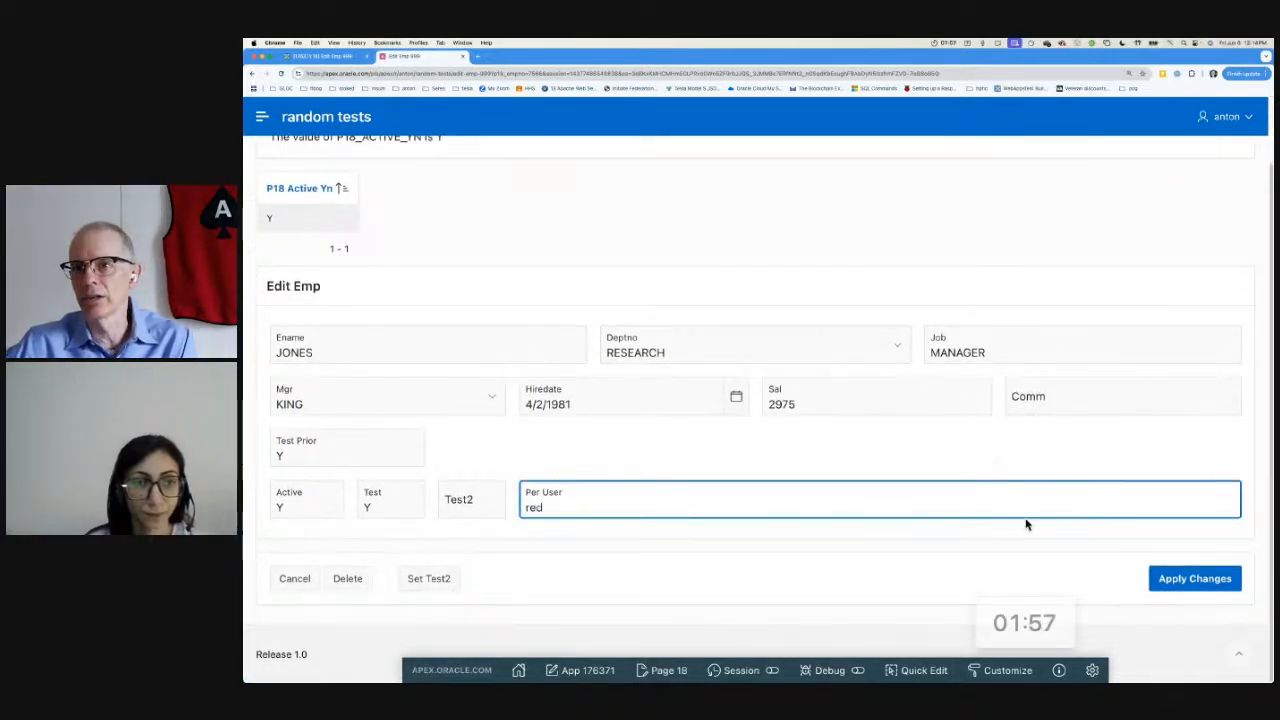
{"action": "left_click", "coordinate": [1194, 578]}
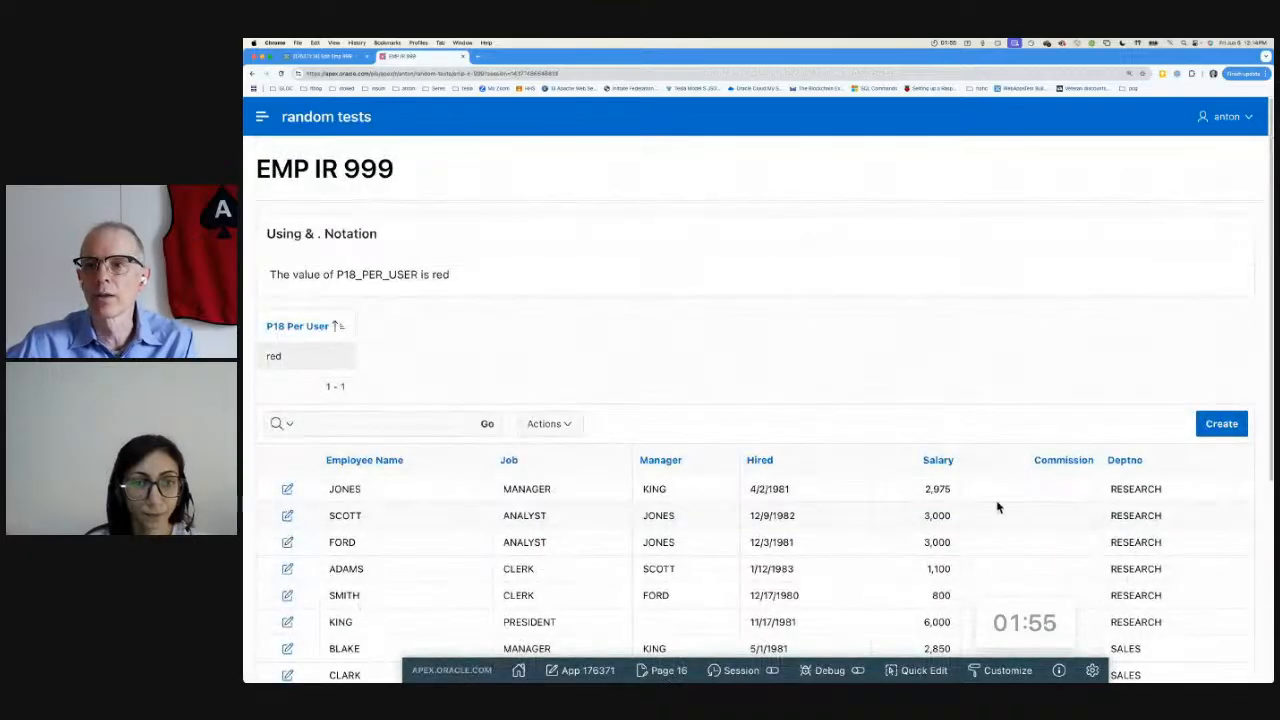
{"action": "mouse_move", "coordinate": [752, 368]}
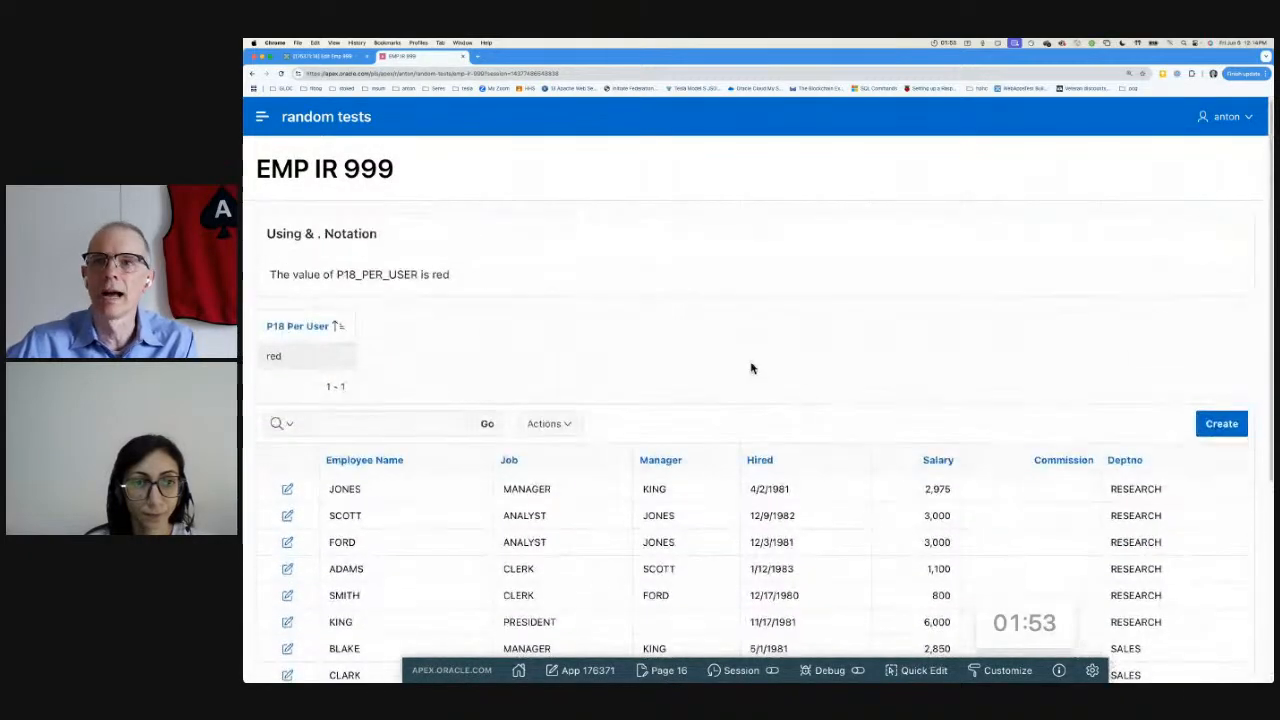
{"action": "mouse_move", "coordinate": [488, 292]}
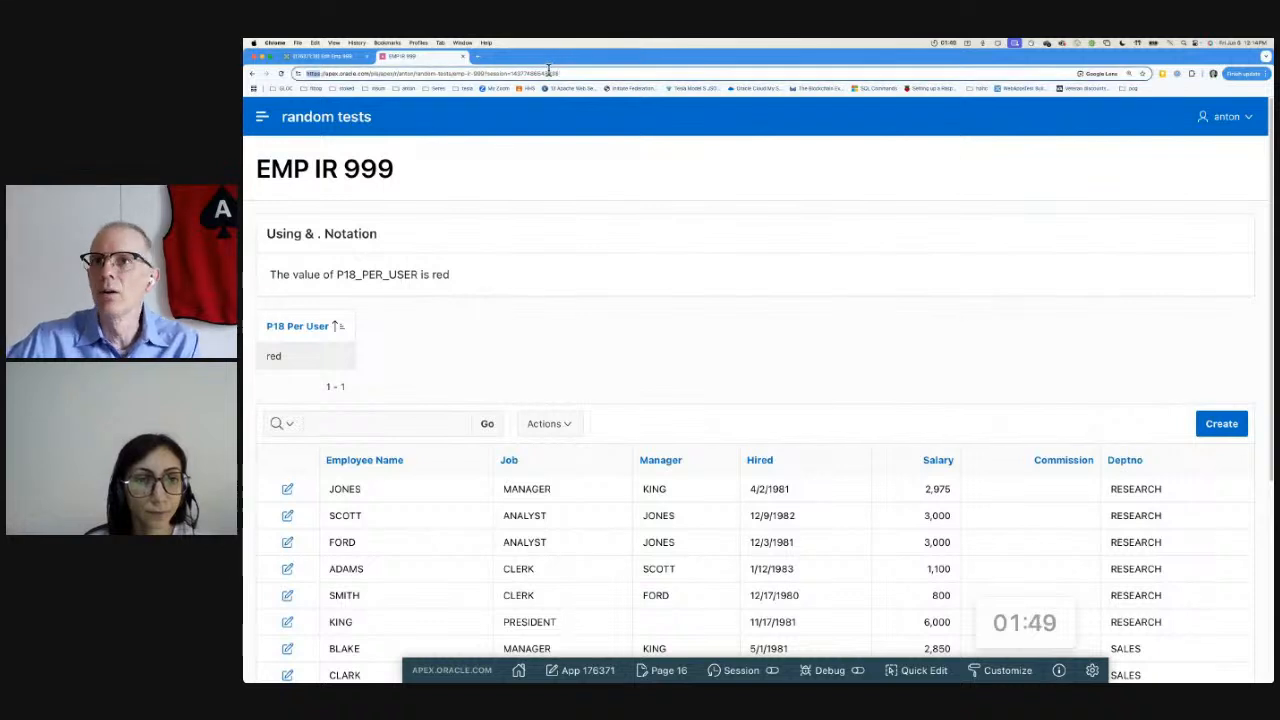
- Log out, log back in as anton and reopen JONES's edit form to confirm red persists
{"action": "left_click", "coordinate": [420, 72]}
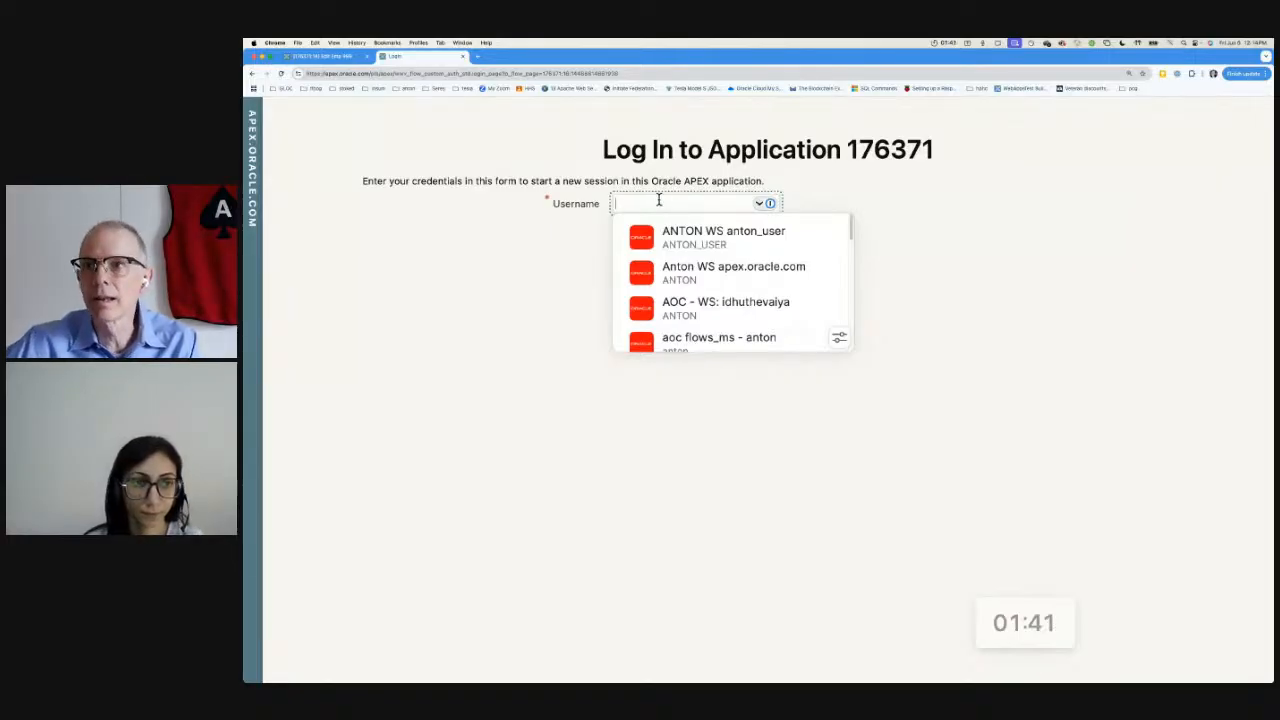
{"action": "type", "text": "anton"}
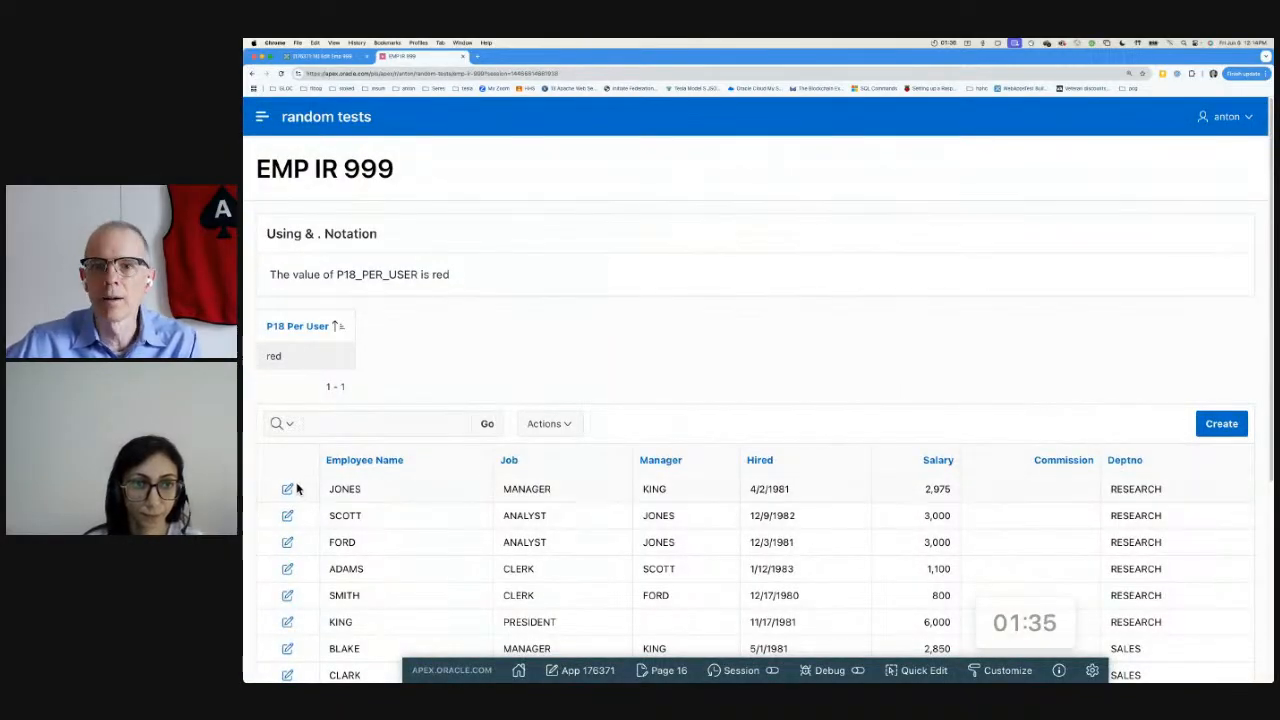
{"action": "left_click", "coordinate": [288, 488]}
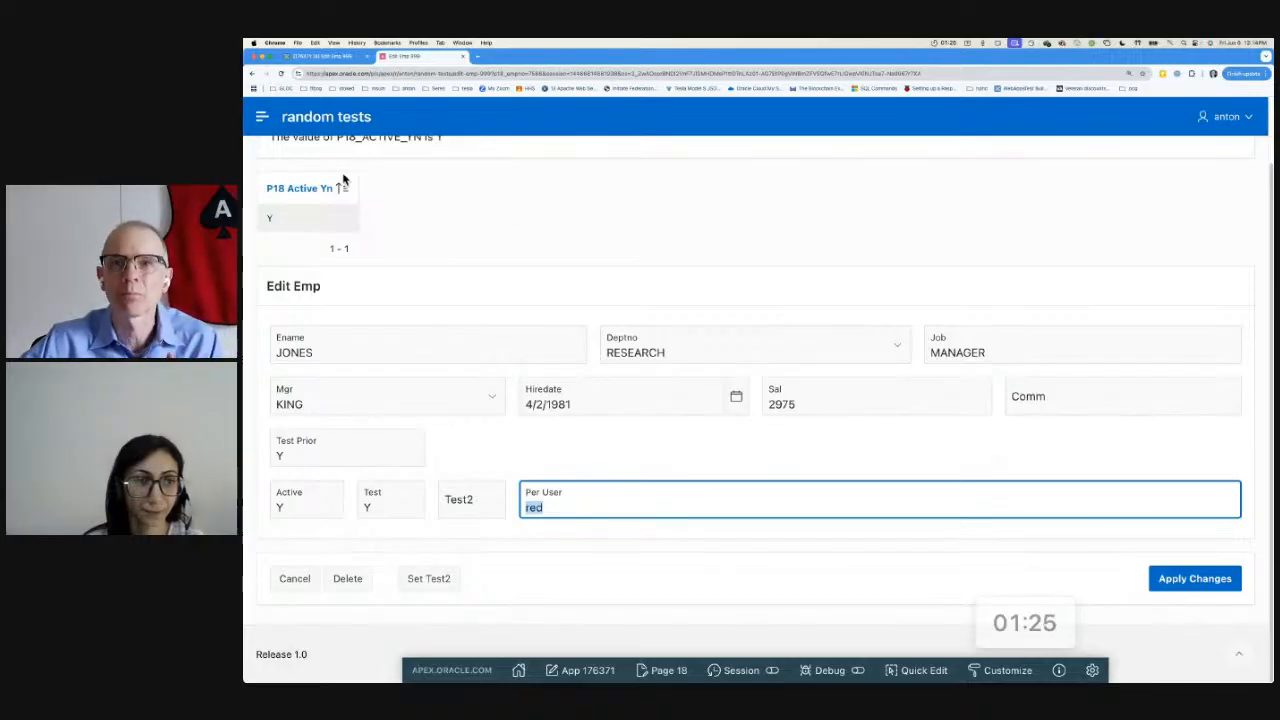
- Set the tenant ID to 1234 on the Set Tenant ID page
{"action": "left_click", "coordinate": [260, 116]}
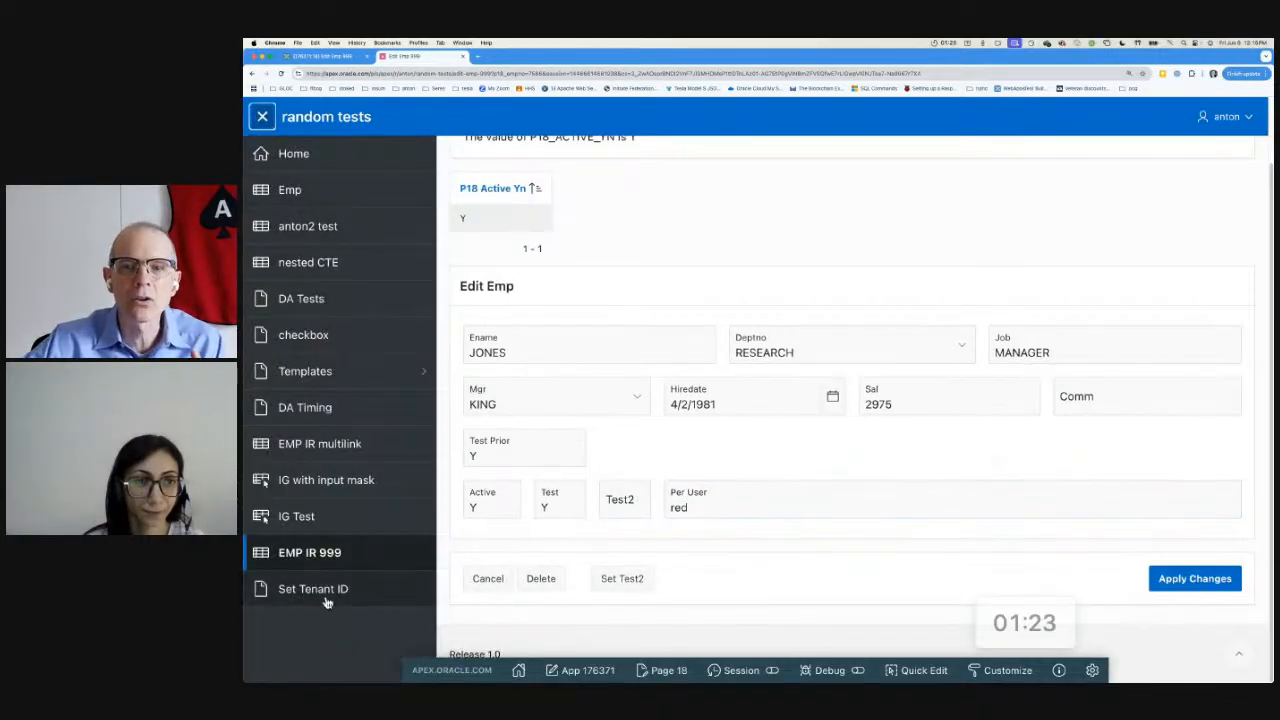
{"action": "left_click", "coordinate": [314, 588]}
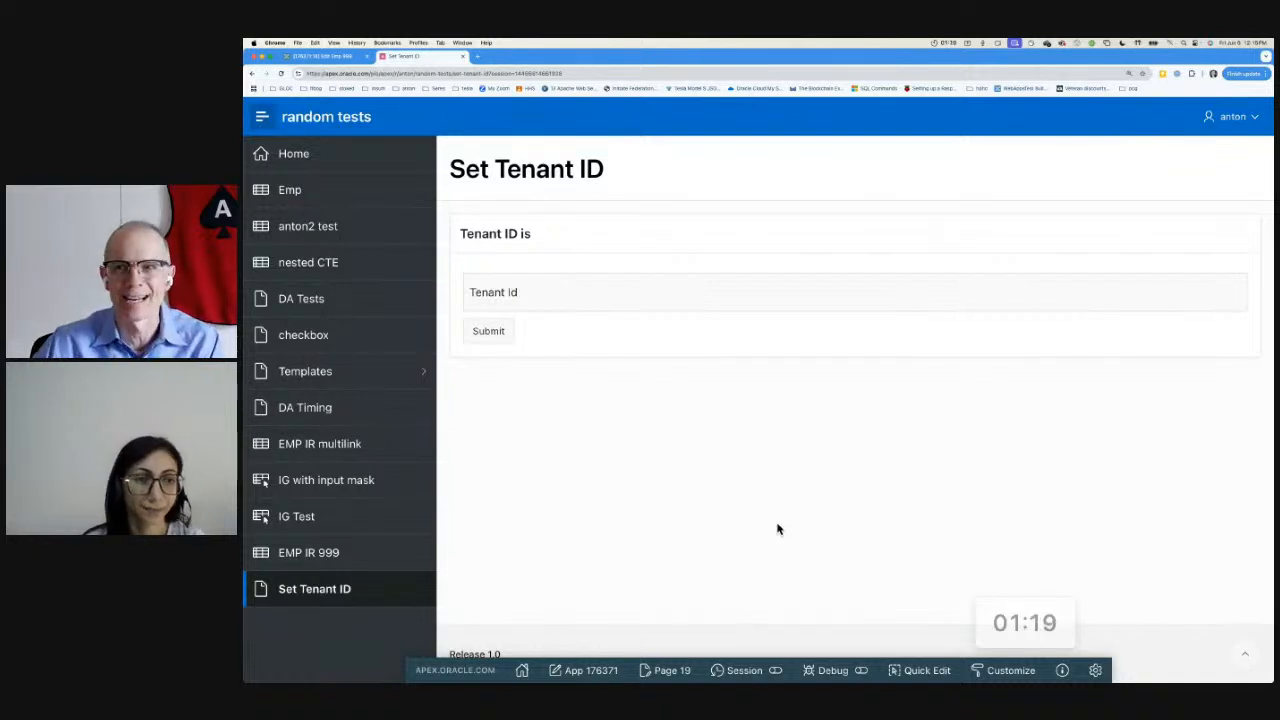
{"action": "type", "text": "1234"}
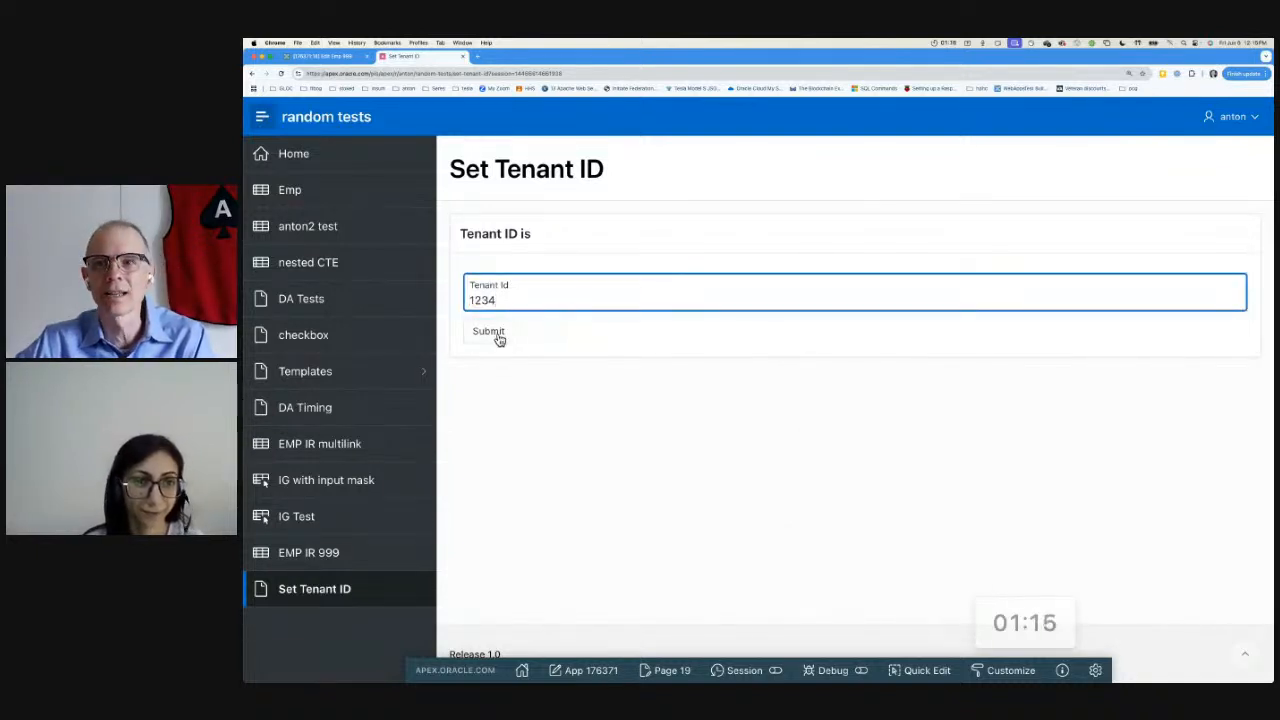
{"action": "left_click", "coordinate": [488, 332]}
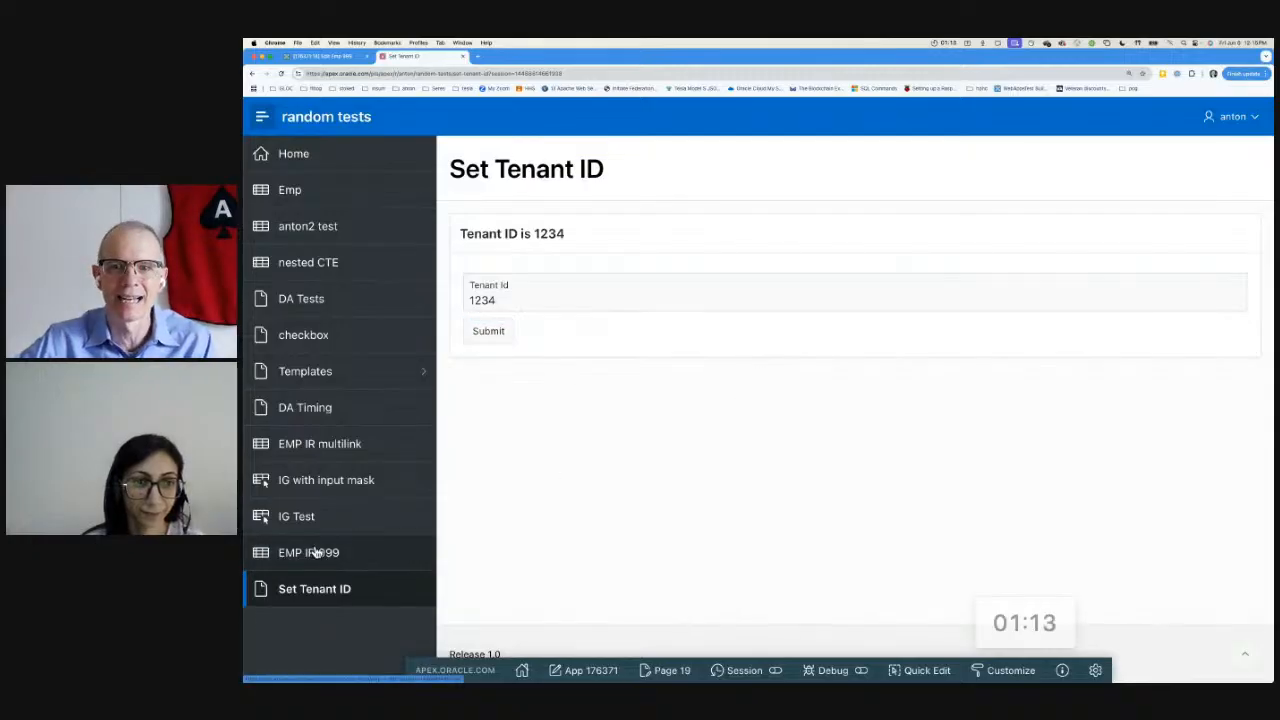
- Return to EMP IR 999 and edit JONES to see Per User as Tenant 1234 Item
{"action": "left_click", "coordinate": [308, 552]}
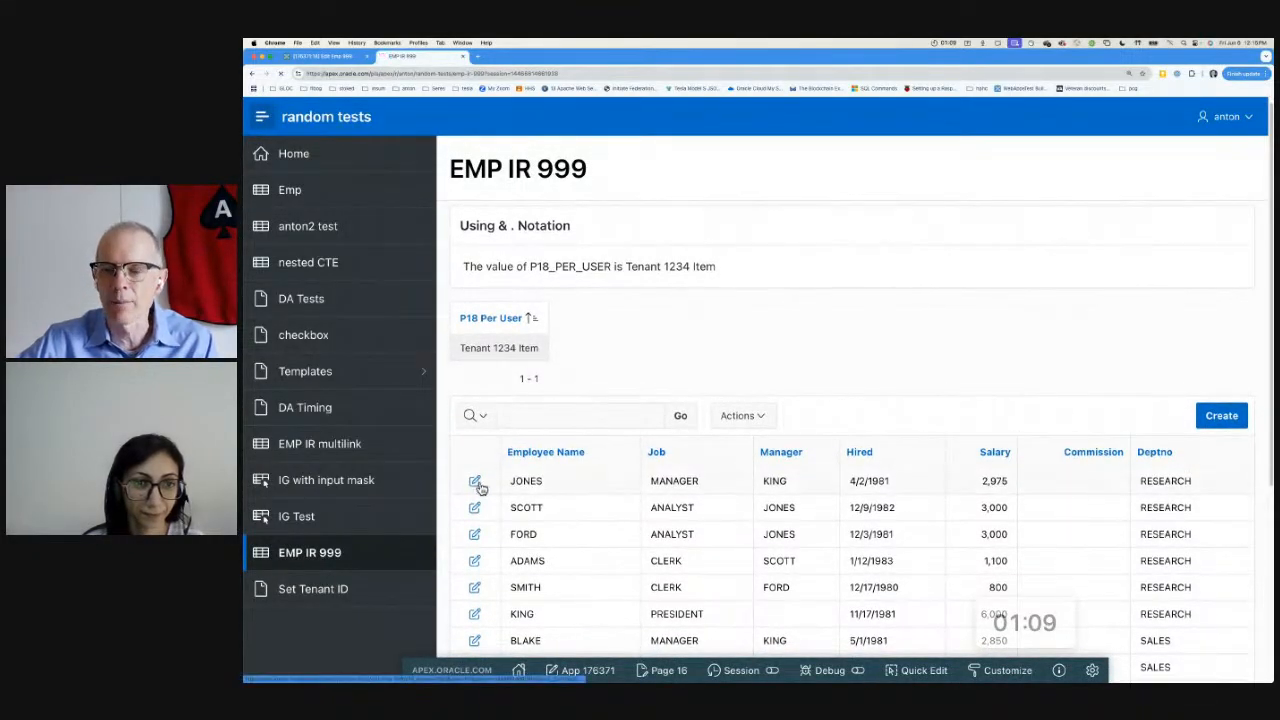
{"action": "left_click", "coordinate": [476, 480]}
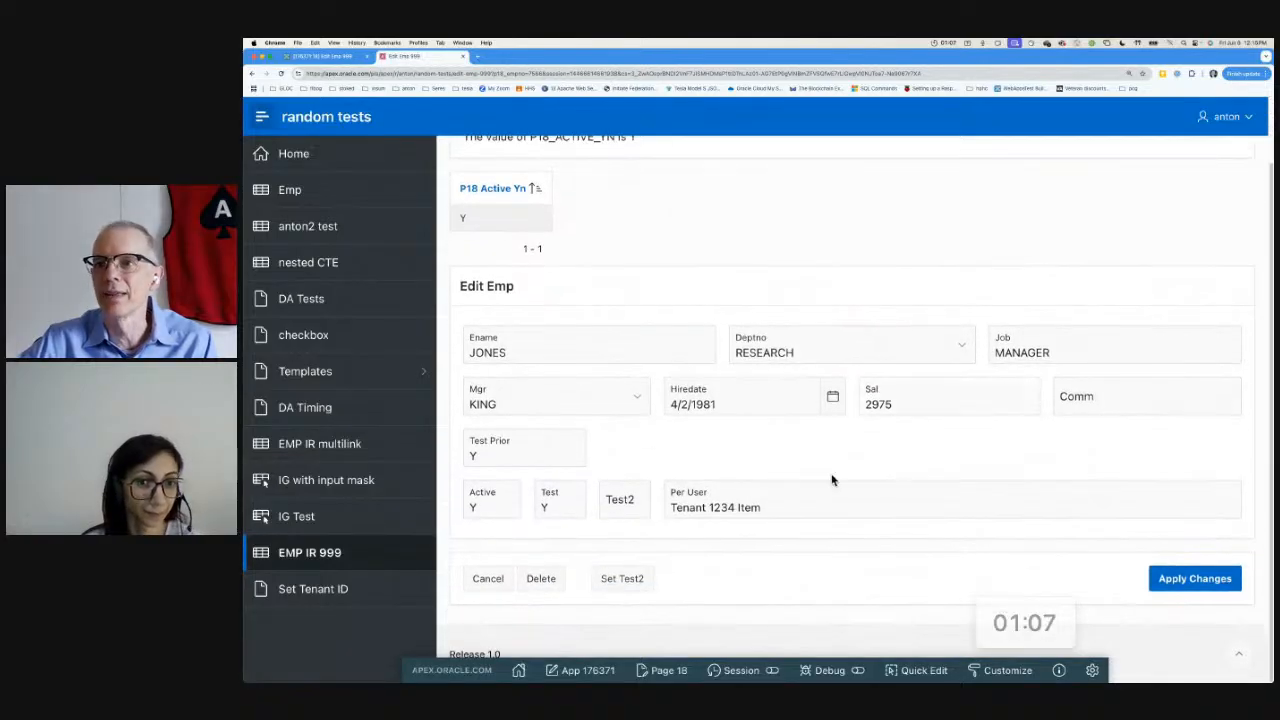